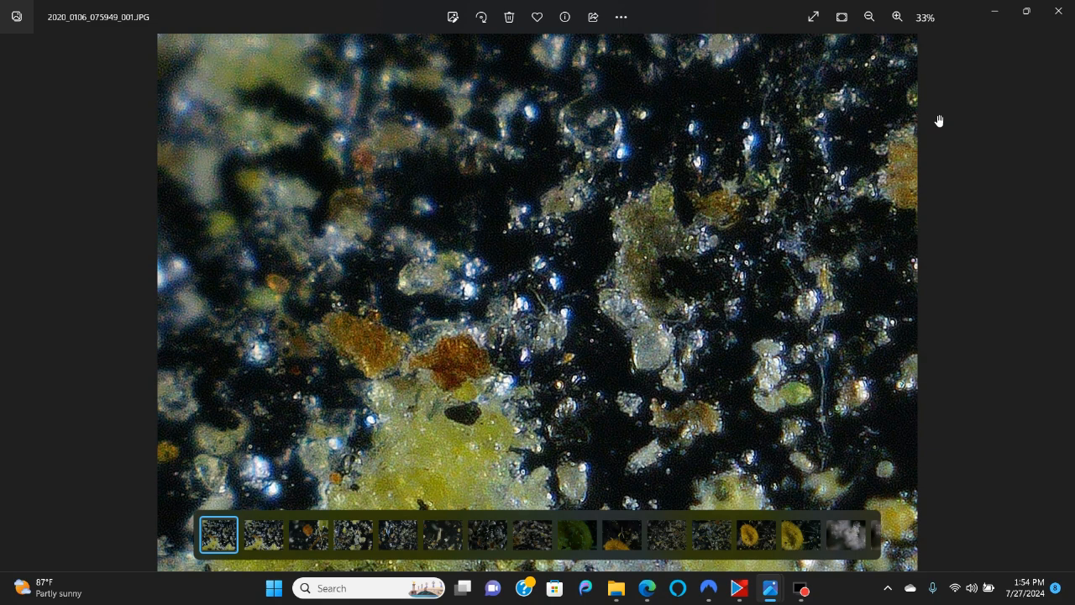
mouse_move(924, 376)
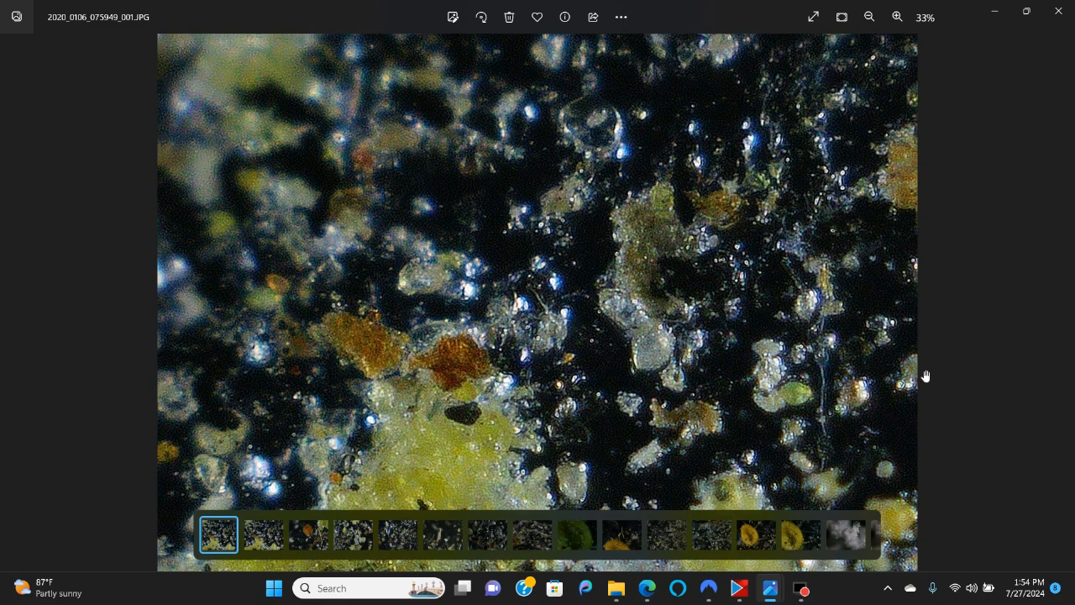
mouse_move(937, 397)
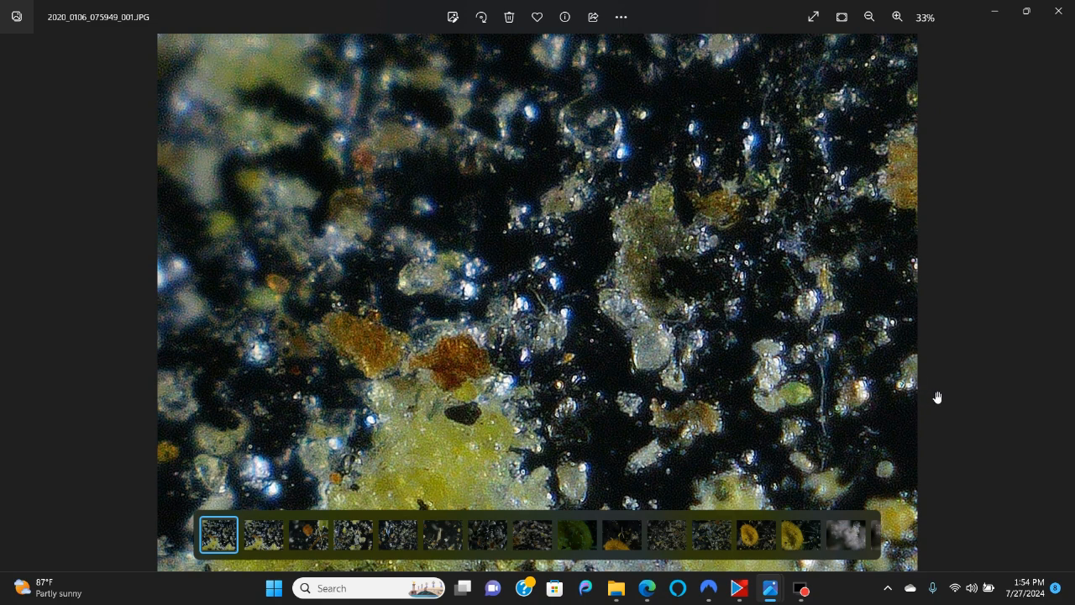
Zoom in and out on the sparkly particles, then move to the orange particle photo.
left_click(897, 17)
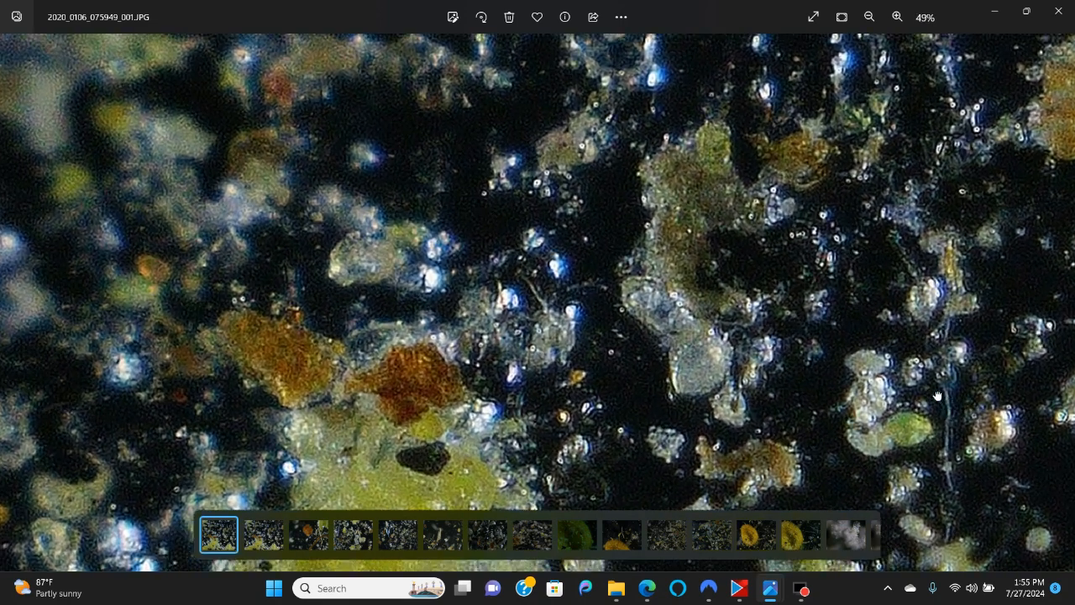
left_click(869, 17)
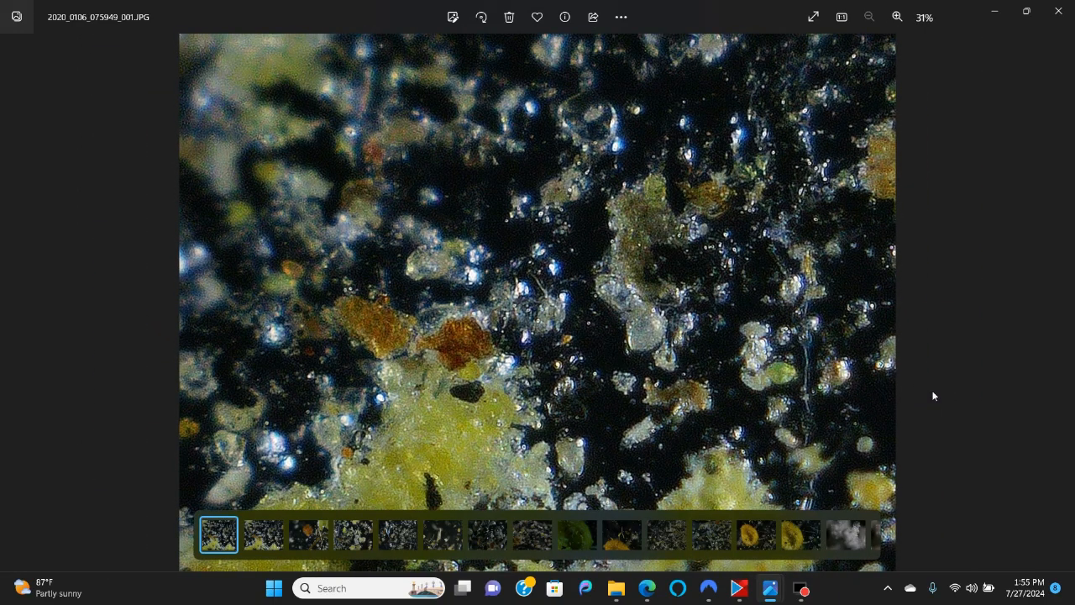
mouse_move(874, 460)
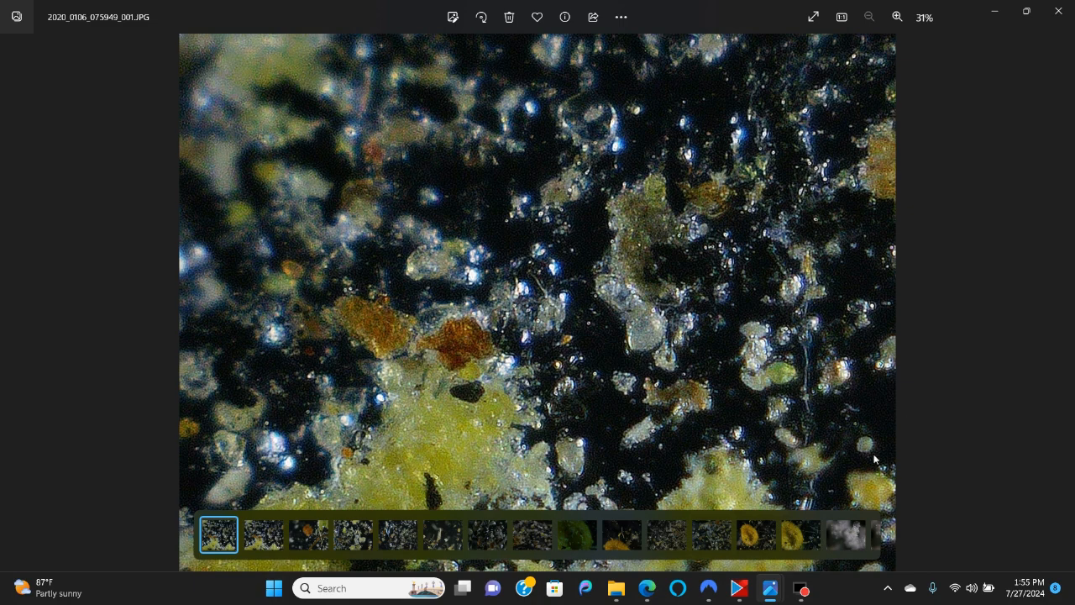
mouse_move(1062, 303)
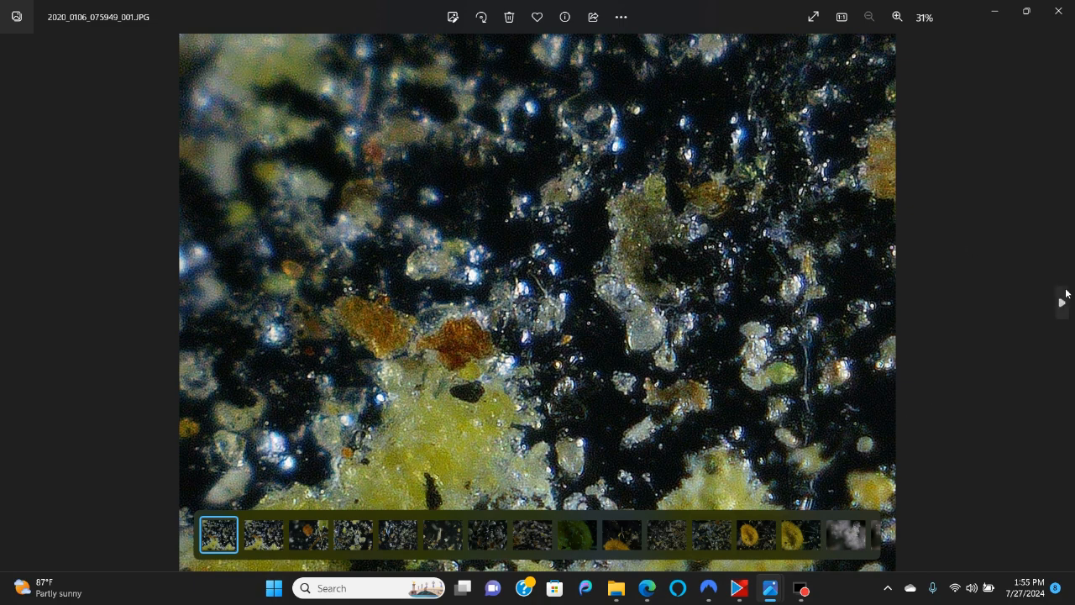
mouse_move(1061, 302)
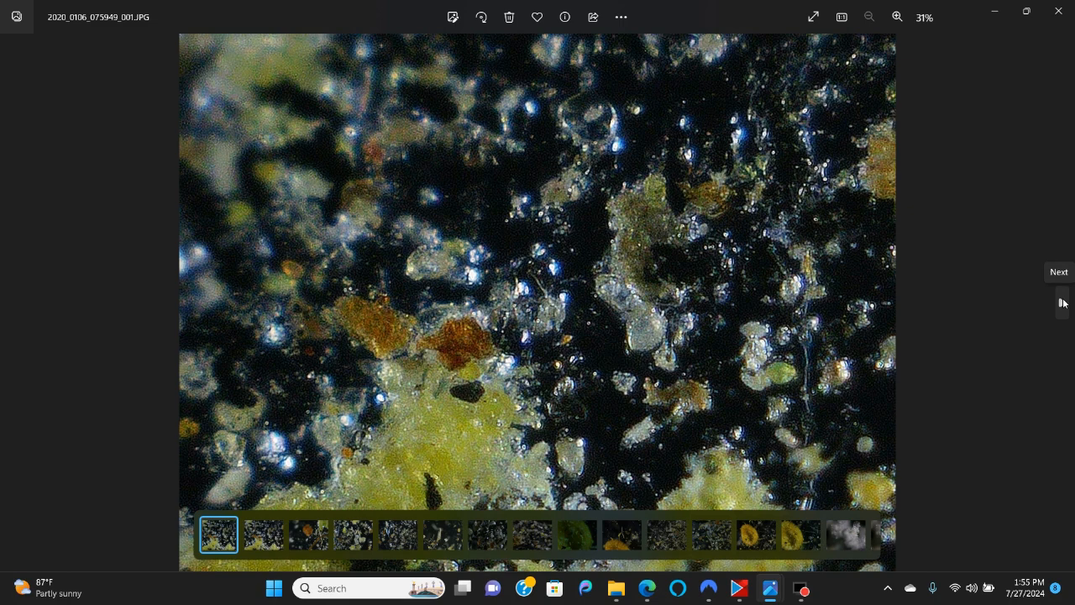
left_click(1062, 302)
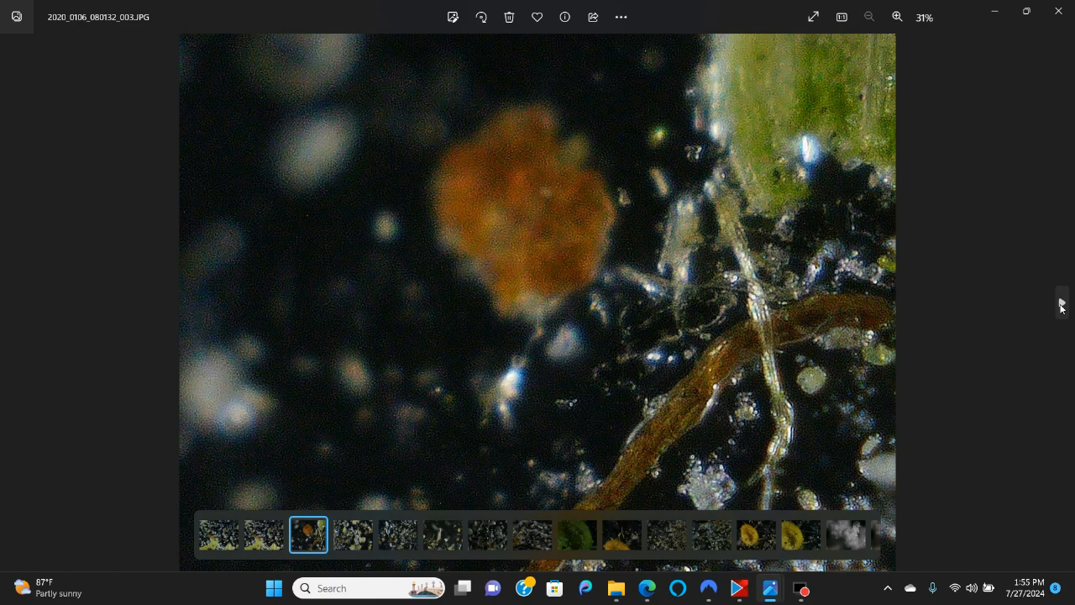
Examine the orange particle and fibre up close, then fit the whole photo in view.
left_click(897, 17)
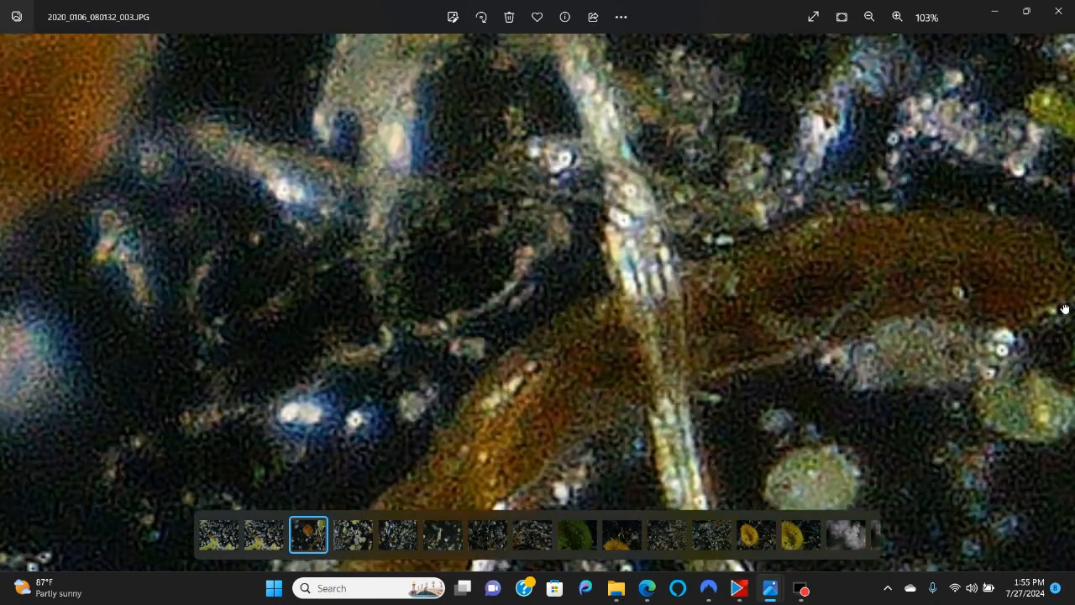
left_click(870, 16)
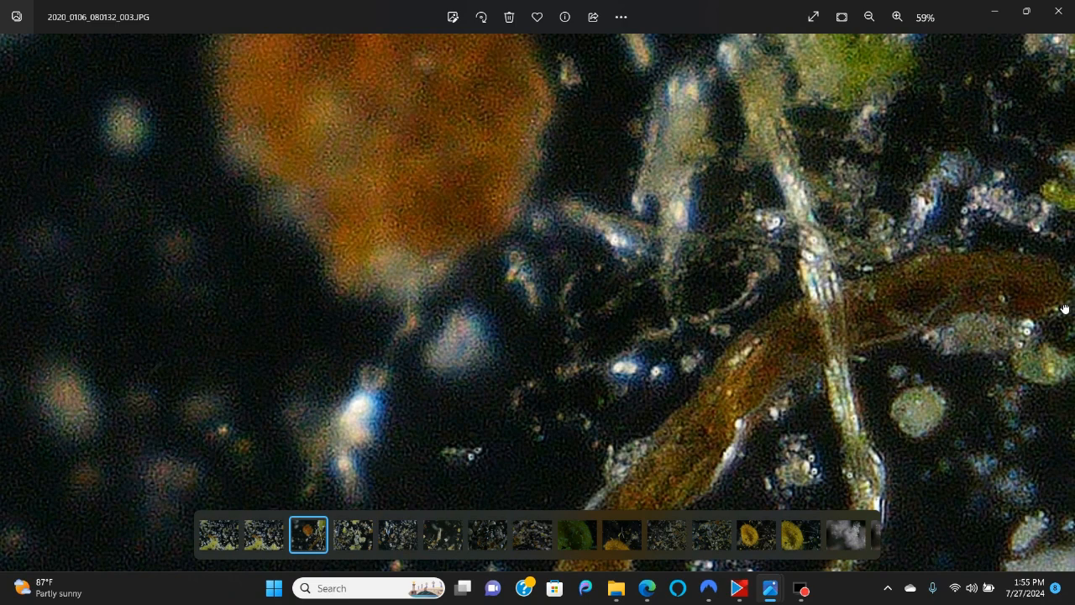
left_click(870, 17)
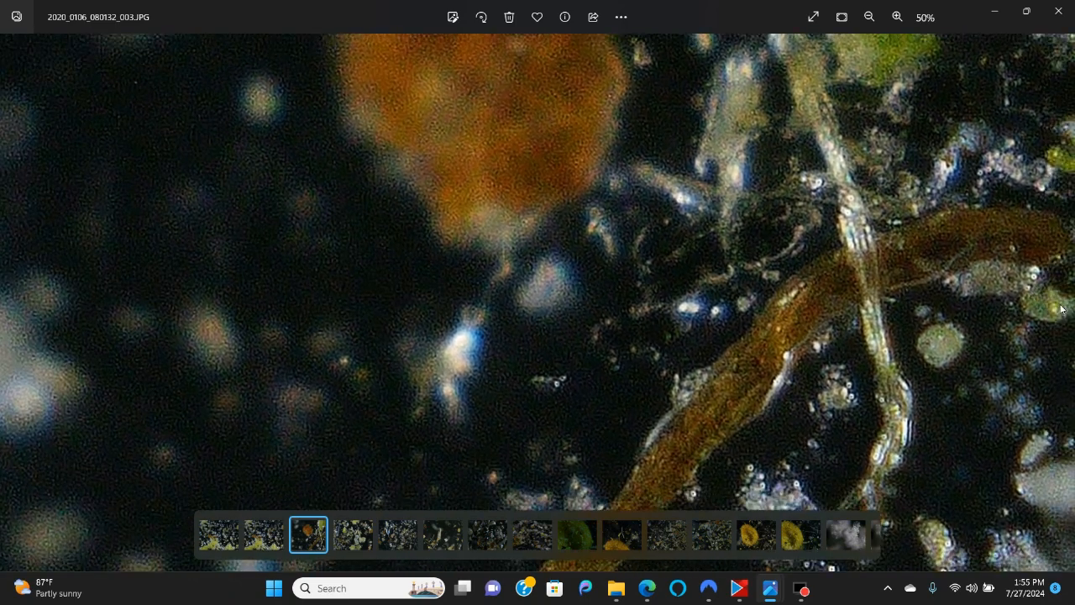
left_click(897, 16)
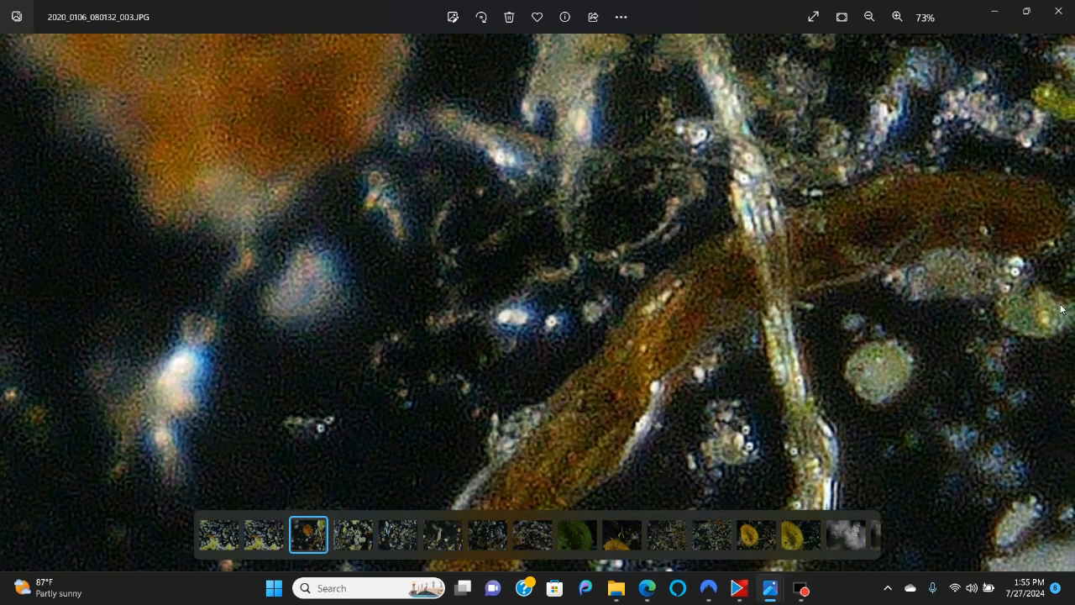
left_click(870, 17)
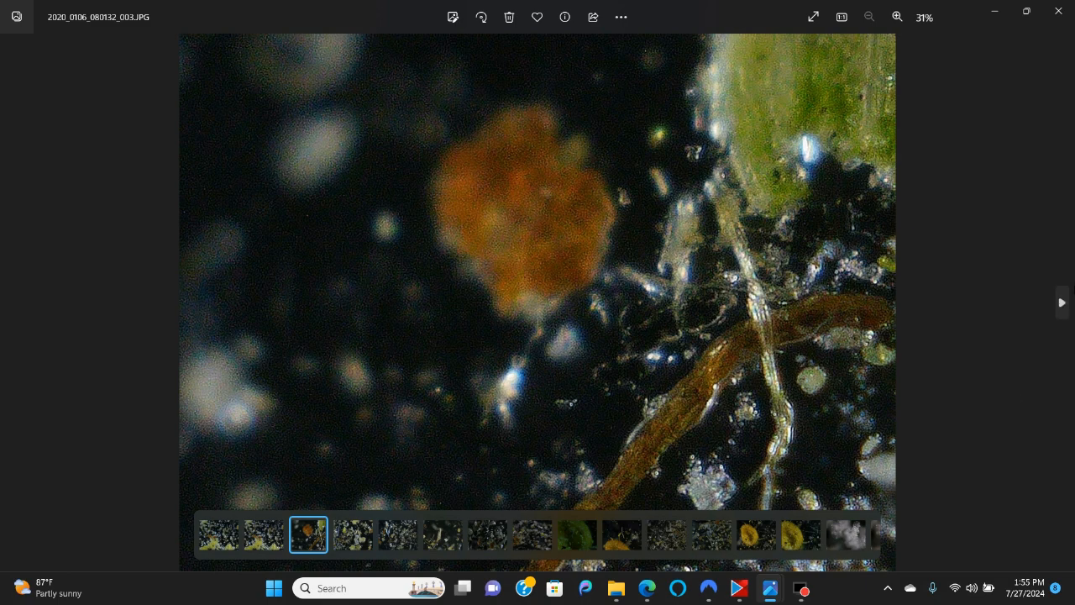
mouse_move(1062, 304)
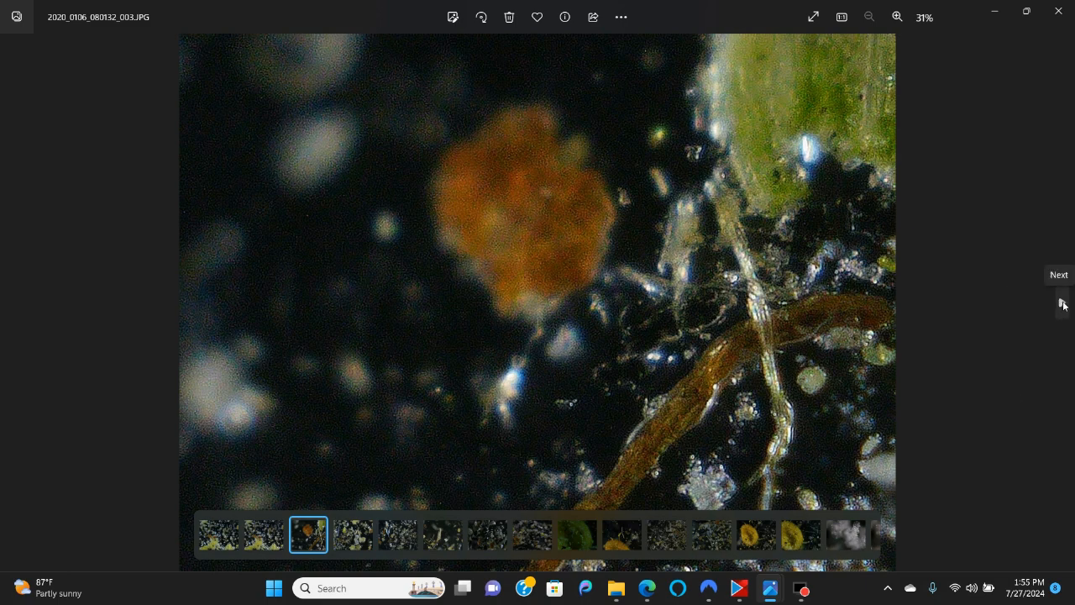
Advance two photos to the curled fibre shot, zoom in on it, then fit it whole.
left_click(1062, 302)
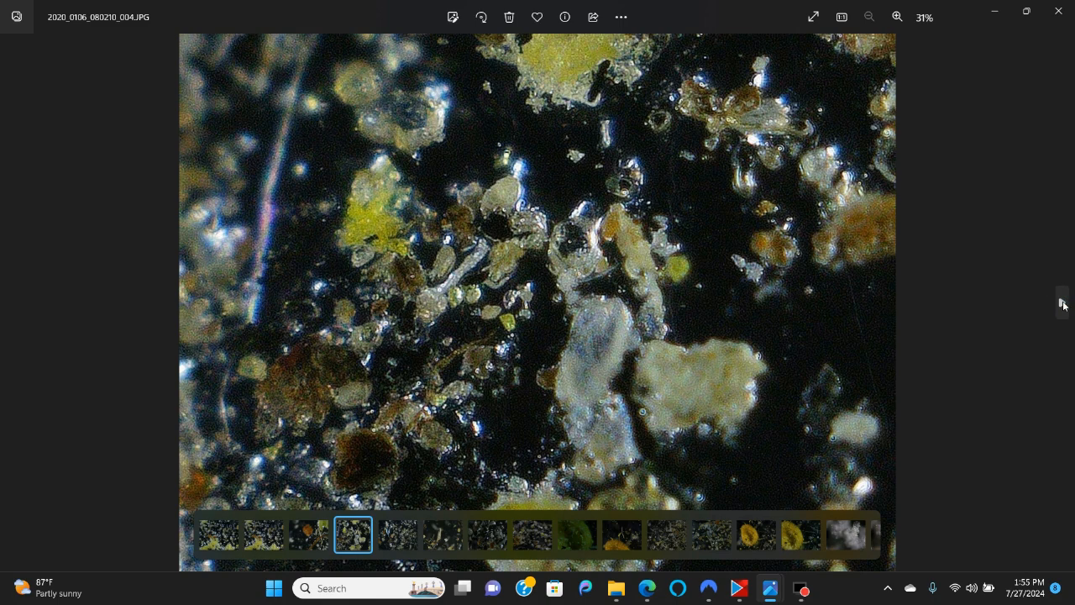
mouse_move(536, 326)
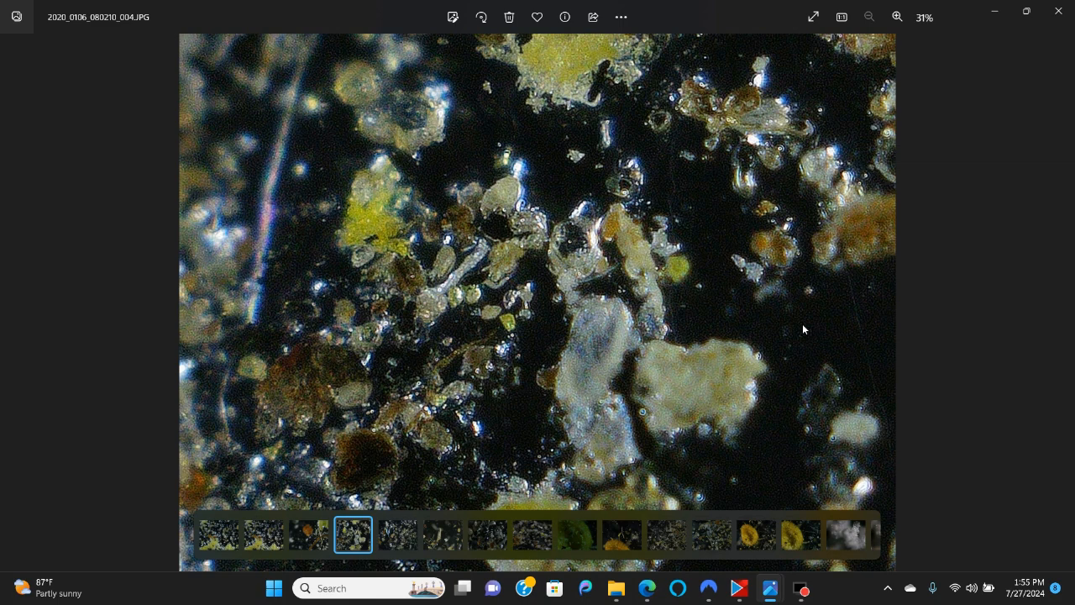
mouse_move(1061, 302)
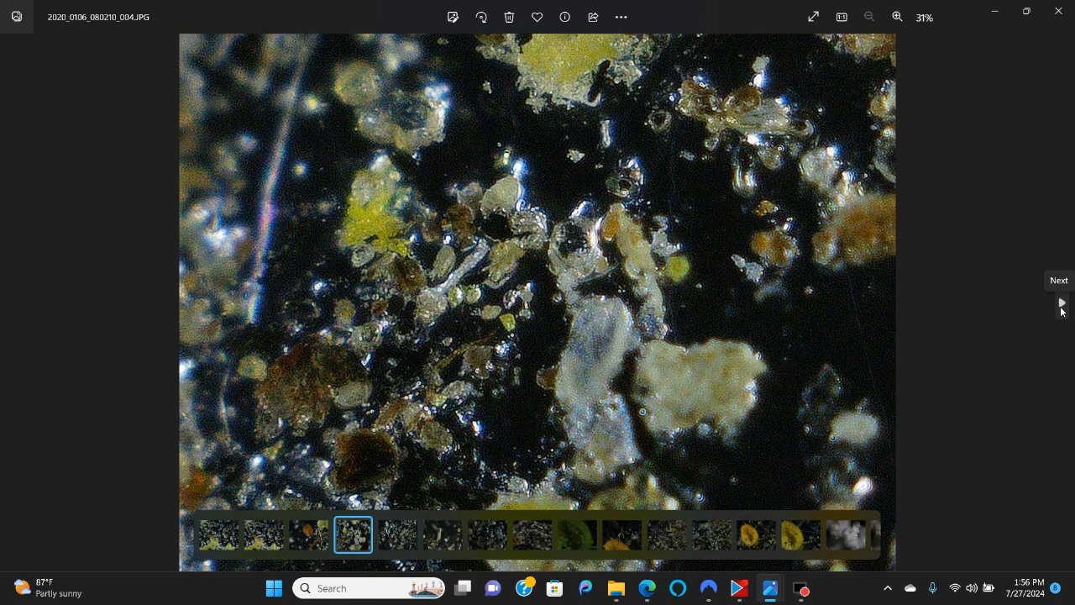
left_click(1062, 303)
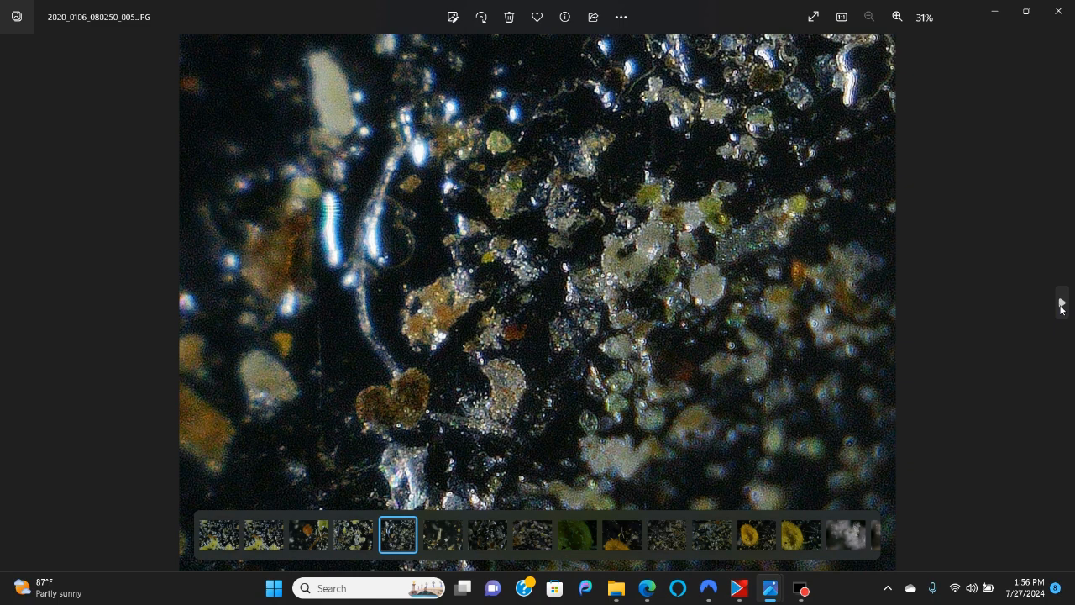
left_click(897, 16)
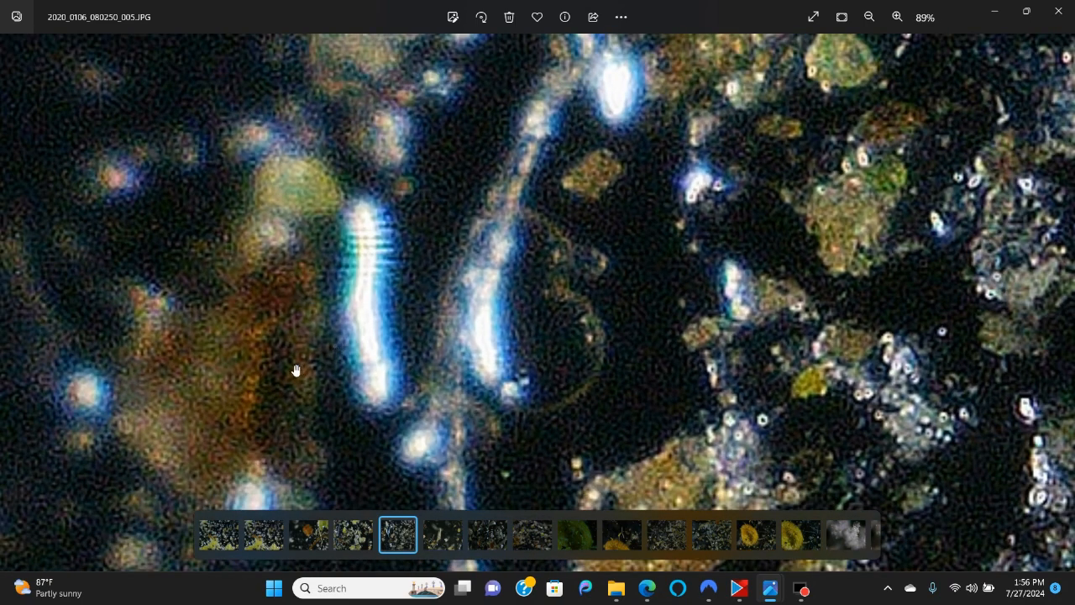
left_click(870, 17)
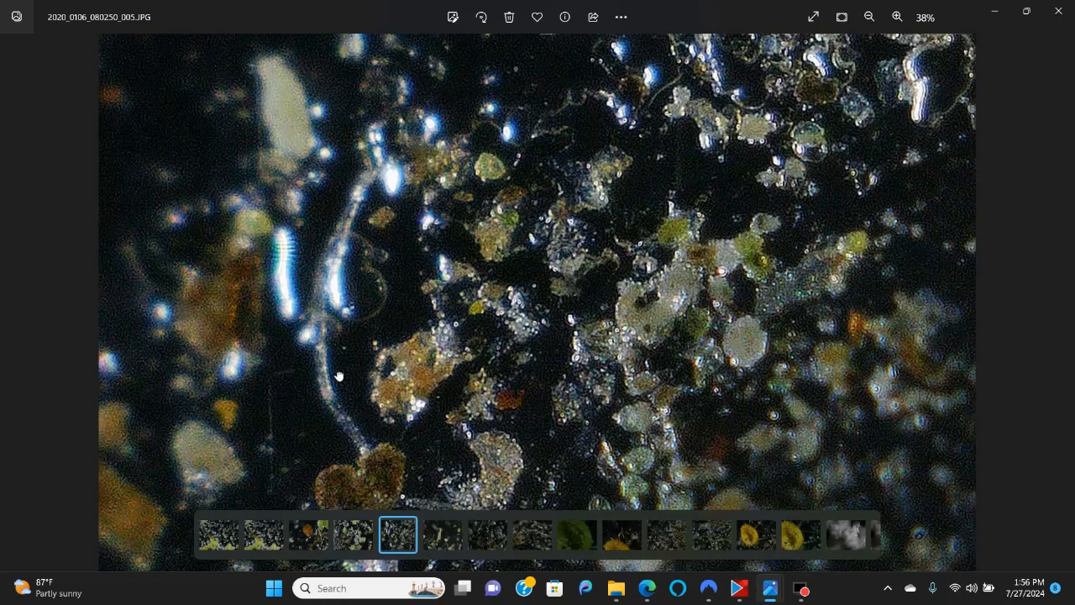
left_click(870, 17)
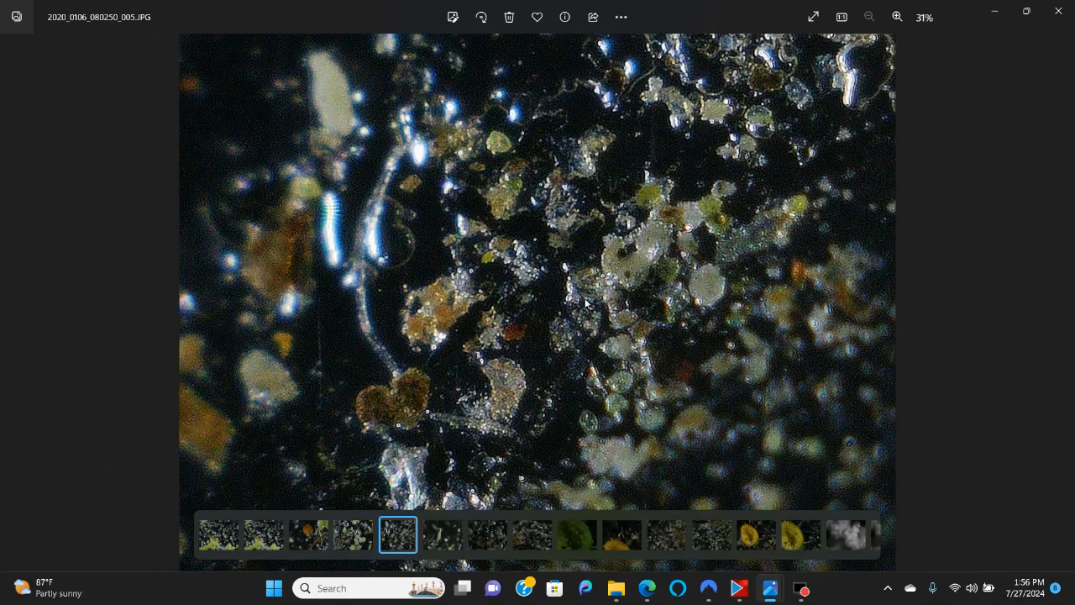
mouse_move(1061, 302)
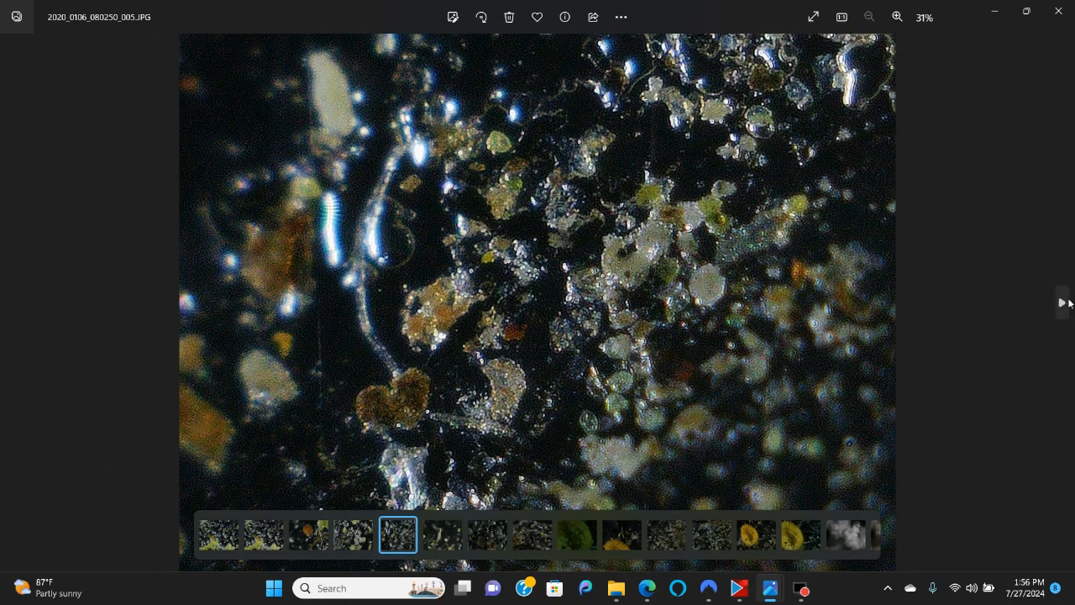
mouse_move(1062, 302)
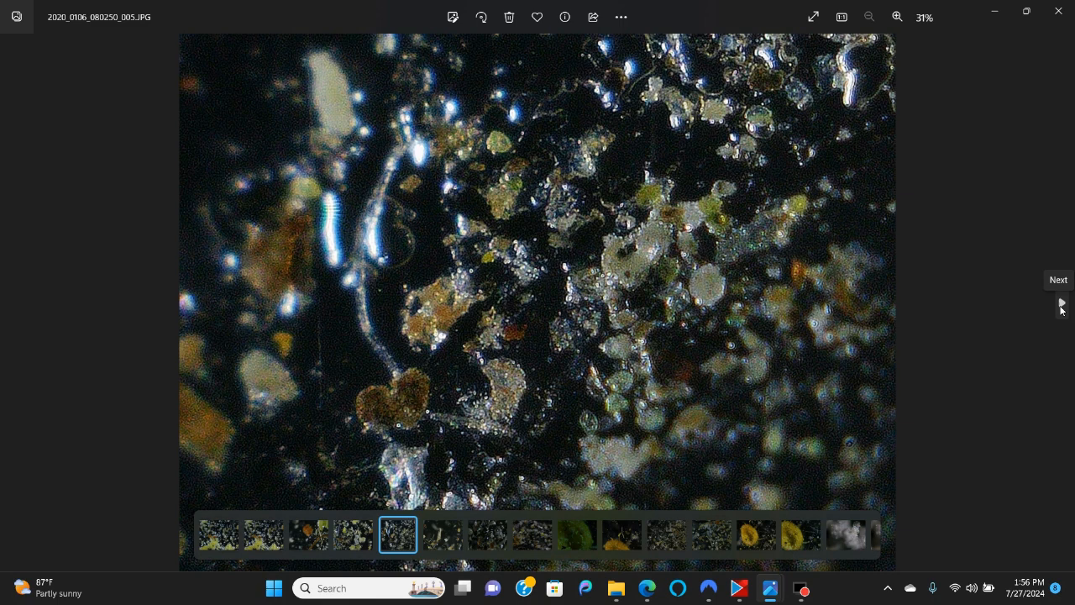
Advance to the photo of the pale fibre above the yellow grain and adjust its zoom.
left_click(1061, 302)
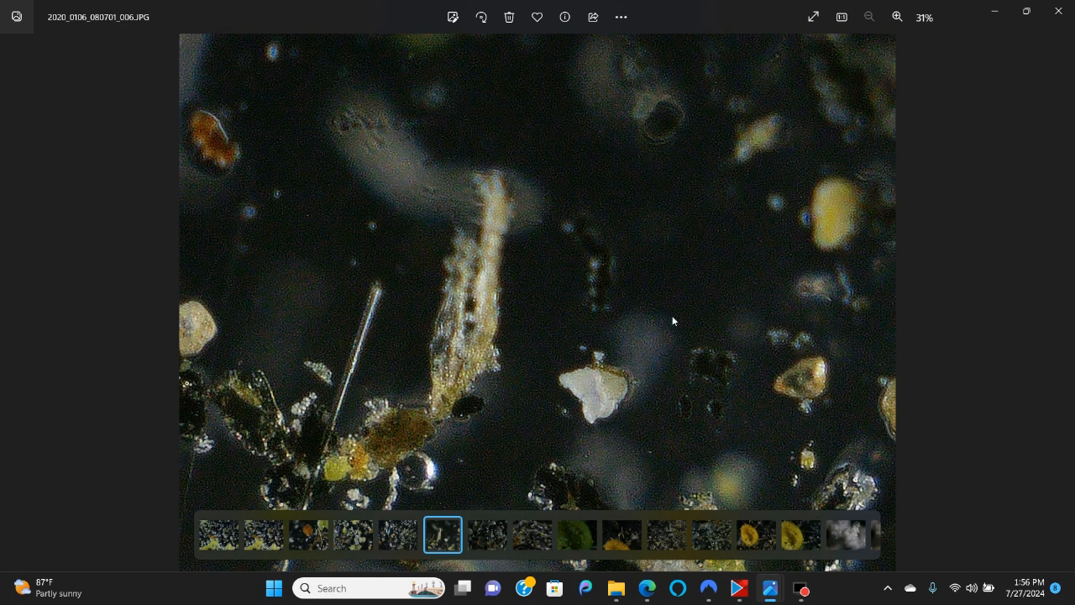
mouse_move(971, 387)
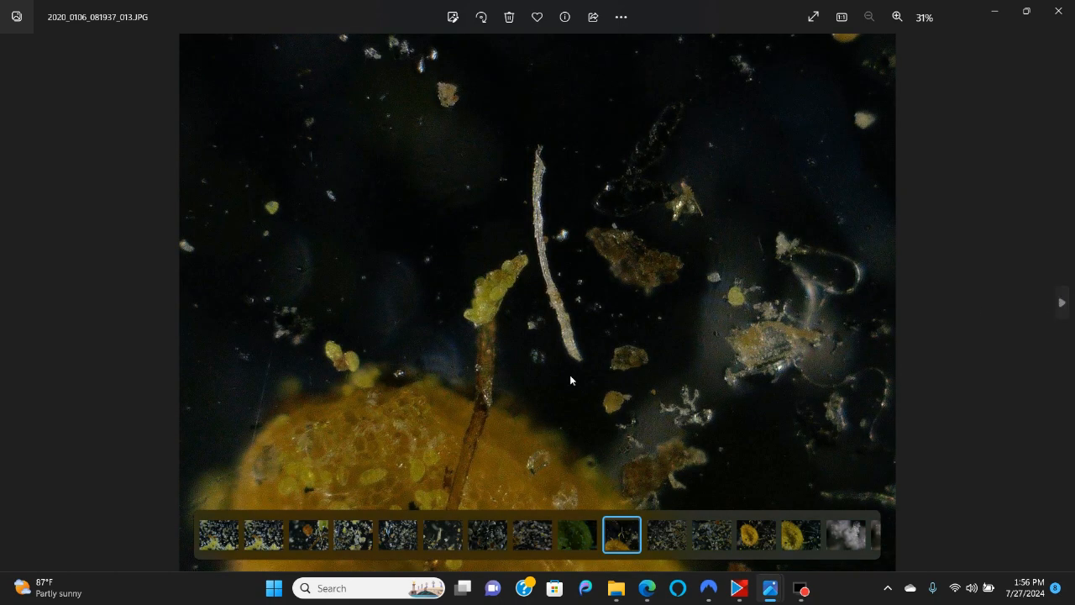
mouse_move(460, 356)
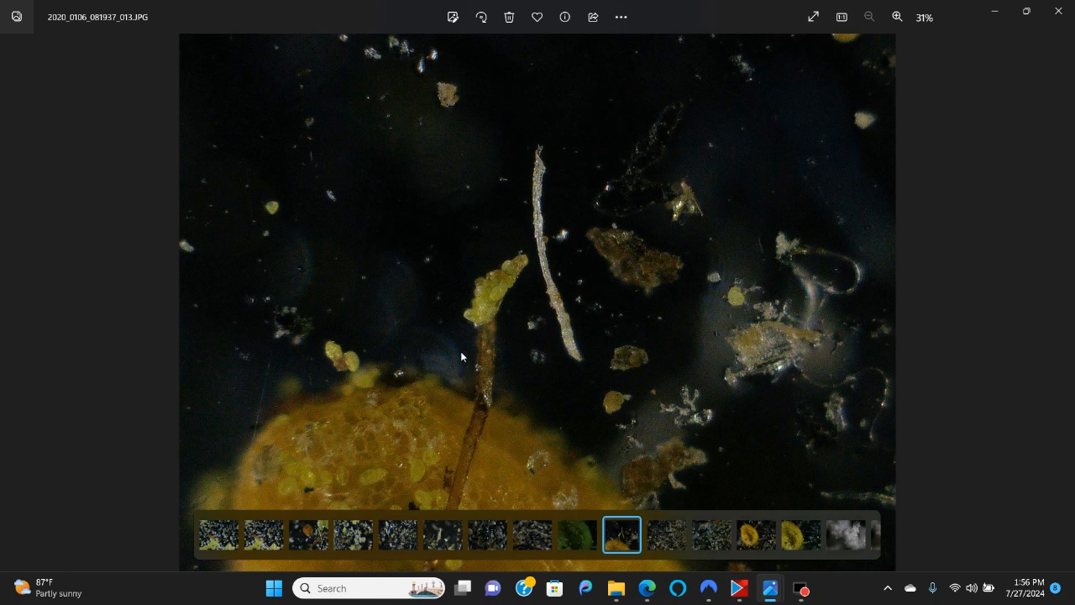
mouse_move(531, 171)
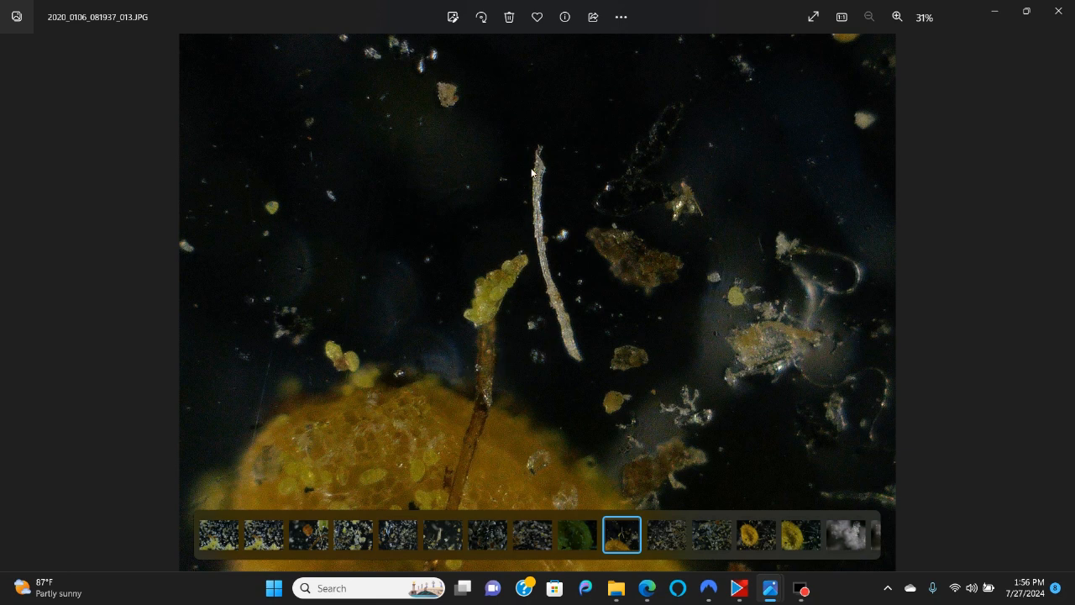
mouse_move(563, 319)
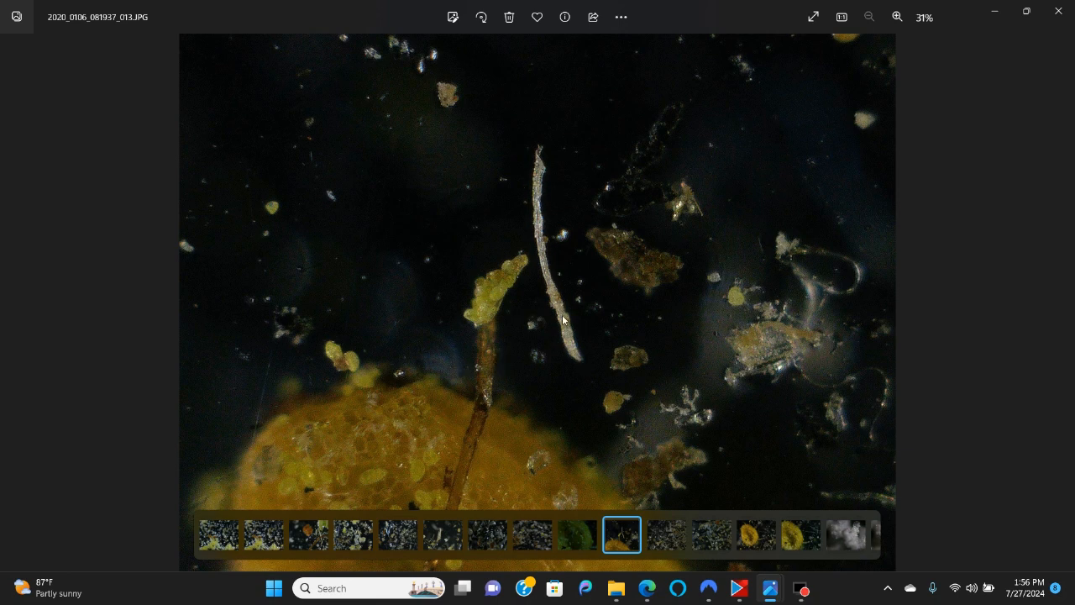
mouse_move(1057, 371)
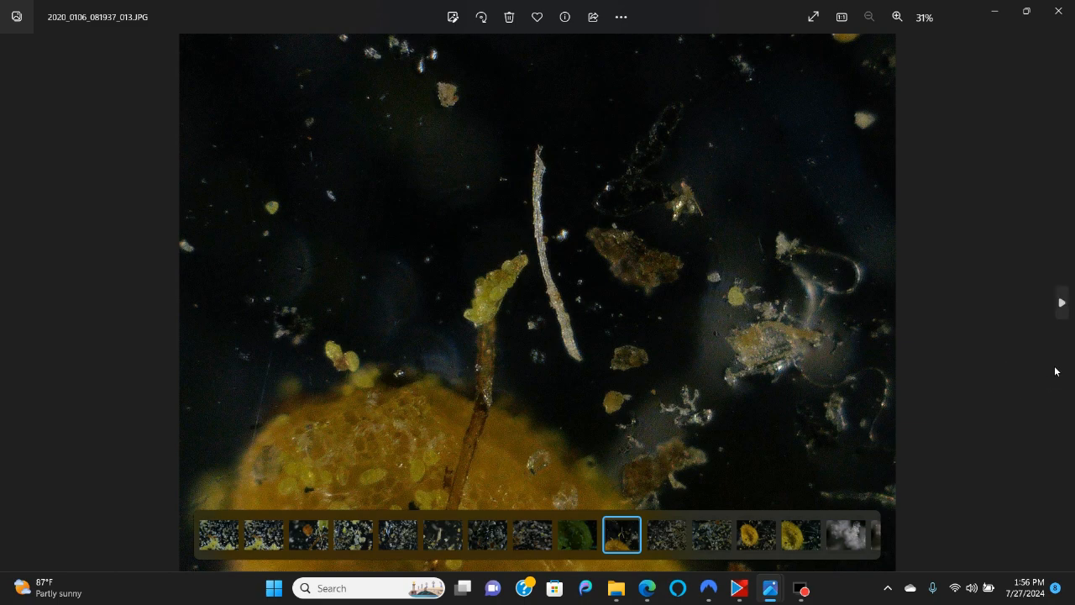
left_click(897, 17)
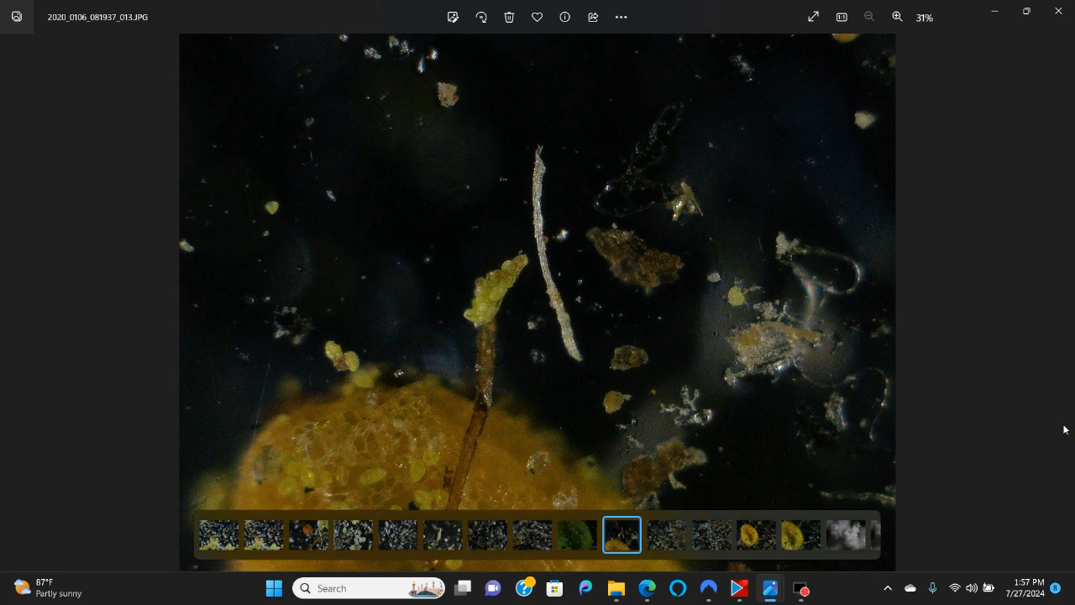
Page through the debris photos to reach the gold particle shot.
left_click(666, 534)
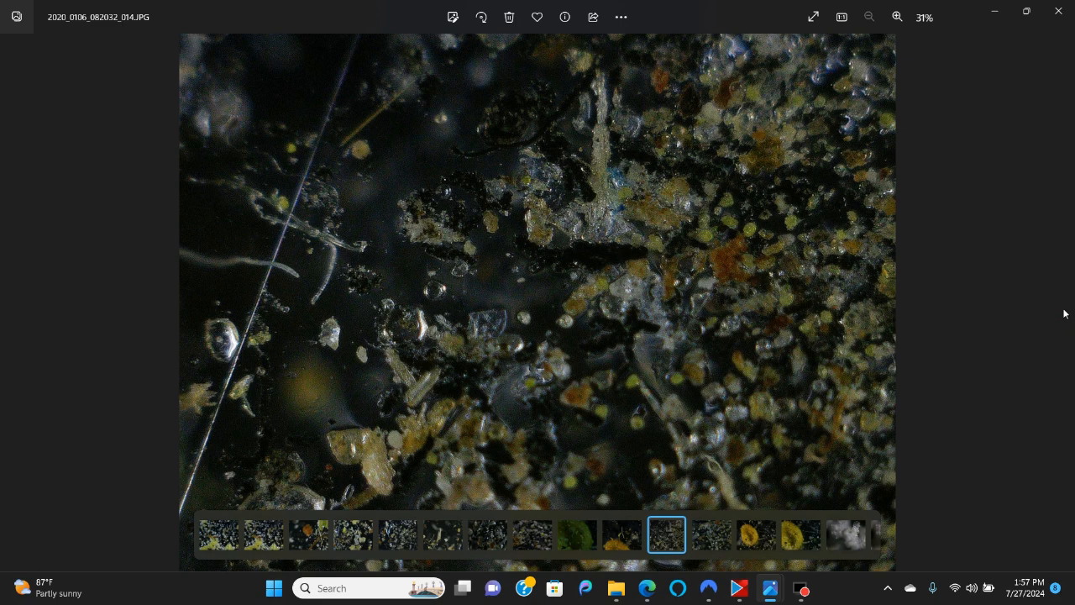
mouse_move(1065, 329)
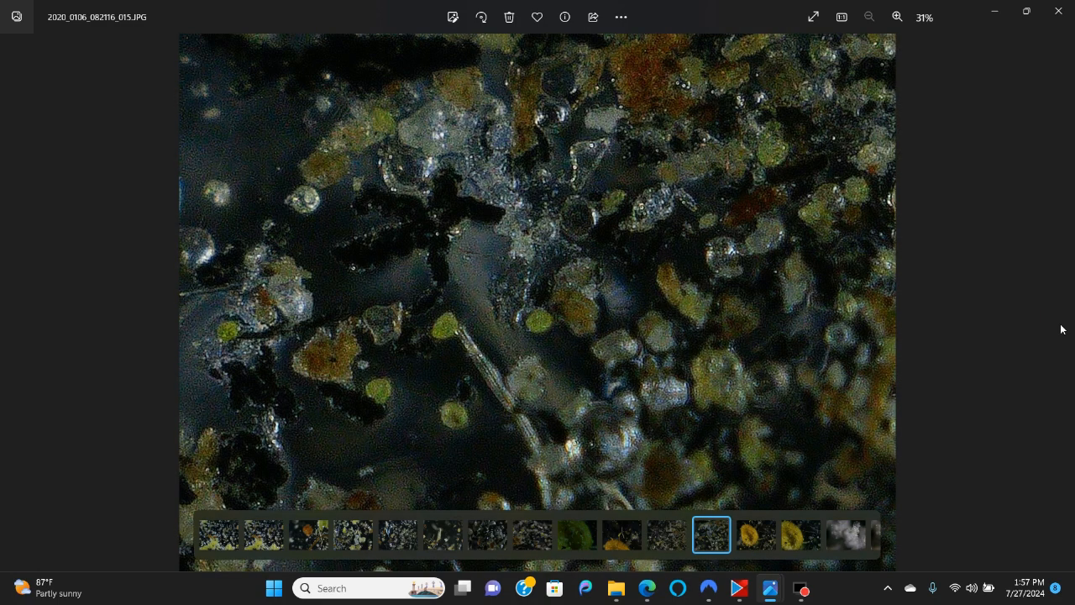
mouse_move(799, 285)
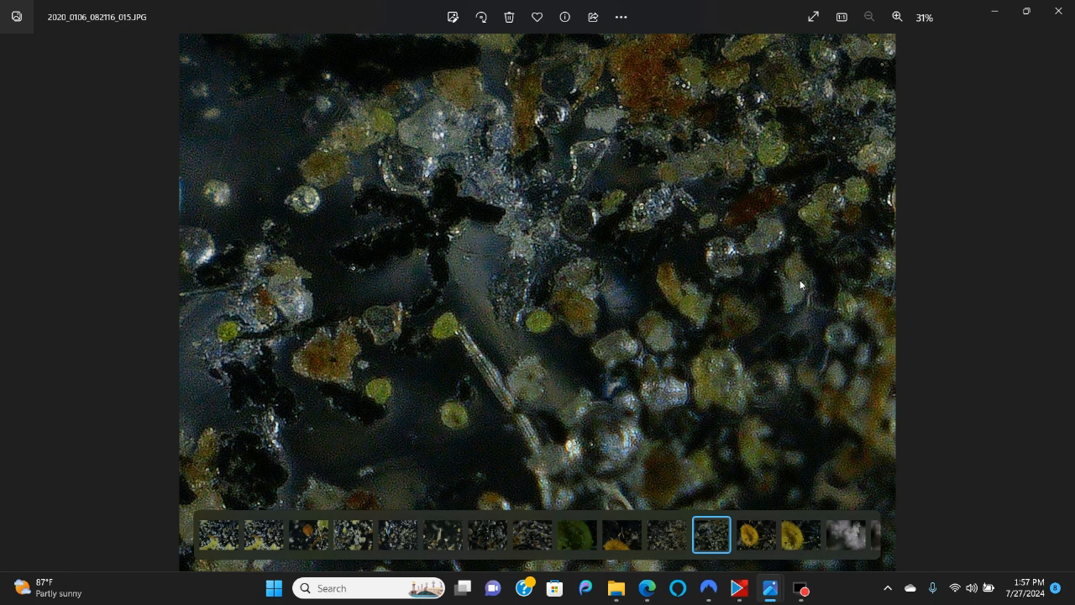
mouse_move(1062, 314)
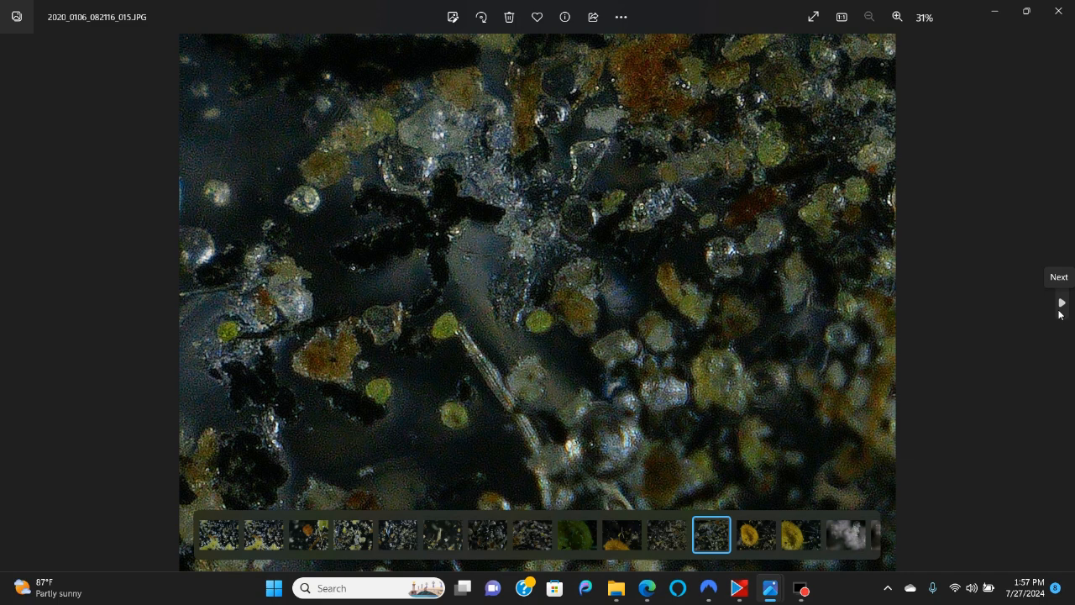
left_click(1062, 303)
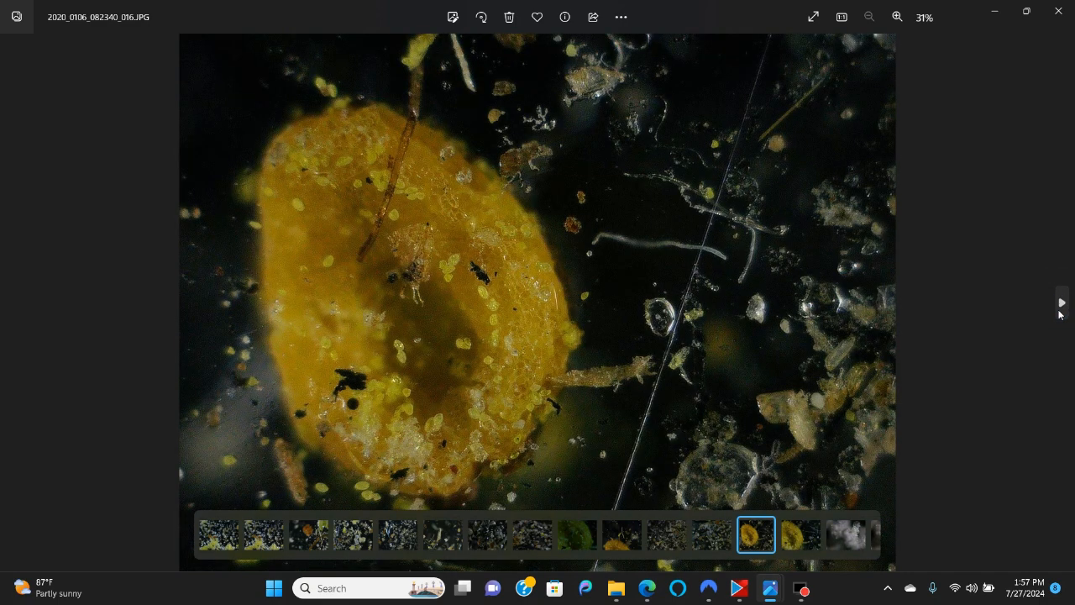
left_click(1061, 302)
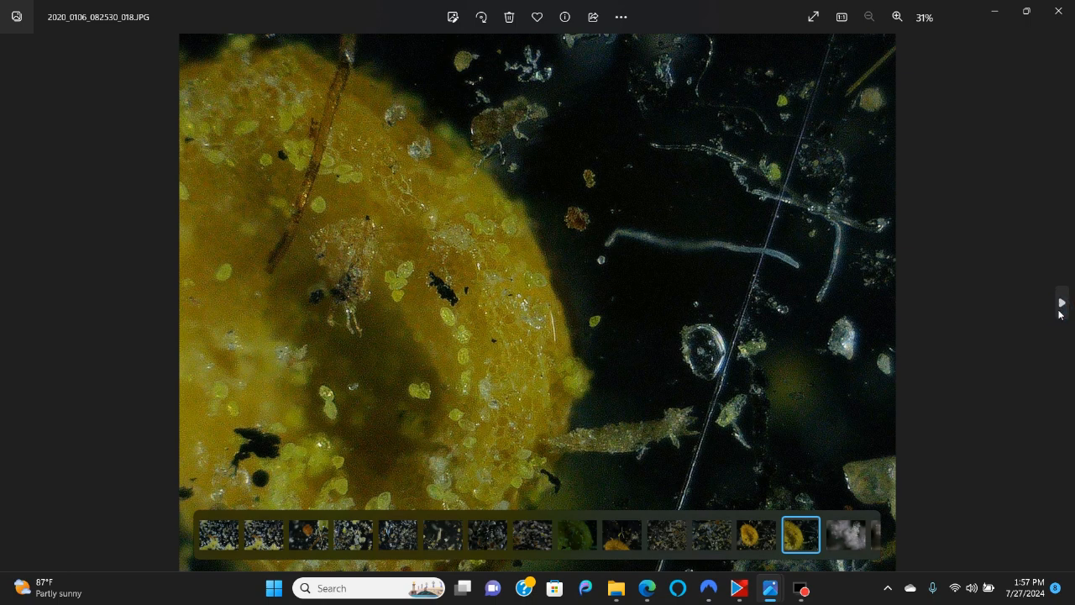
Zoom in on the gold particle, fit it back, then move to the white powder close-up.
left_click(897, 16)
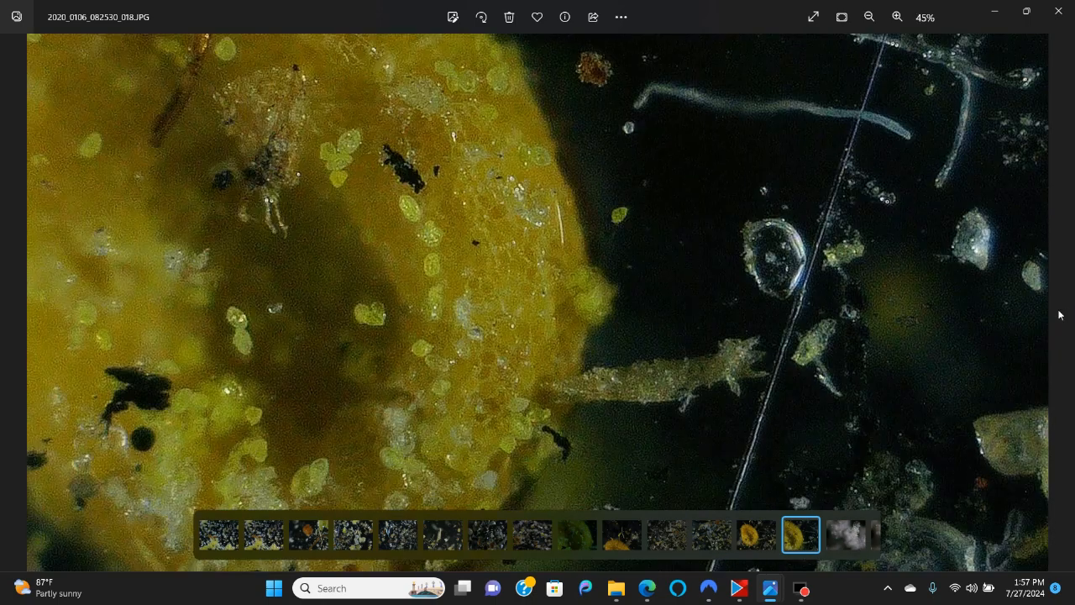
mouse_move(796, 390)
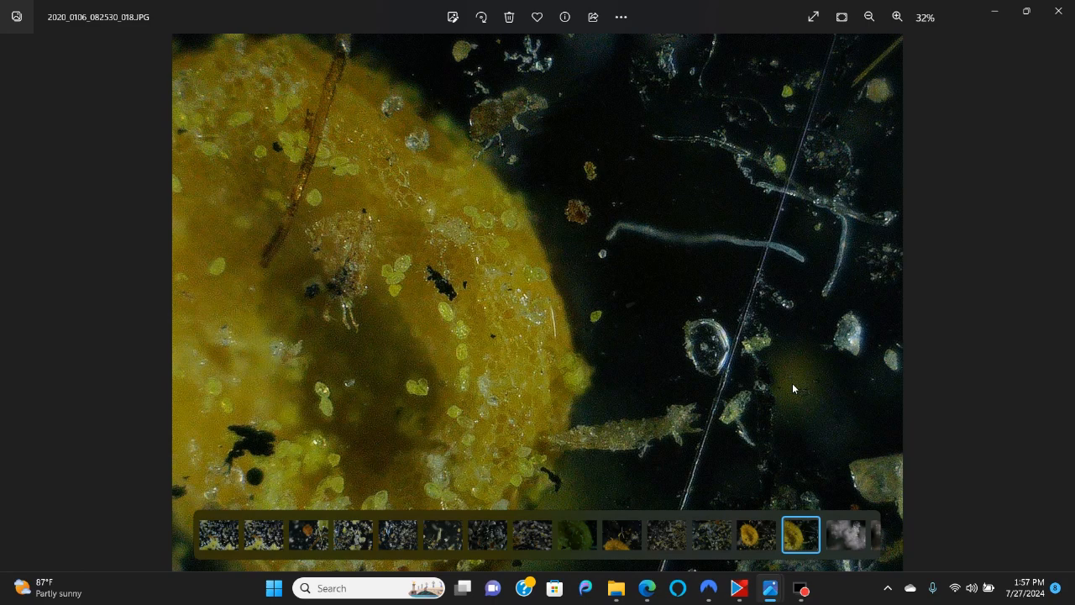
left_click(897, 17)
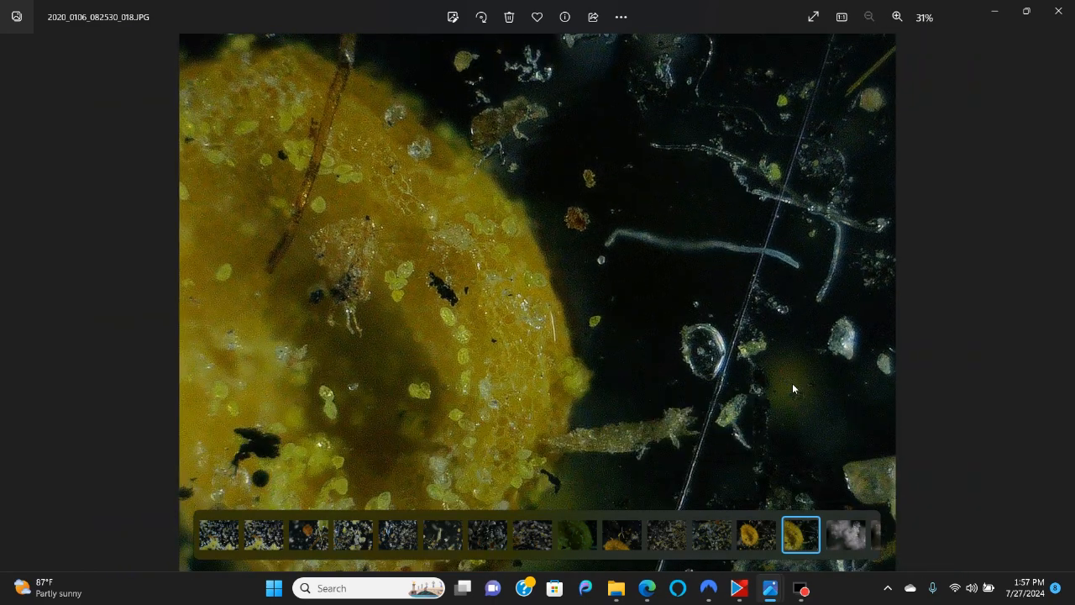
mouse_move(1062, 306)
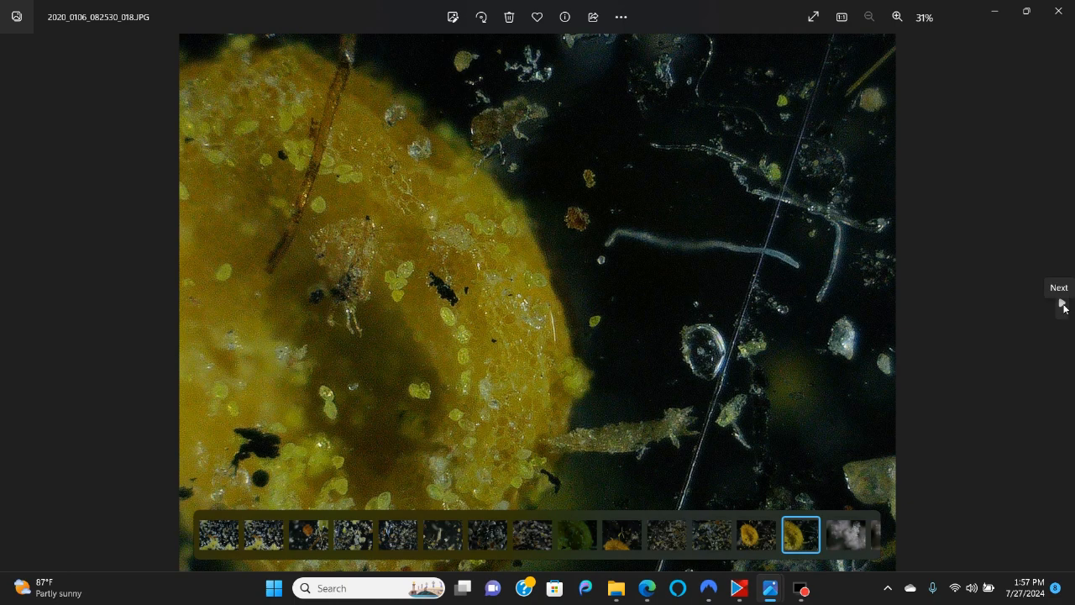
left_click(1060, 299)
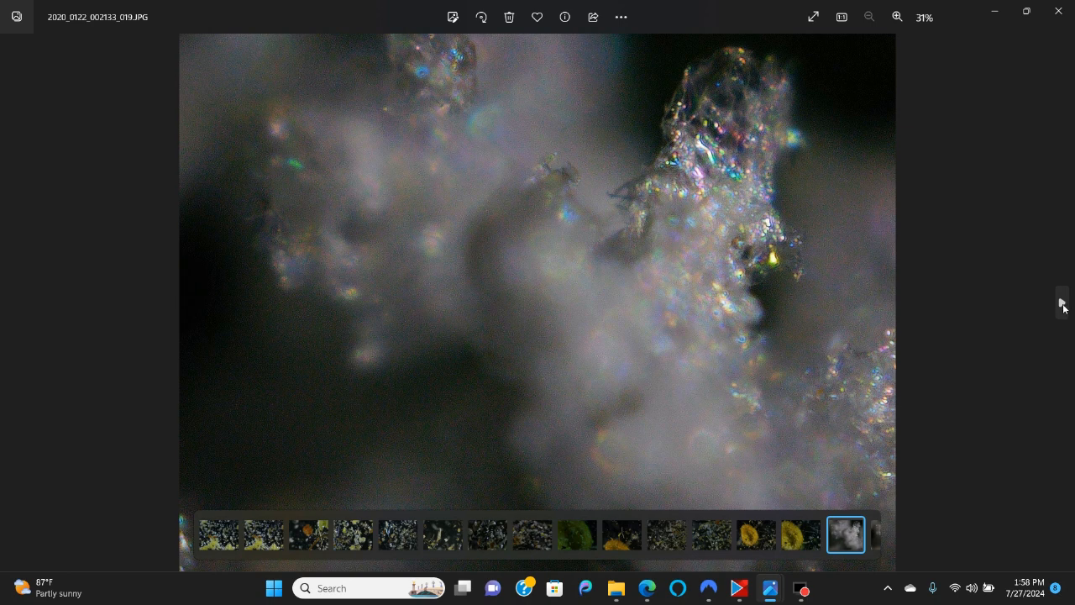
Advance two photos, magnify the sparkling crystals in stages, fit back, and move to the next photo.
left_click(1062, 303)
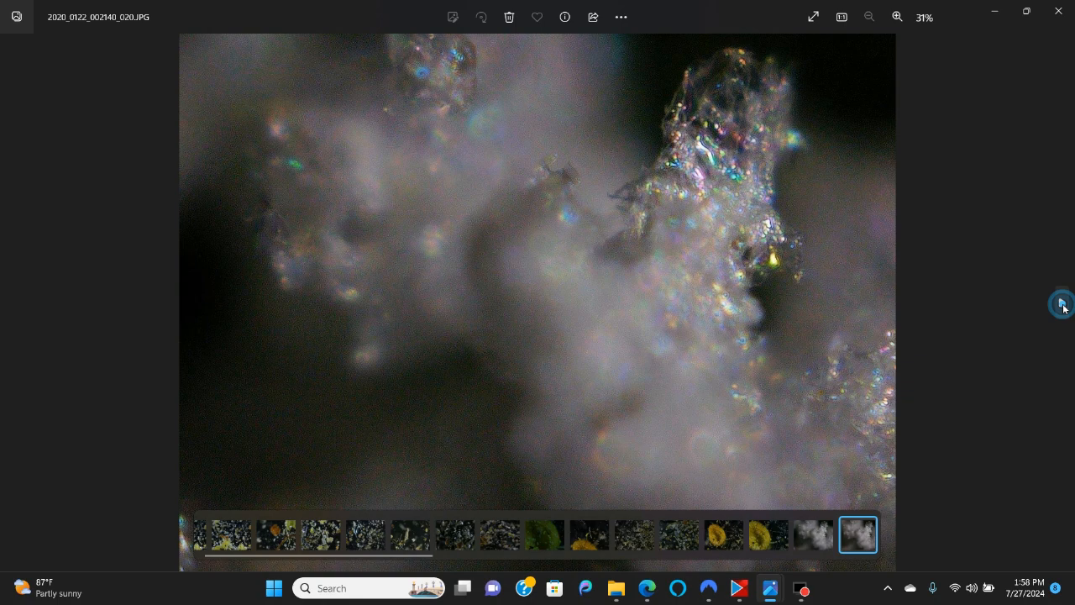
left_click(1062, 302)
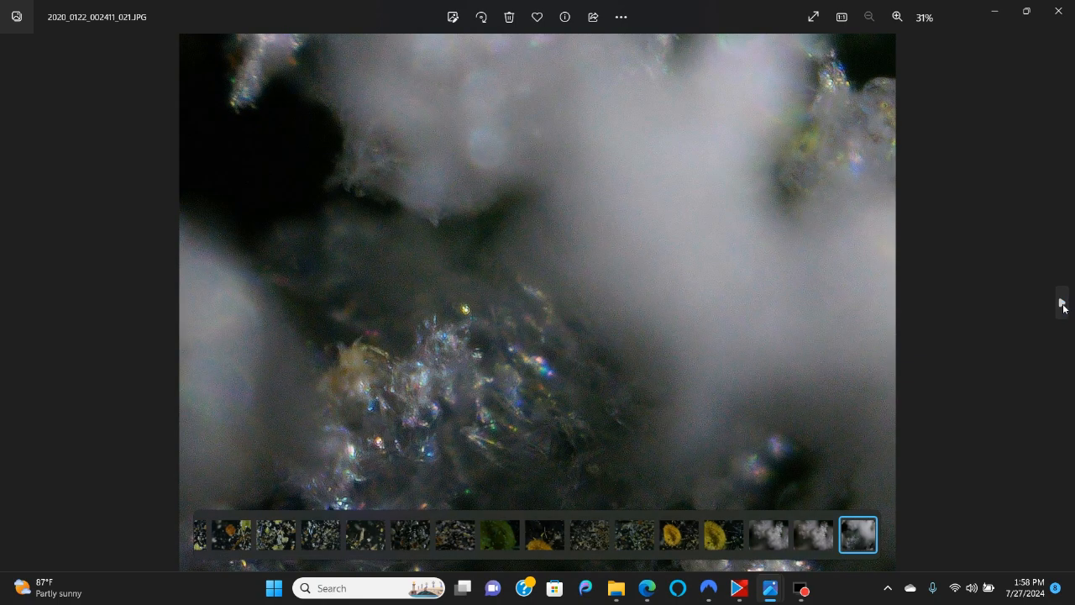
left_click(897, 16)
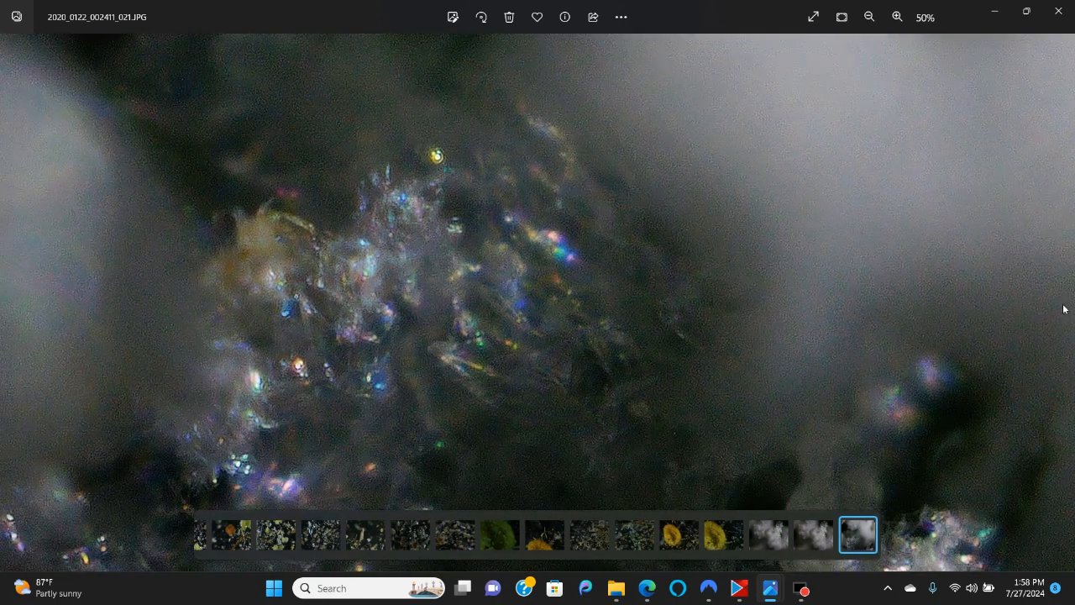
mouse_move(672, 329)
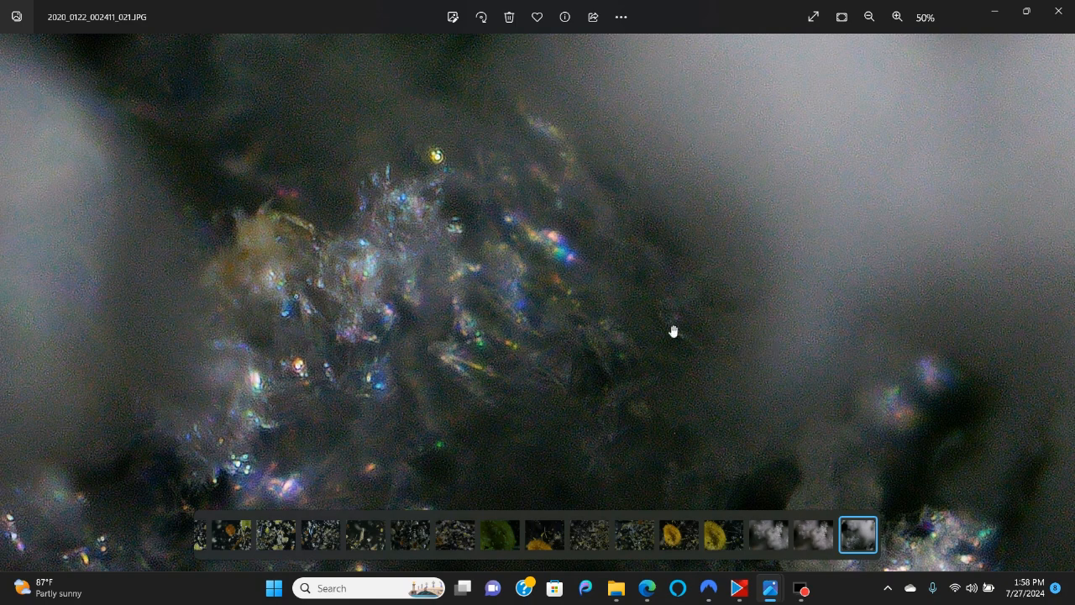
mouse_move(552, 282)
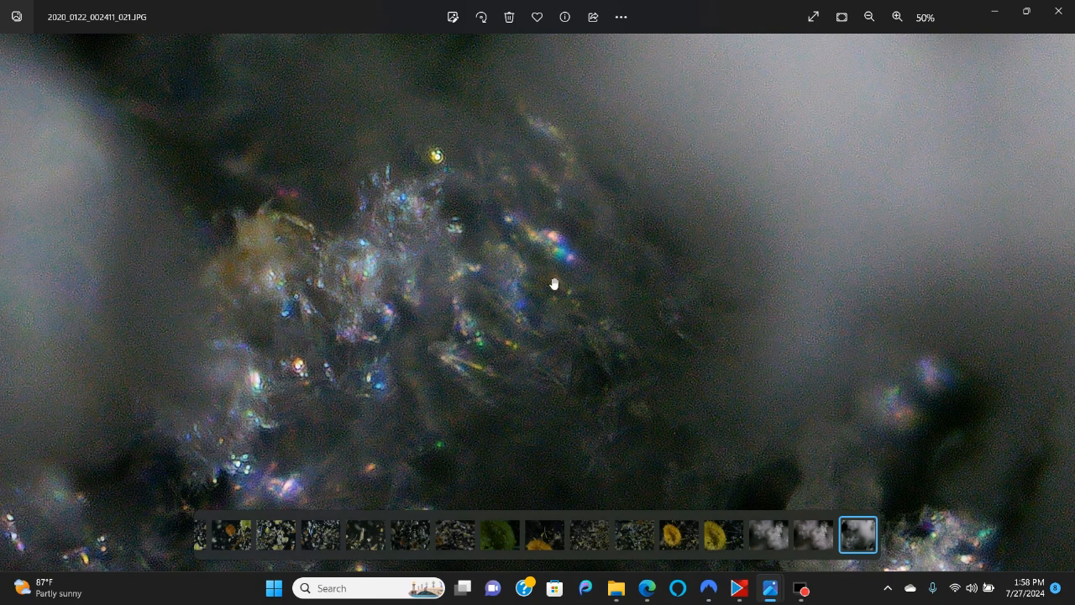
mouse_move(451, 352)
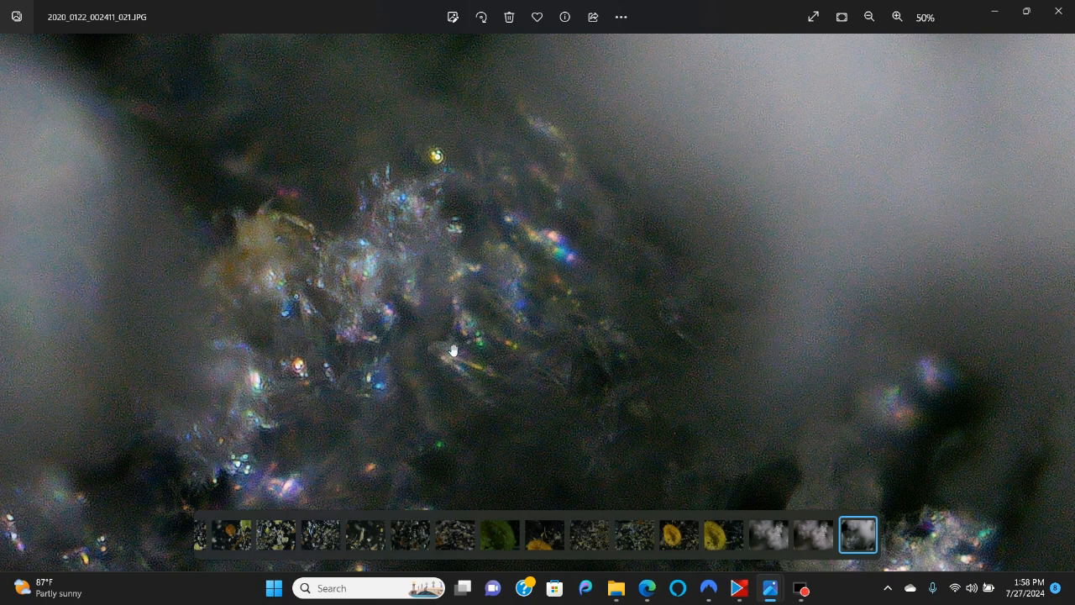
mouse_move(344, 424)
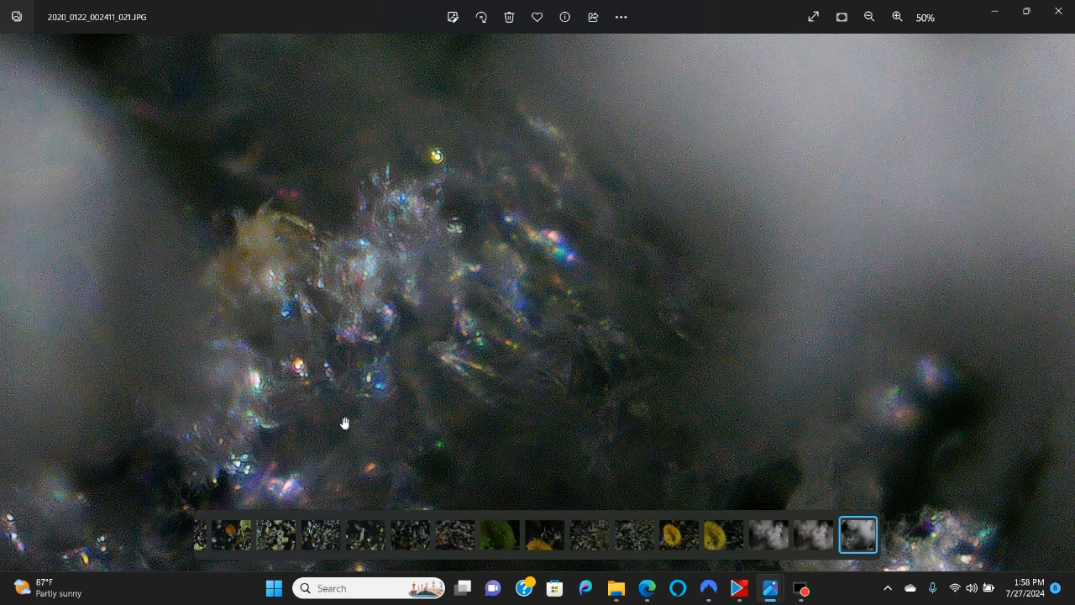
mouse_move(497, 373)
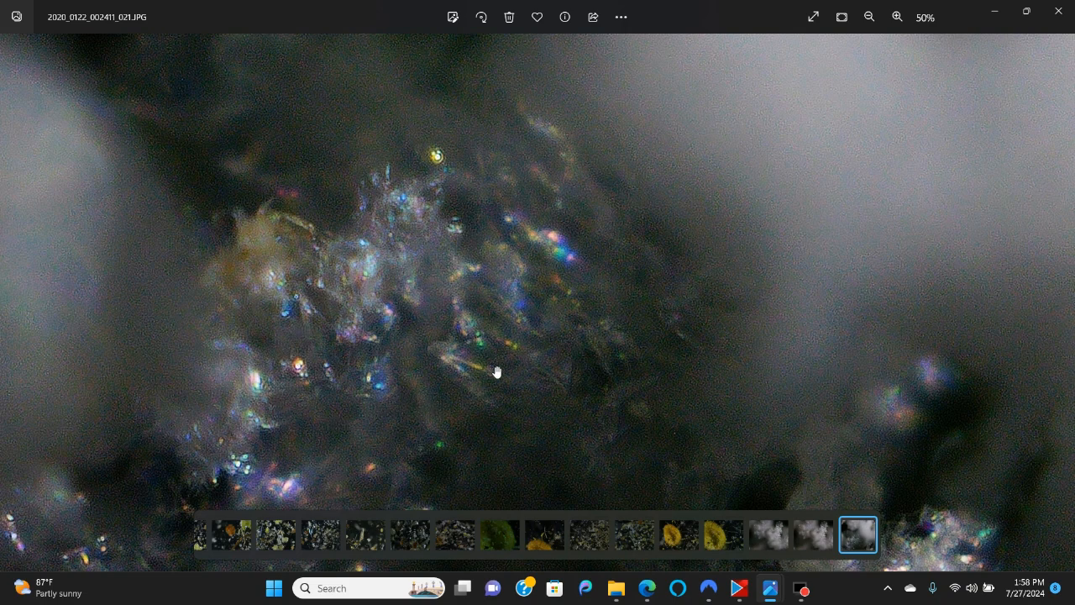
mouse_move(429, 314)
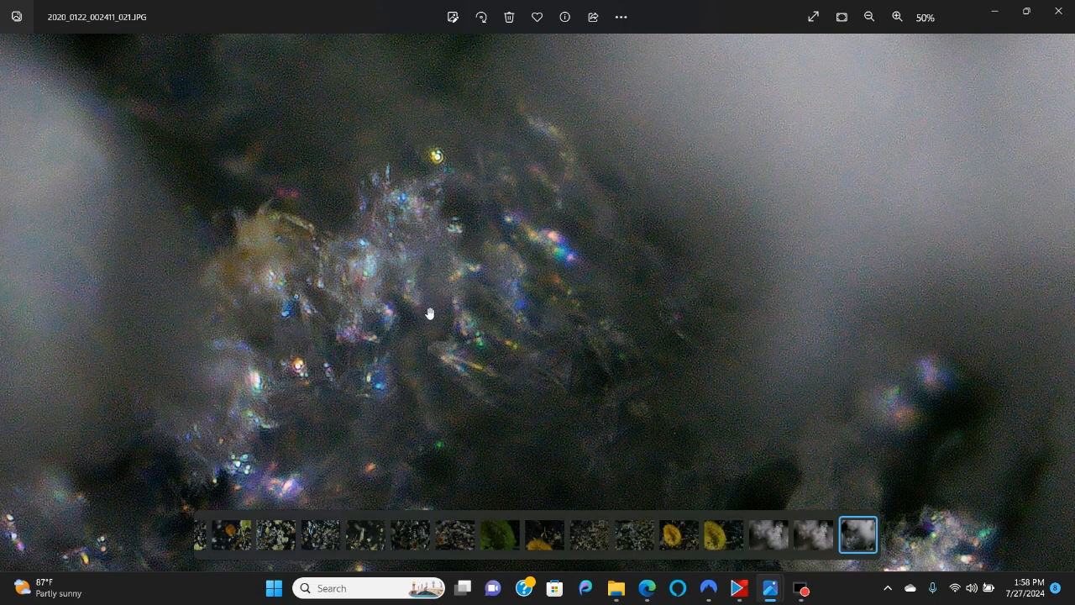
mouse_move(474, 309)
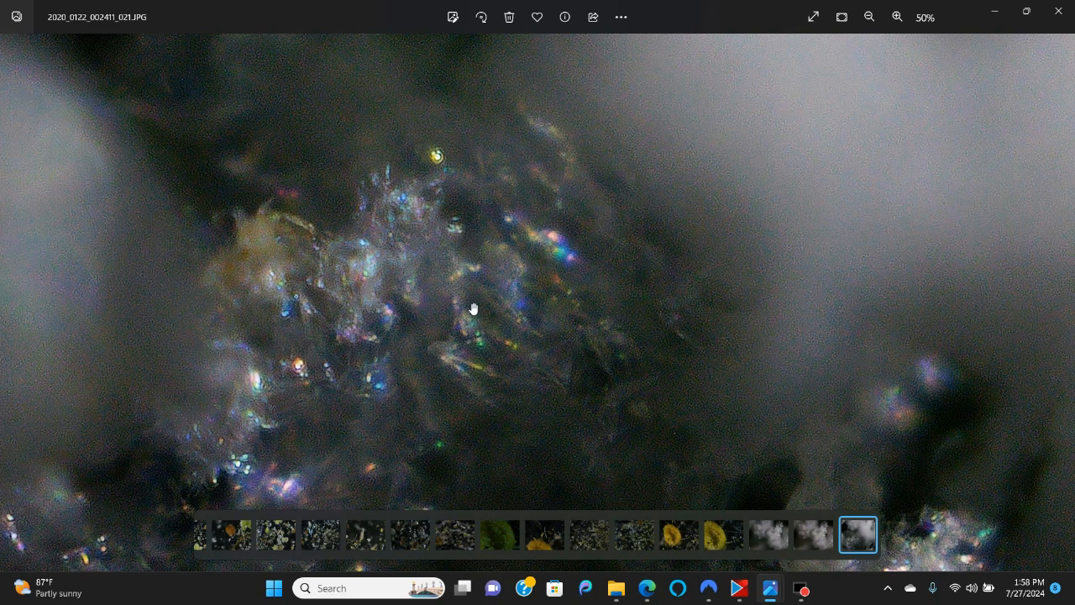
left_click(896, 17)
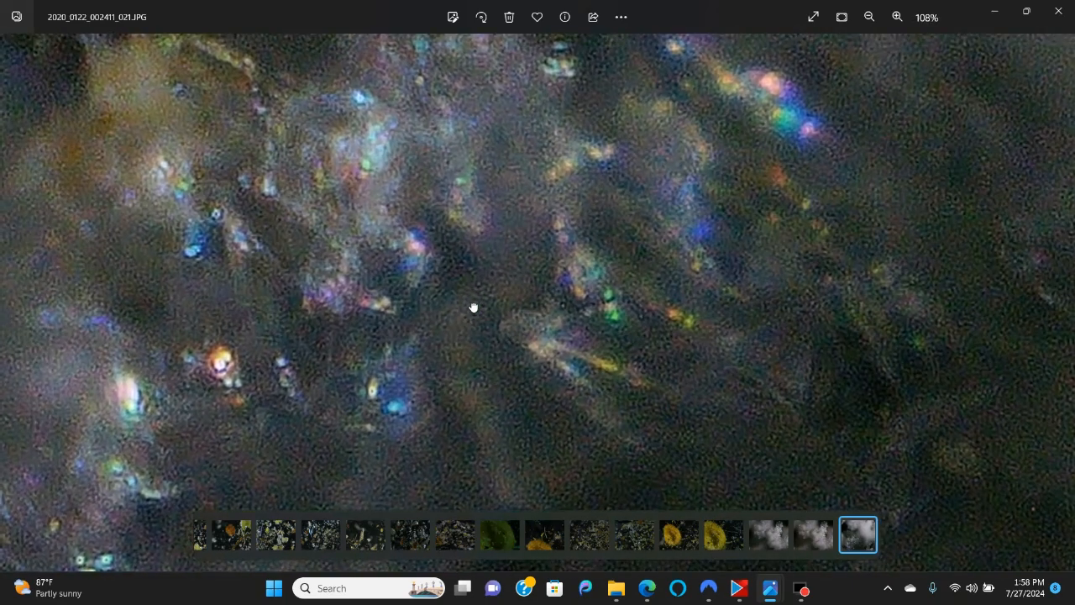
left_click(897, 17)
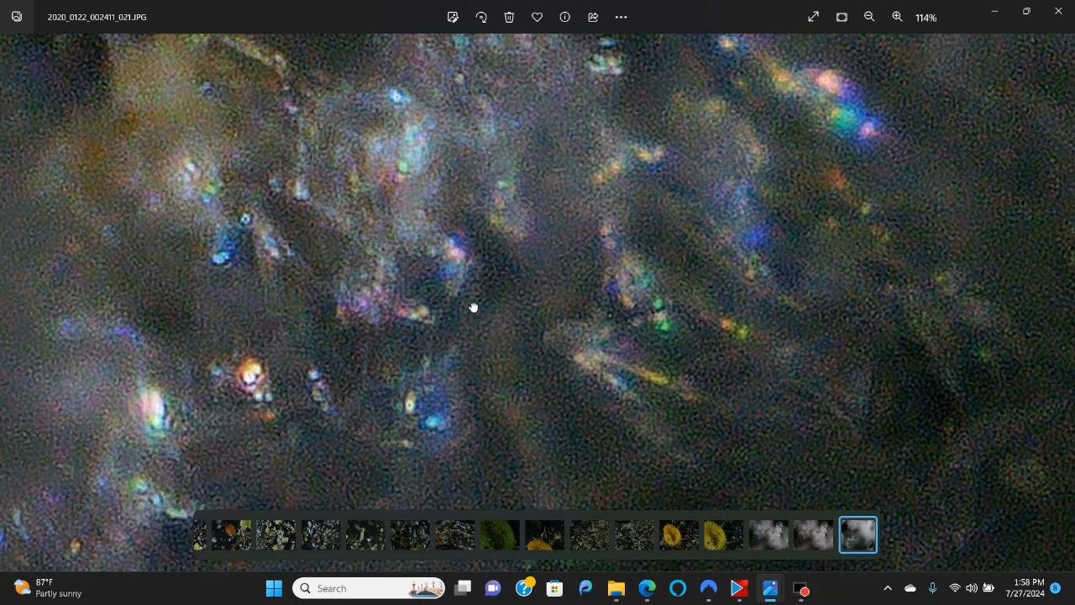
left_click(870, 16)
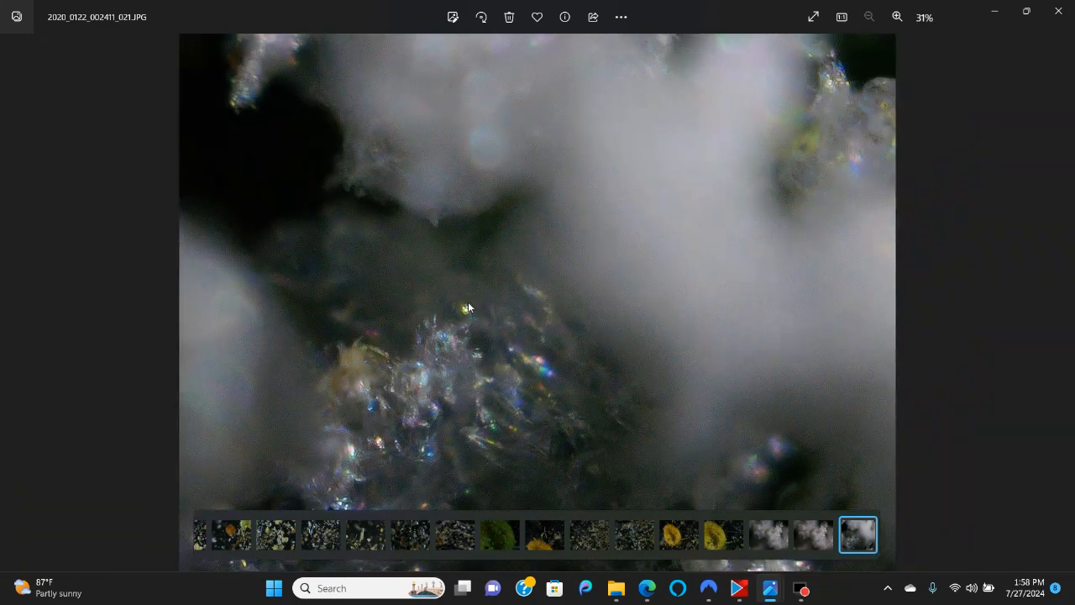
mouse_move(1060, 303)
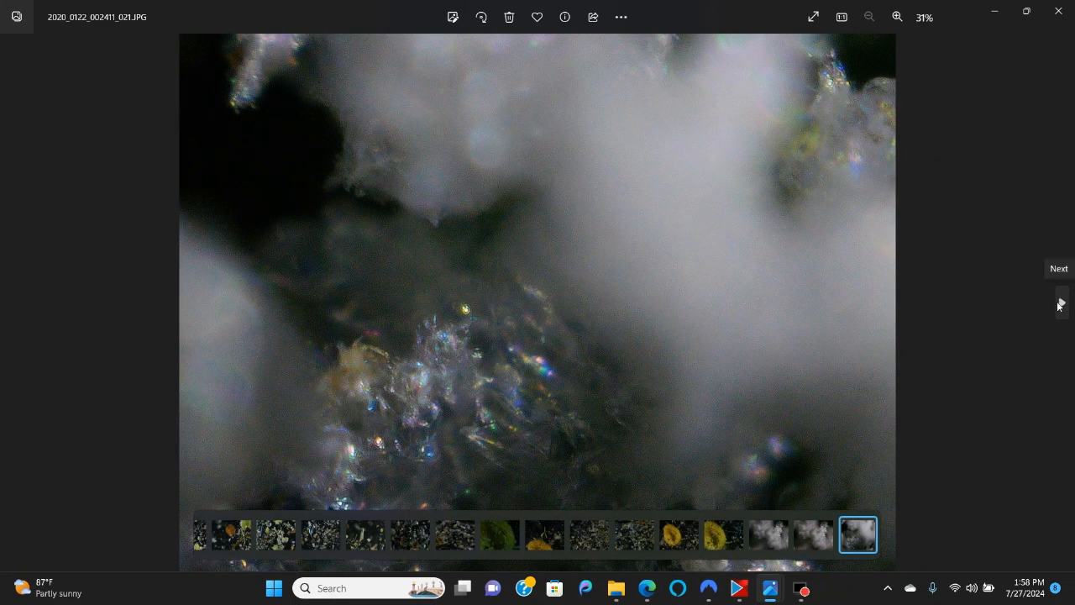
left_click(1058, 303)
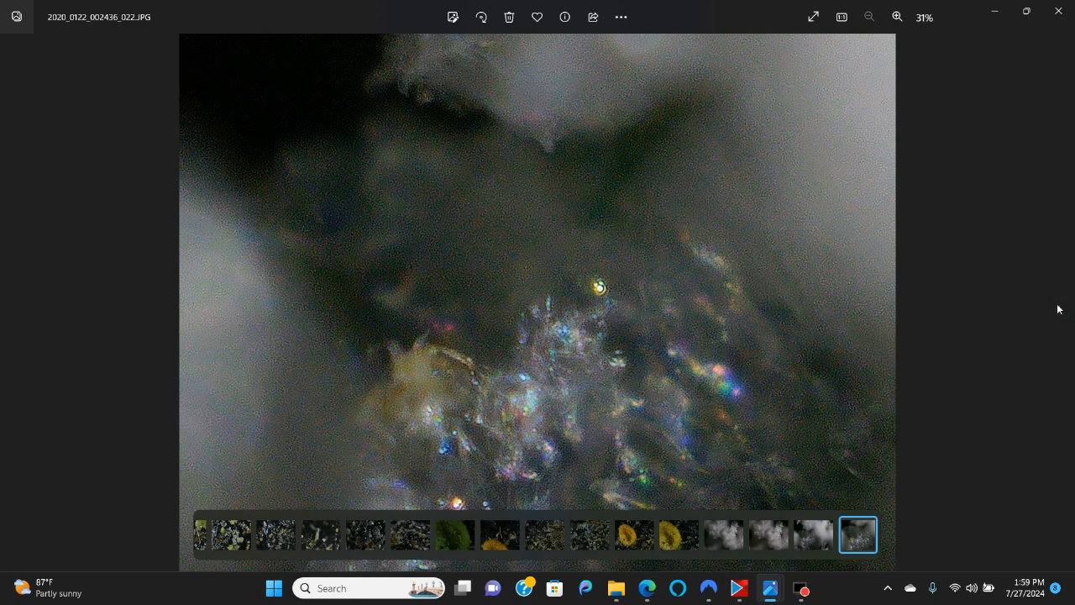
mouse_move(1067, 311)
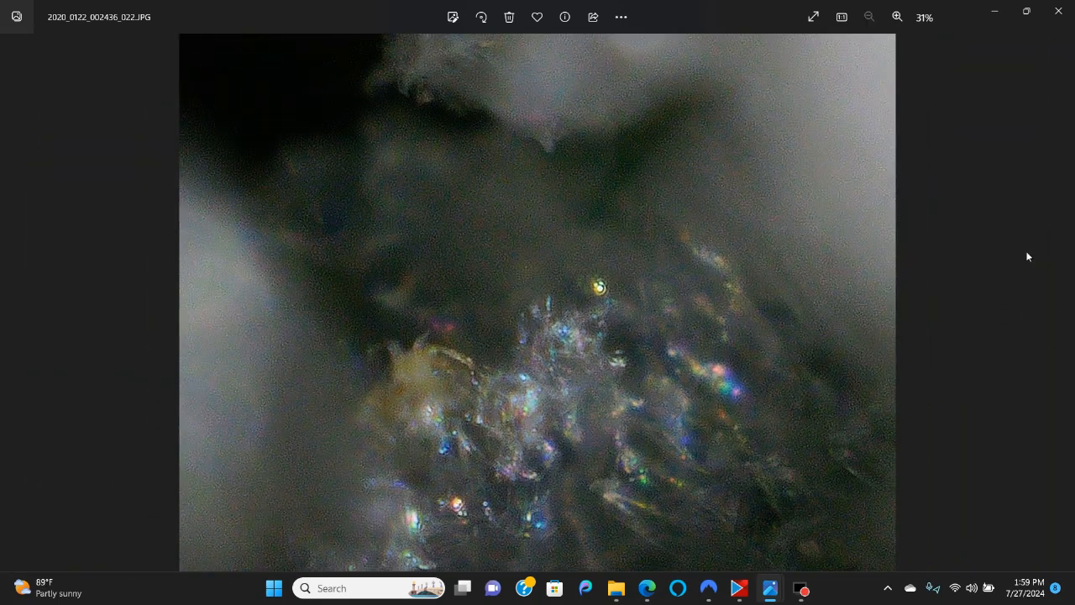
Page ahead through five more microscope photos including the red cluster and fluffy crystals.
left_click(1061, 302)
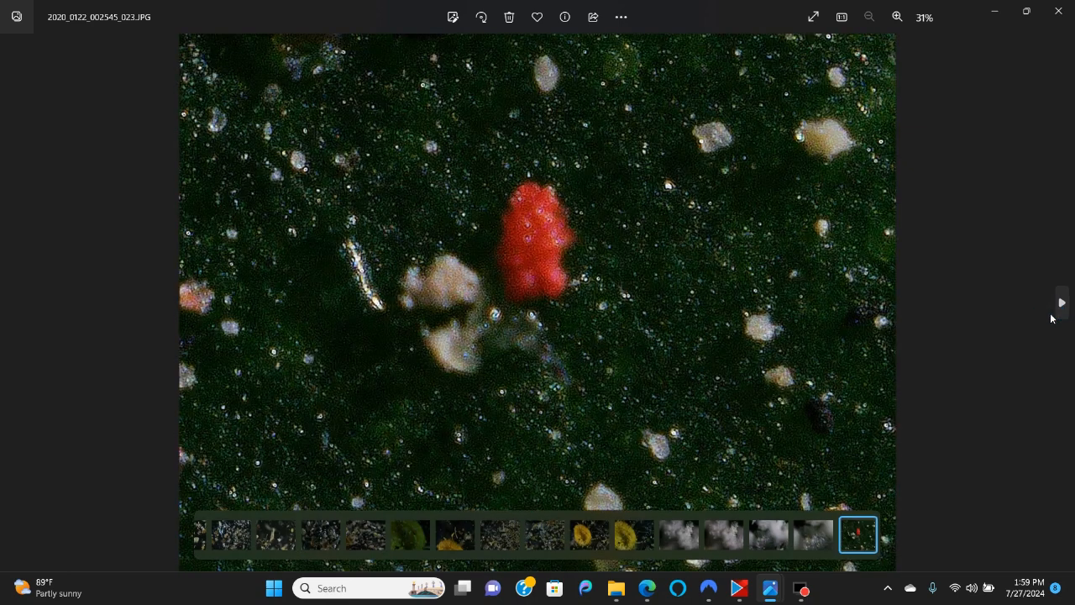
mouse_move(1062, 307)
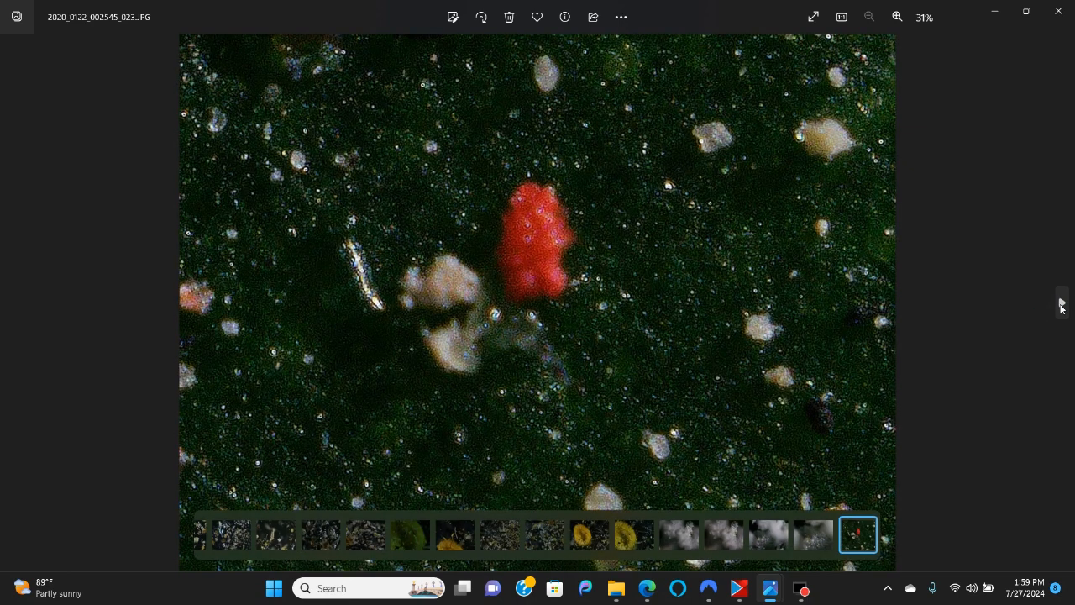
left_click(1060, 303)
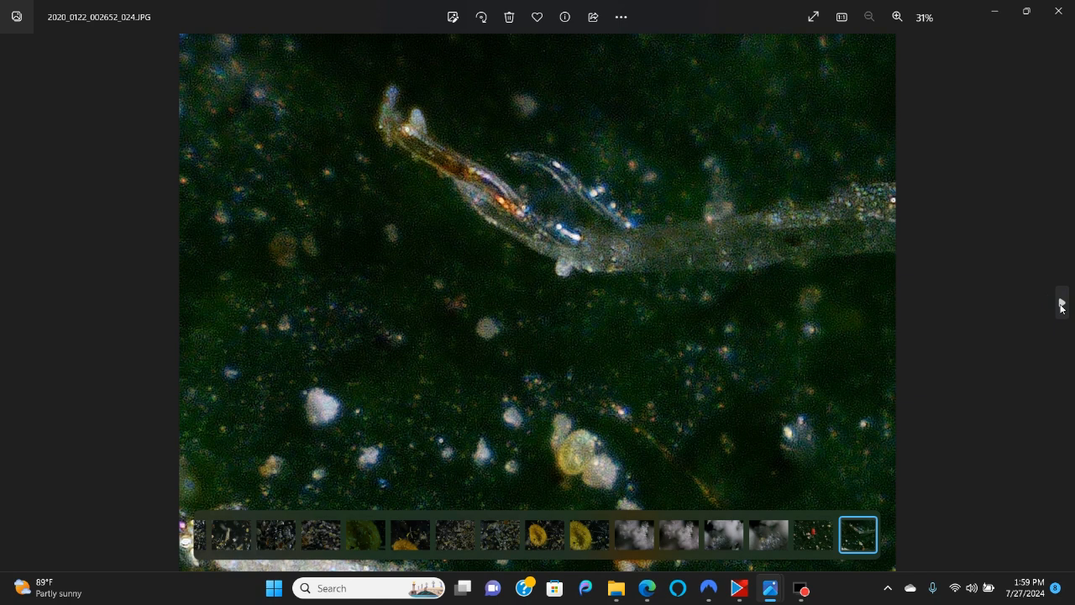
left_click(1061, 302)
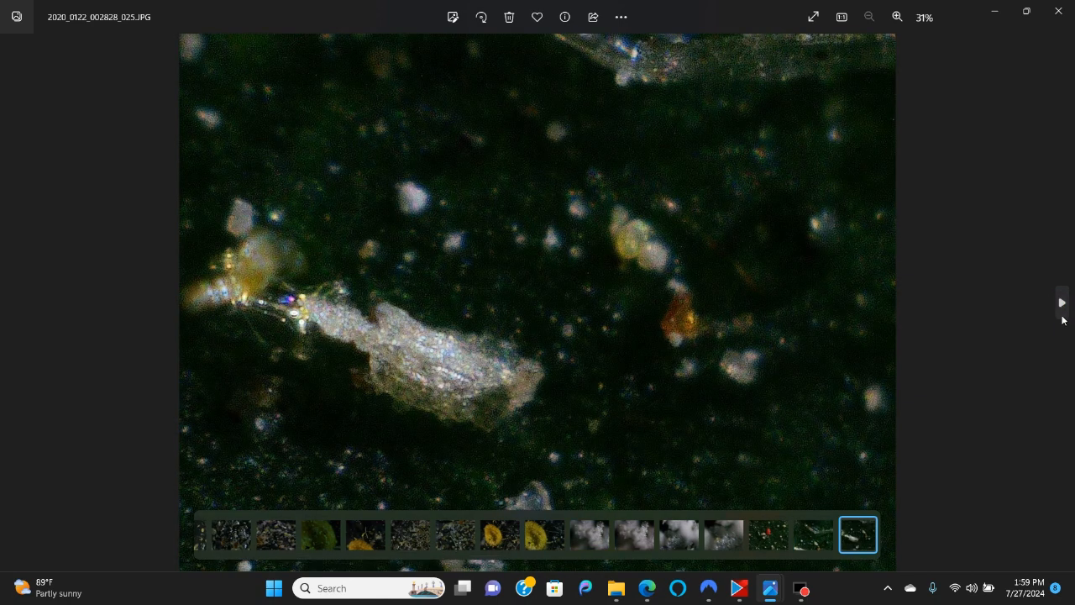
left_click(1062, 302)
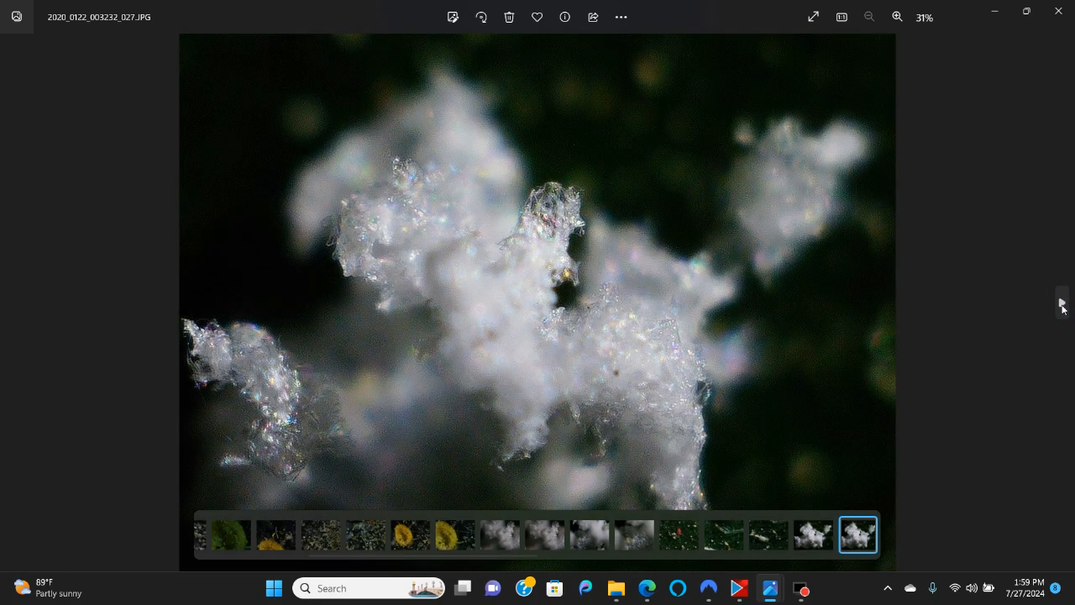
left_click(1062, 304)
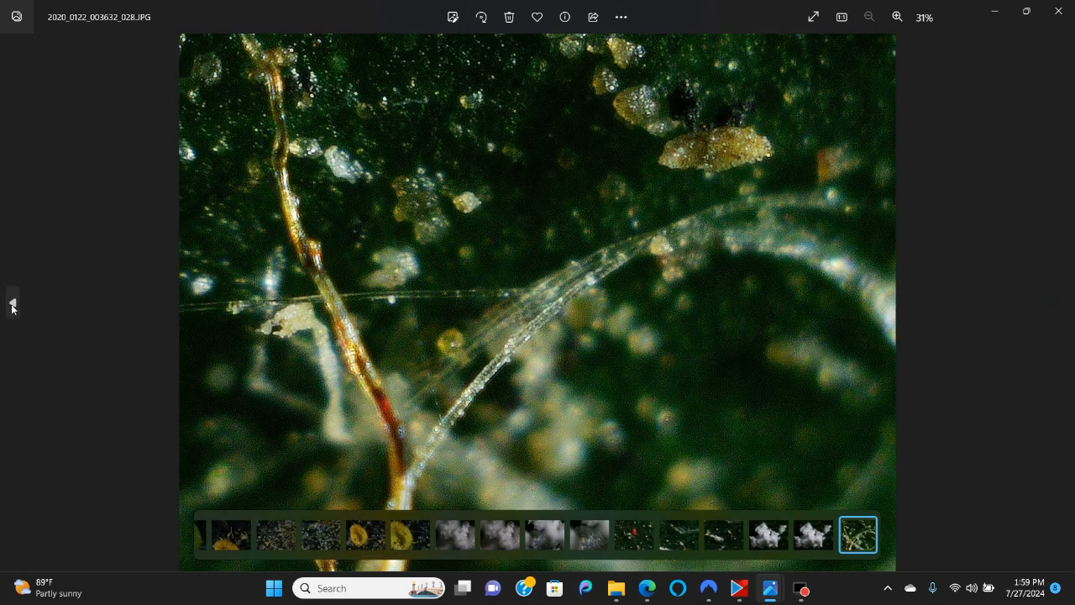
mouse_move(13, 304)
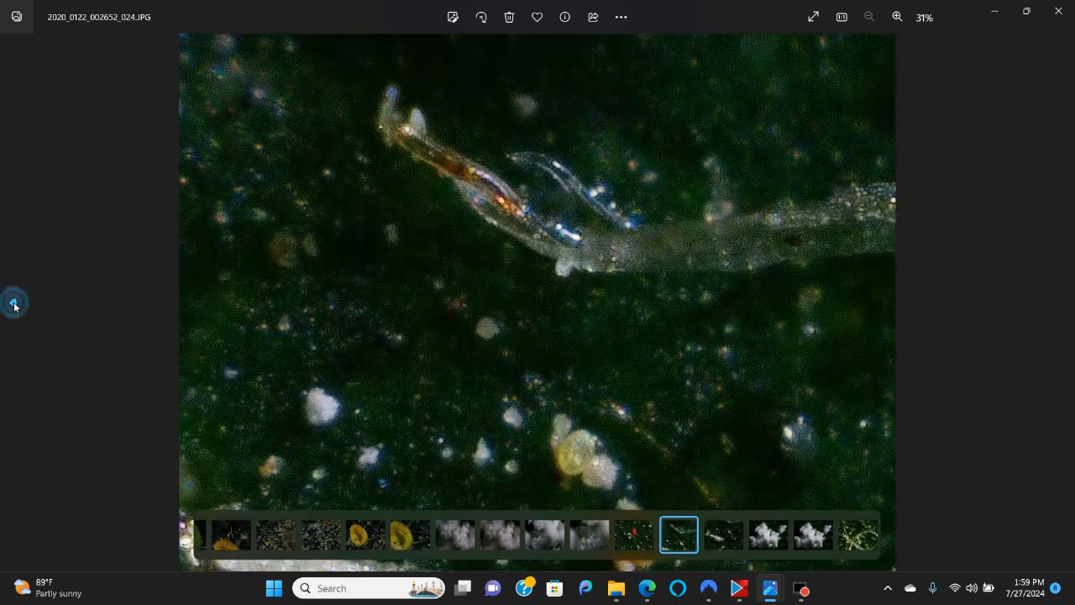
left_click(897, 17)
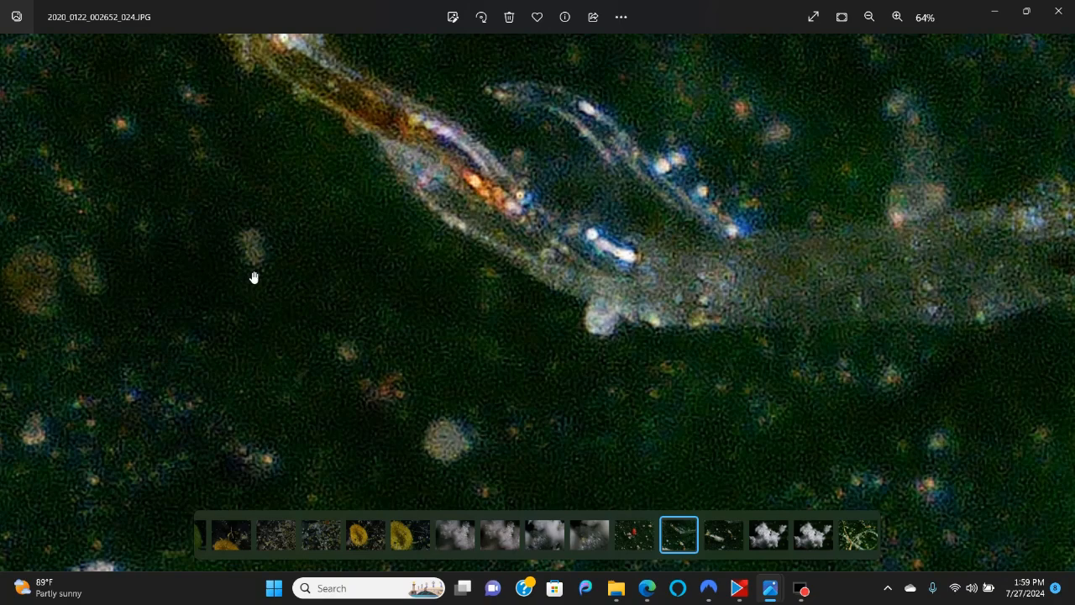
left_click(897, 17)
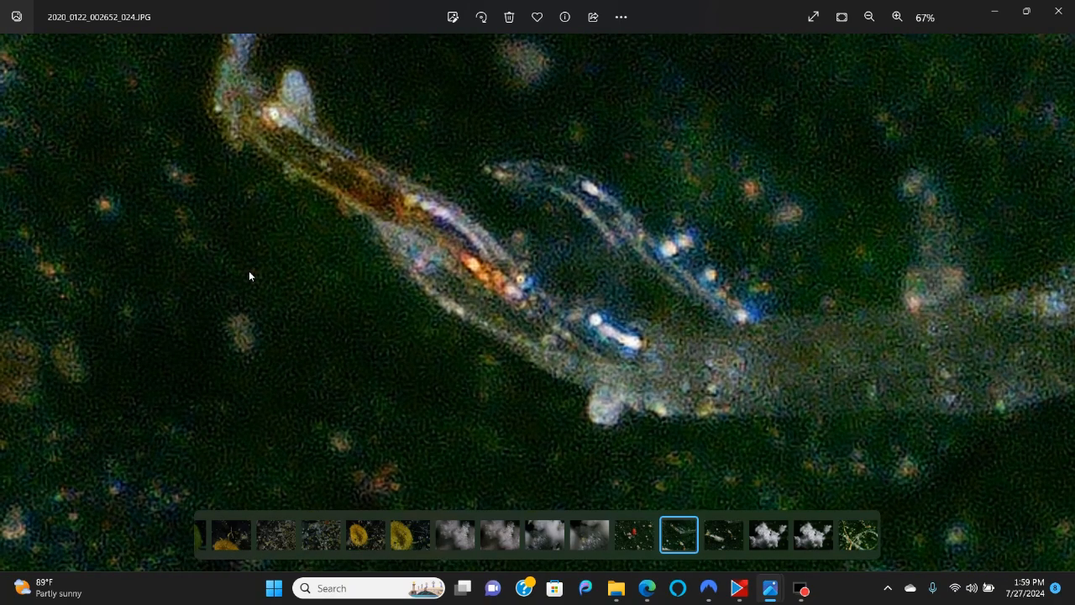
mouse_move(635, 238)
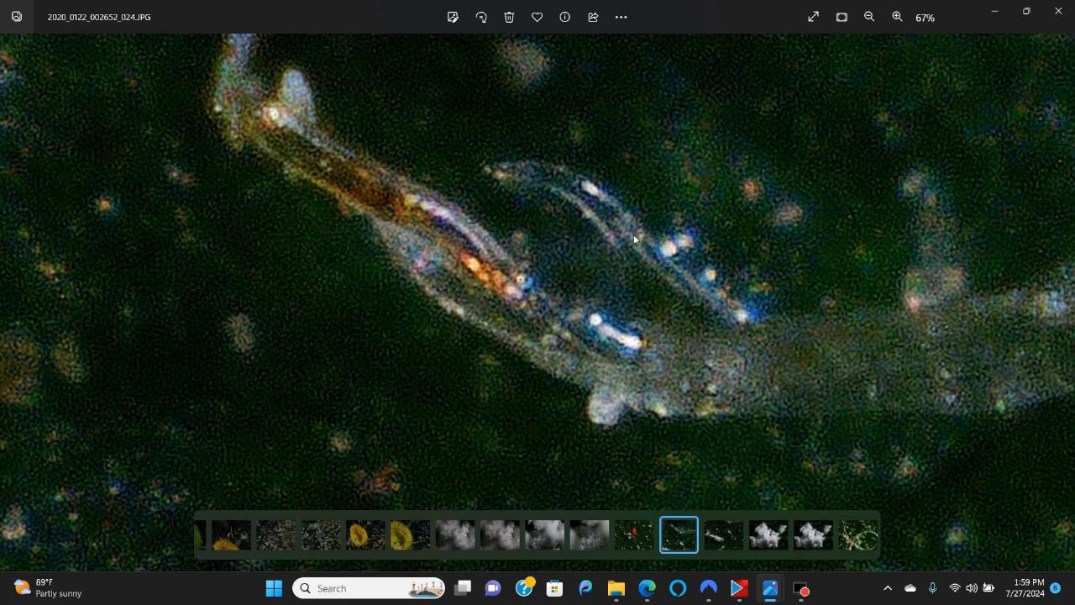
left_click(870, 17)
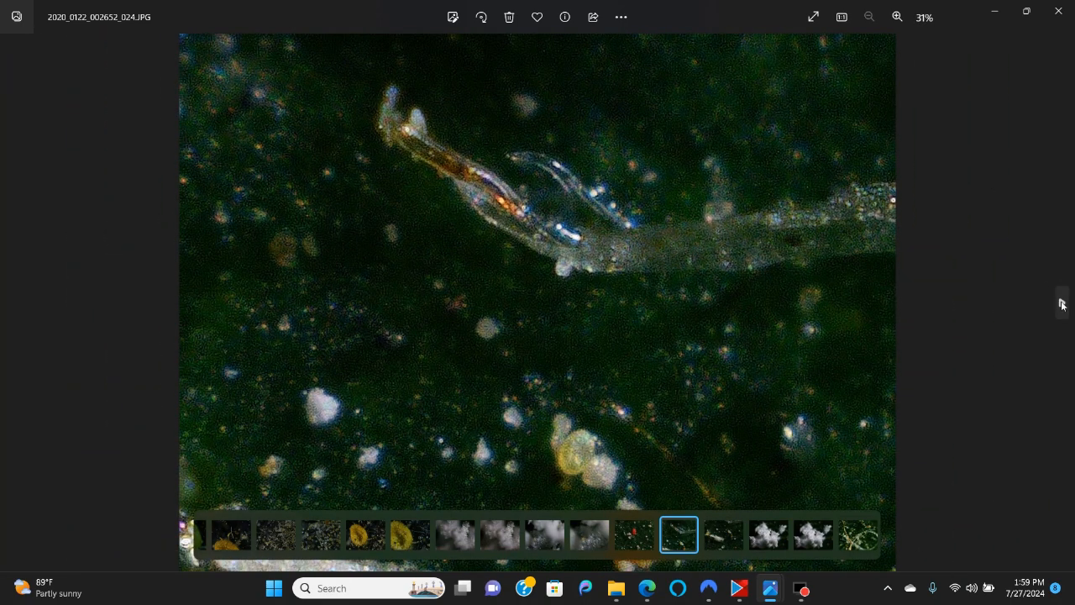
mouse_move(1062, 306)
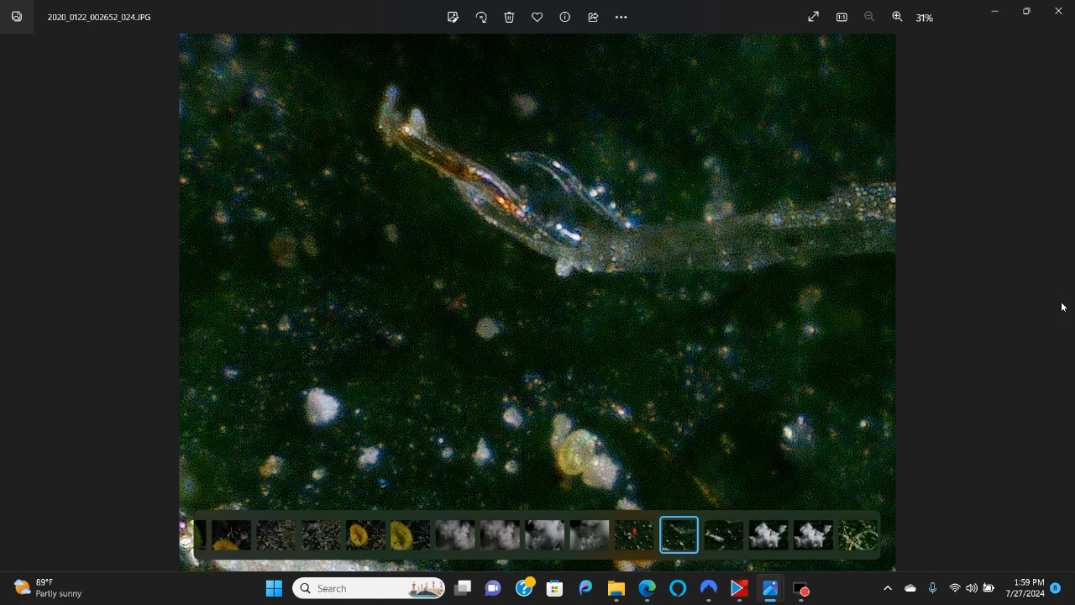
mouse_move(1040, 282)
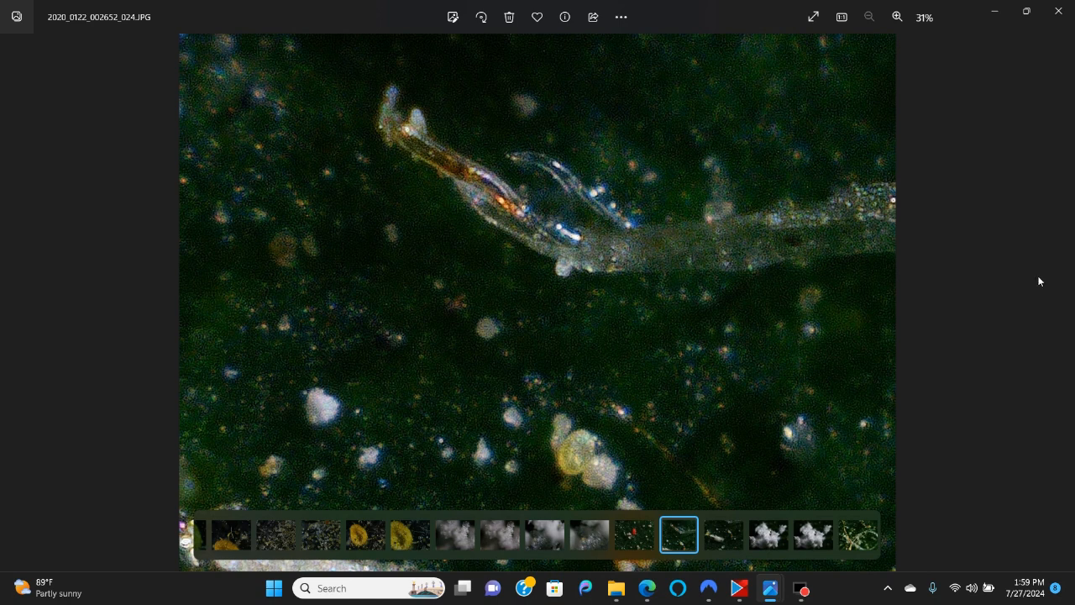
mouse_move(1054, 348)
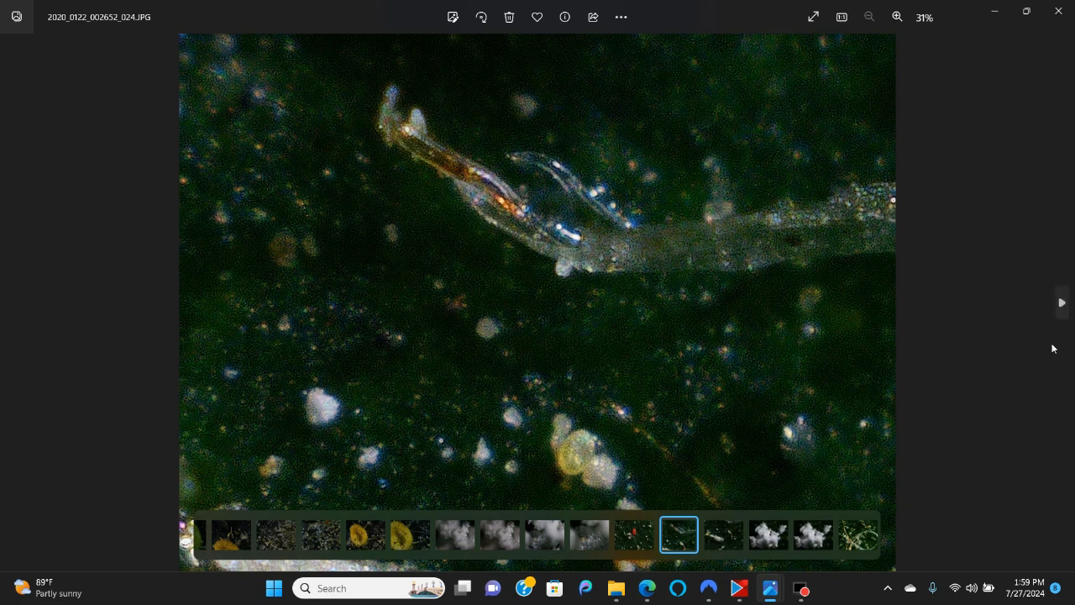
mouse_move(1061, 302)
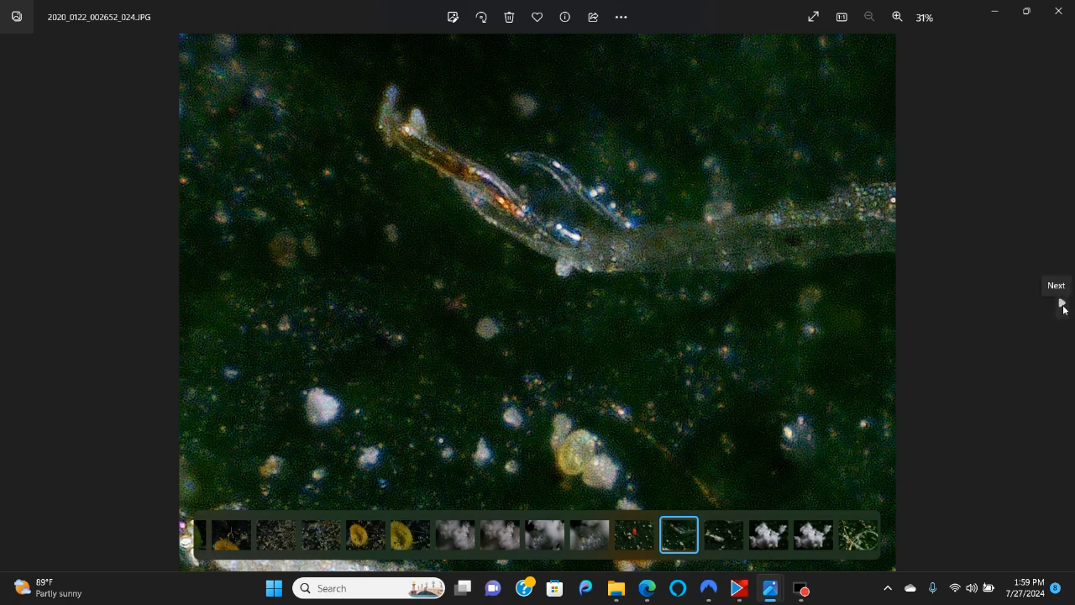
Advance to the fluffy white powder photo, magnify its crystals twice, then show it whole.
left_click(1055, 286)
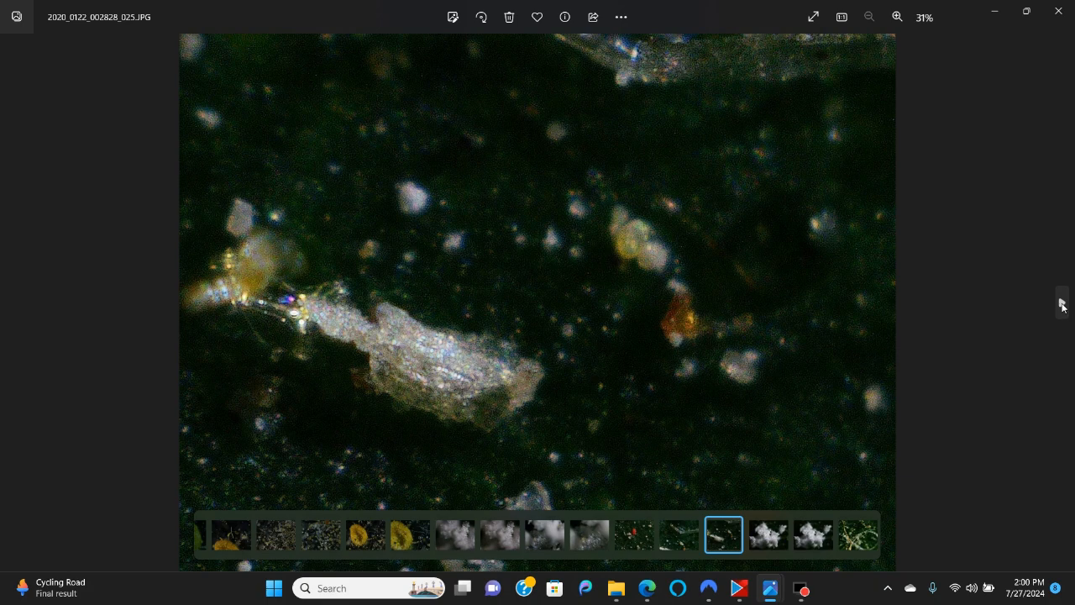
left_click(766, 534)
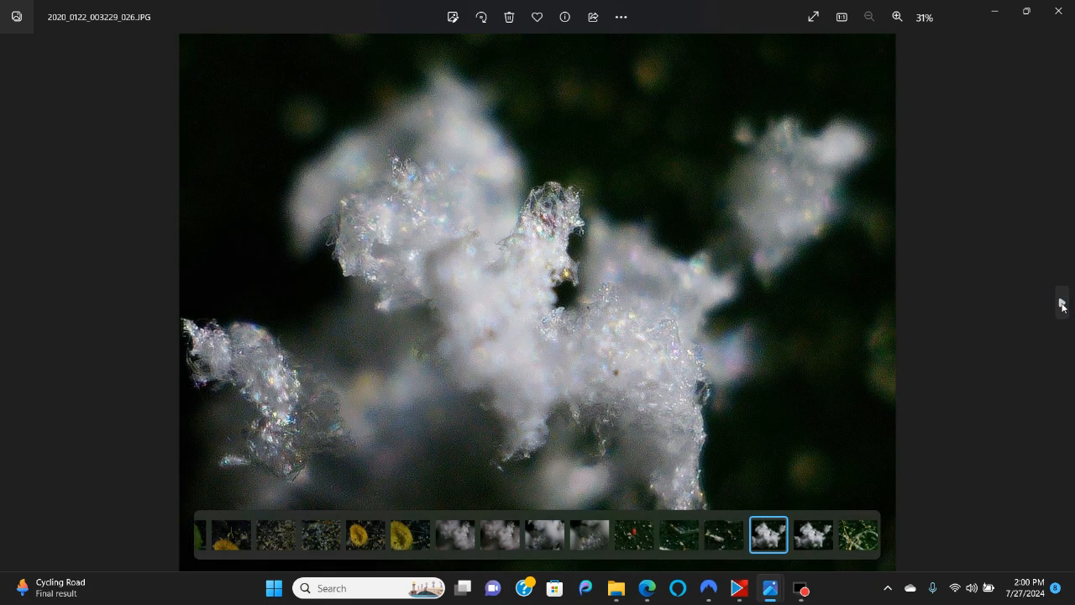
left_click(897, 17)
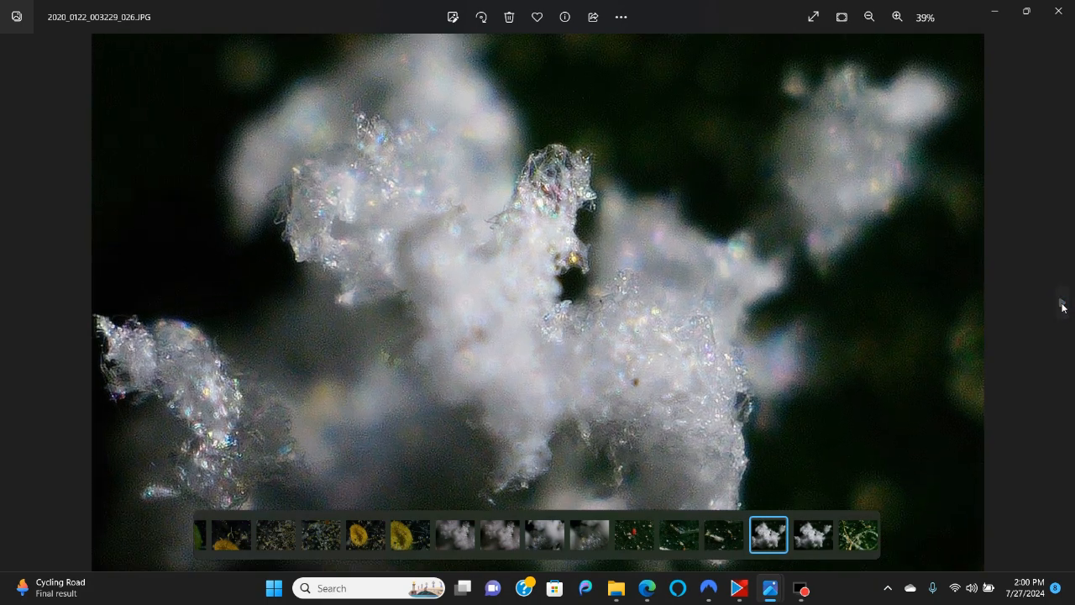
left_click(897, 17)
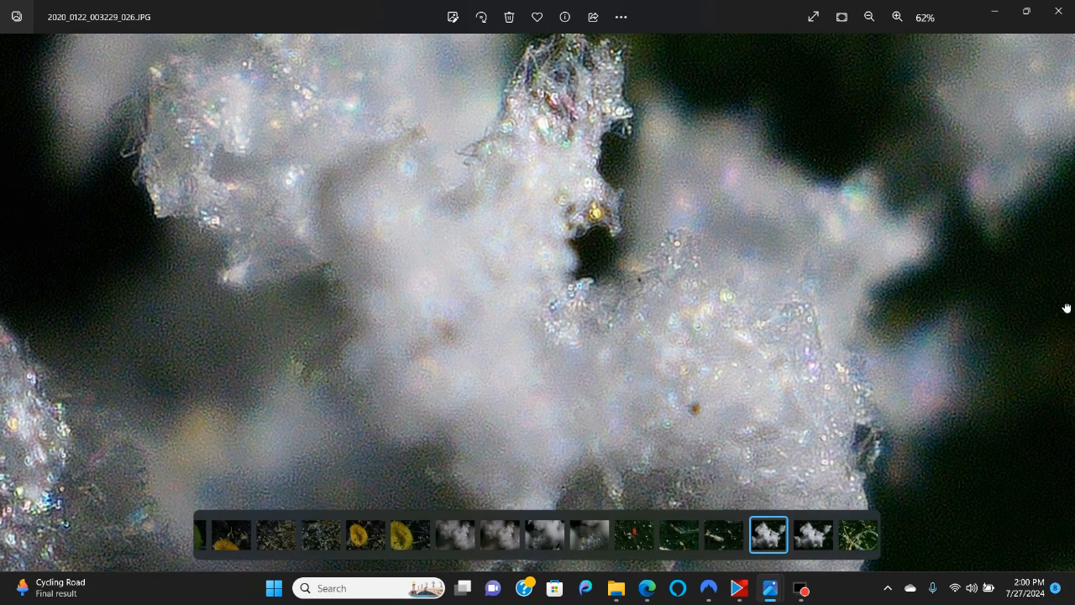
left_click(869, 17)
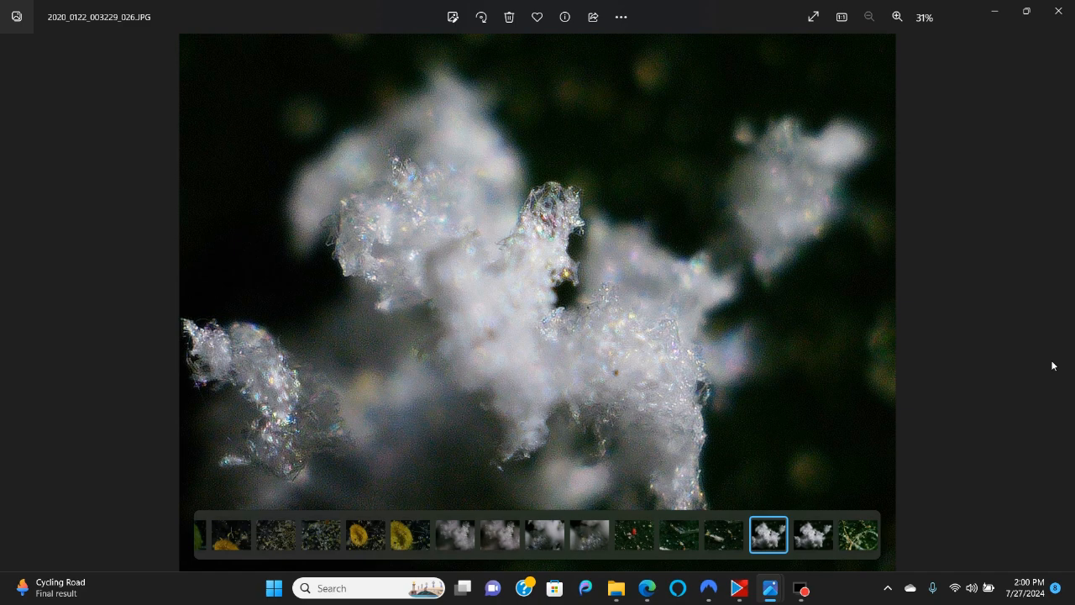
Continue forward two photos to the iridescent crystal close-up.
left_click(1061, 302)
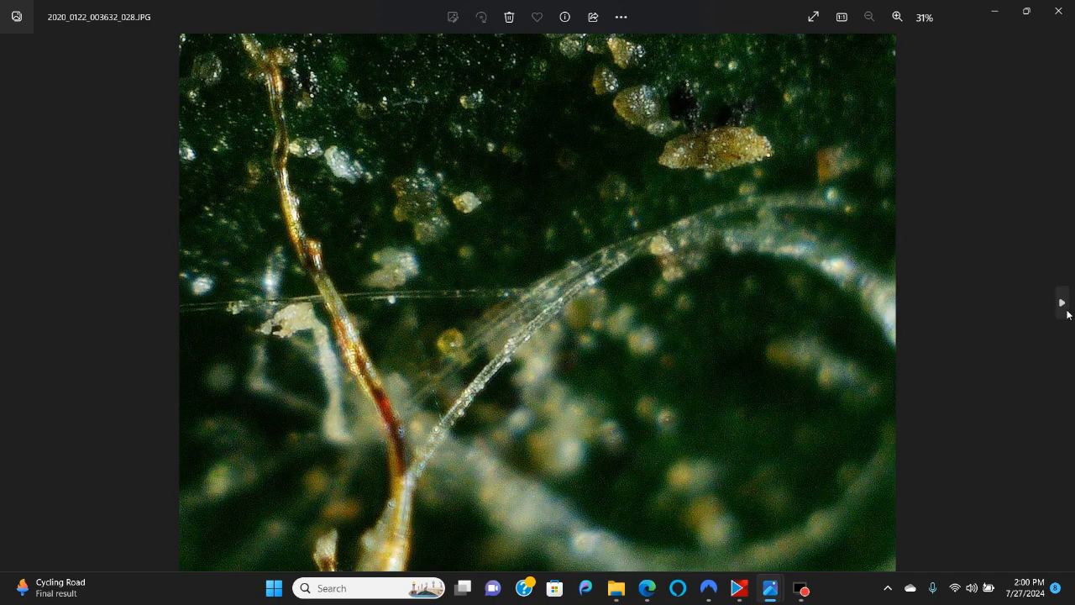
left_click(1062, 302)
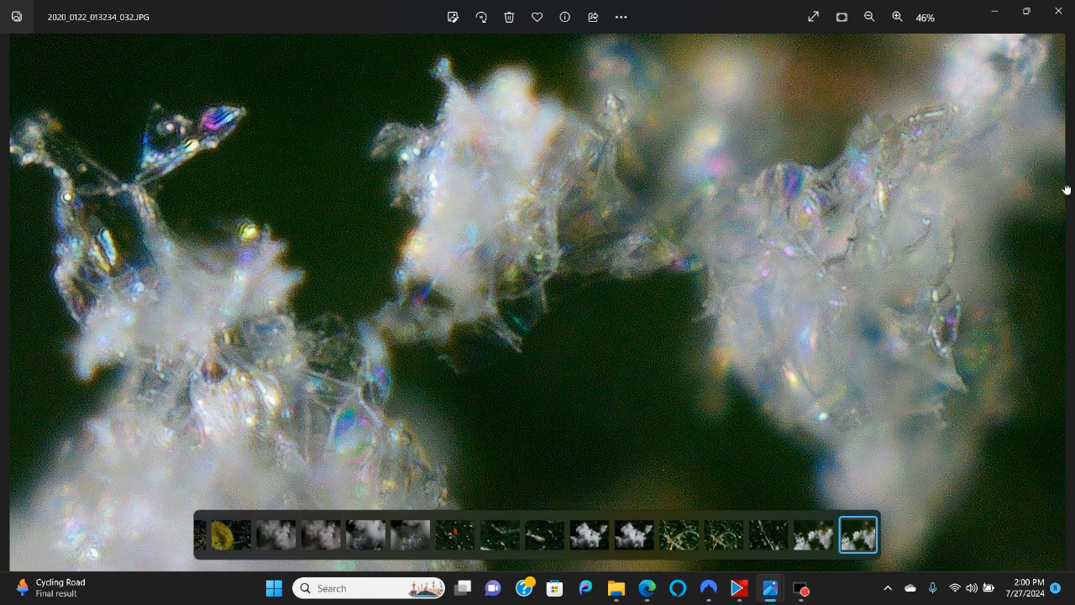
Zoom in and out on the glittering white crystals, then move to the next photo.
left_click(897, 17)
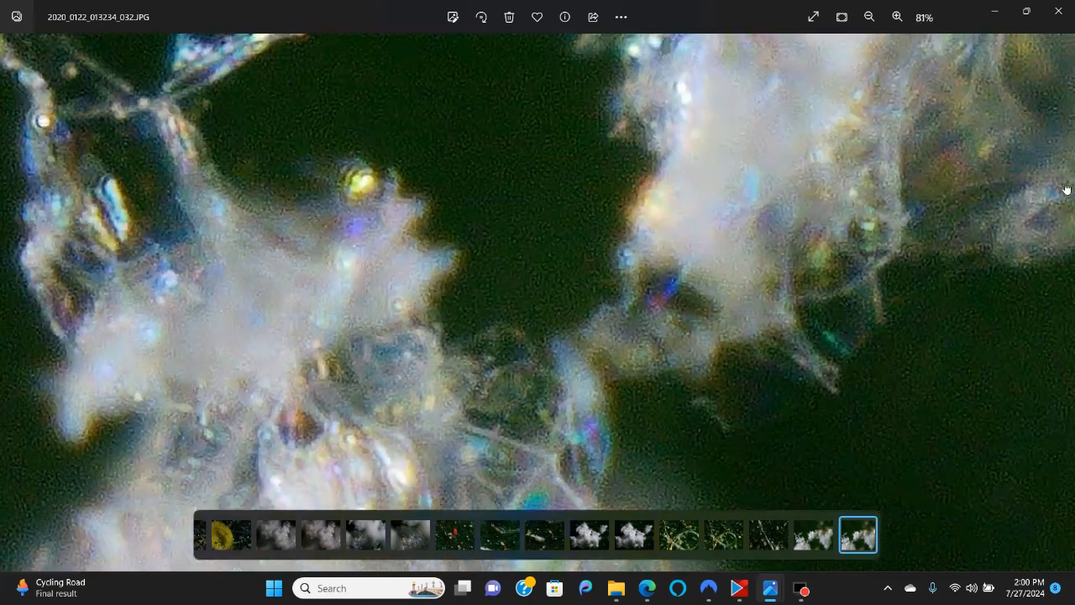
left_click(897, 17)
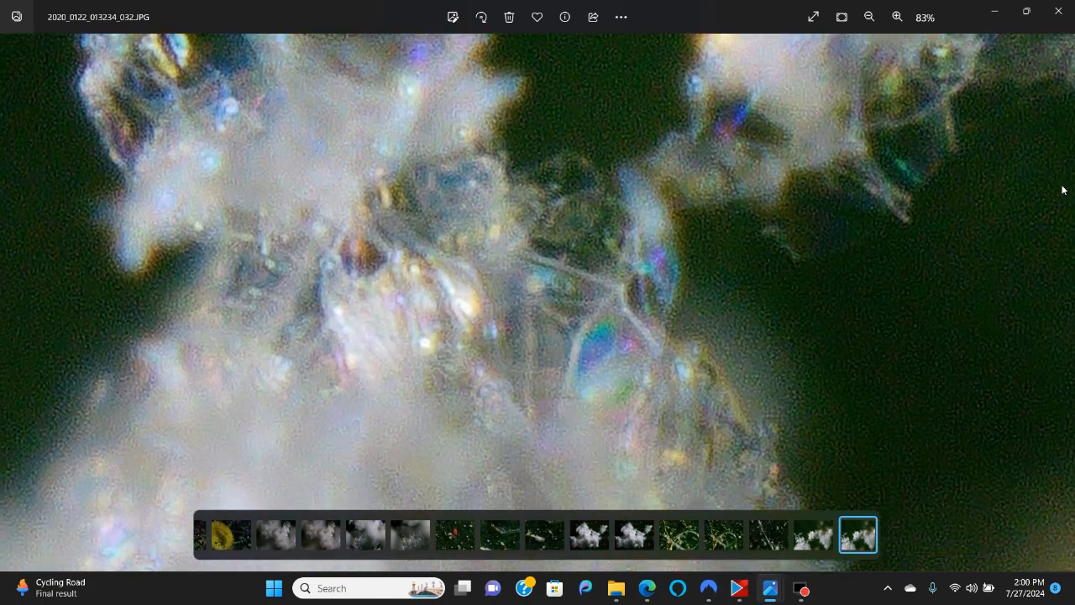
left_click(870, 17)
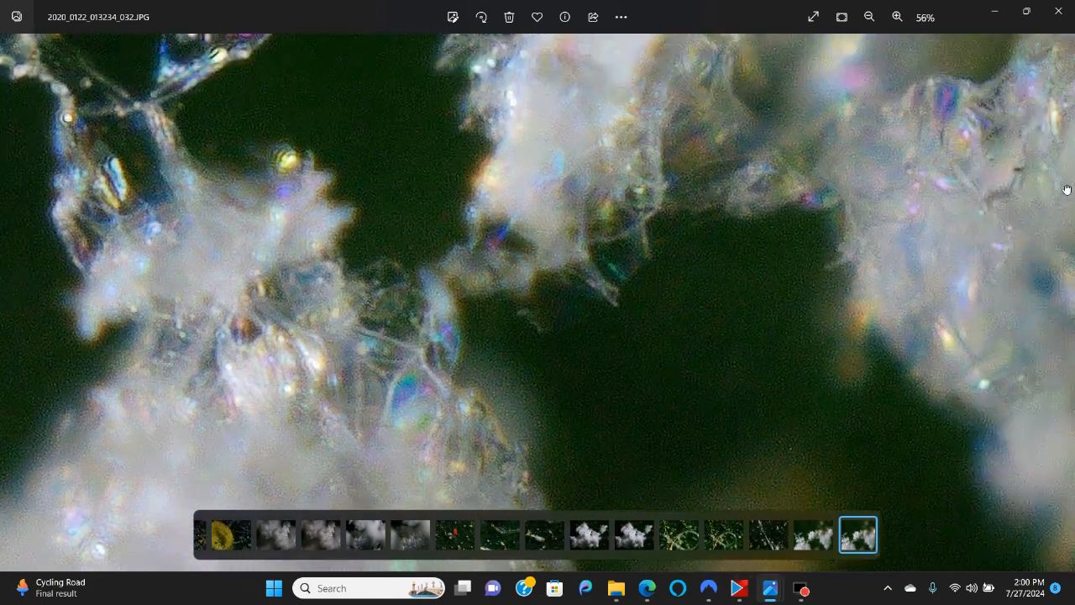
left_click(868, 17)
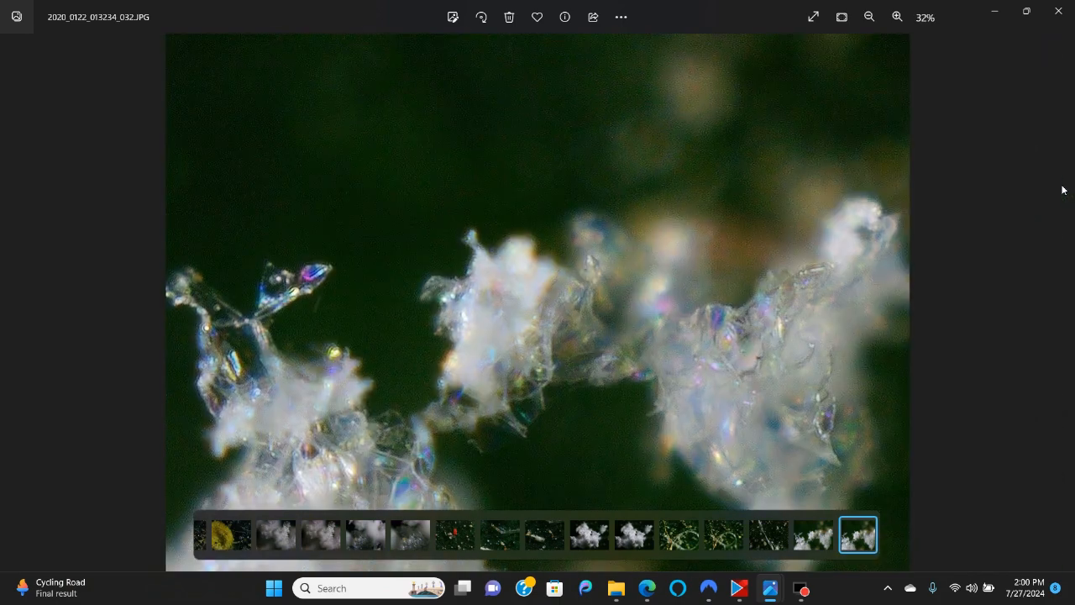
left_click(897, 17)
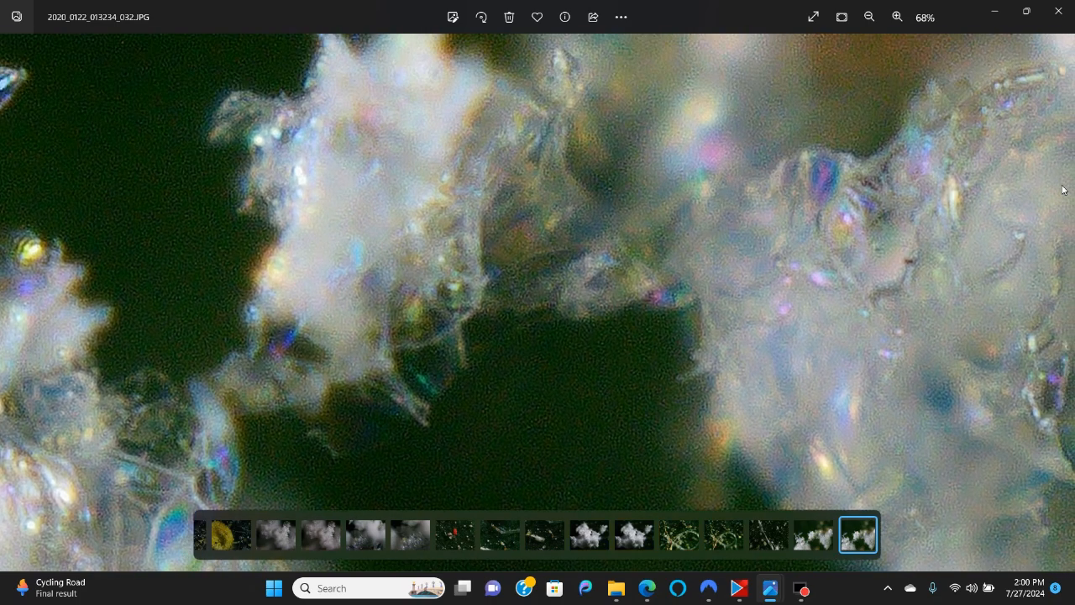
left_click(869, 17)
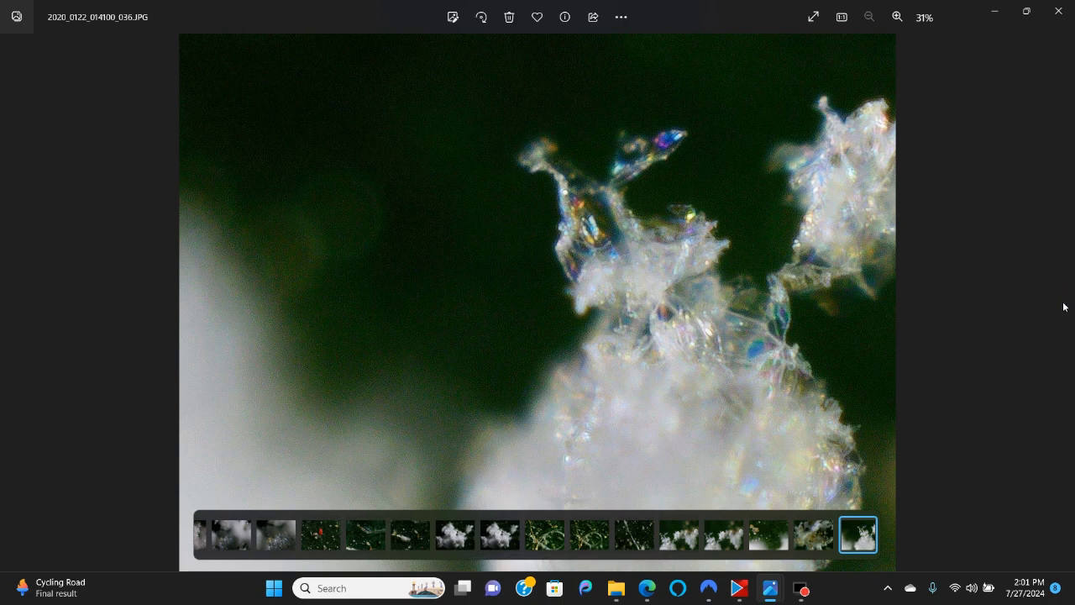
Zoom in twice on the icy crystal spikes, zoom back out, and advance to the next photo.
left_click(897, 17)
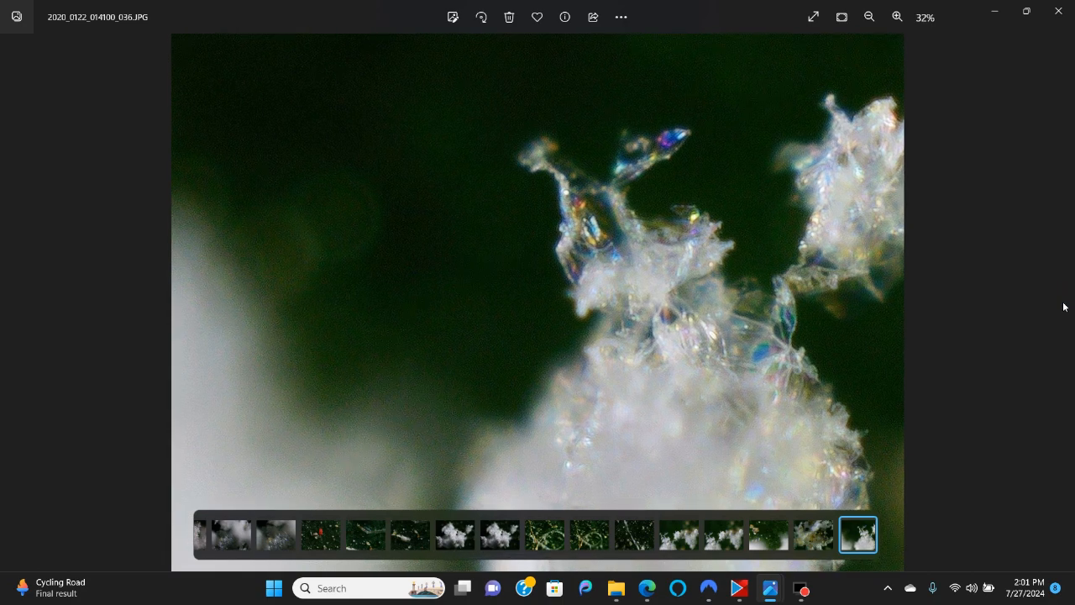
left_click(897, 16)
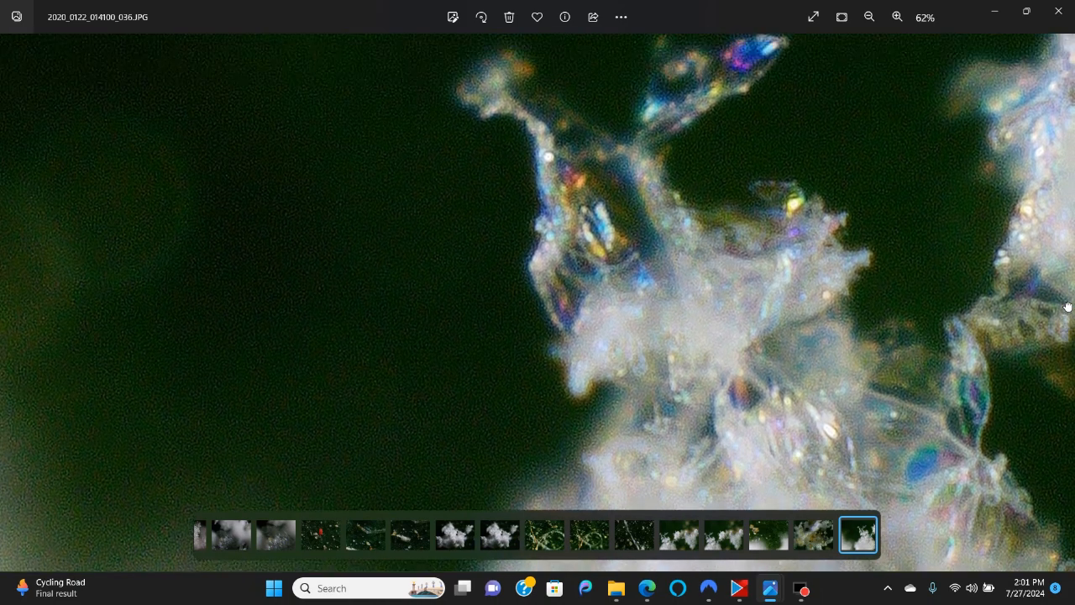
left_click(870, 17)
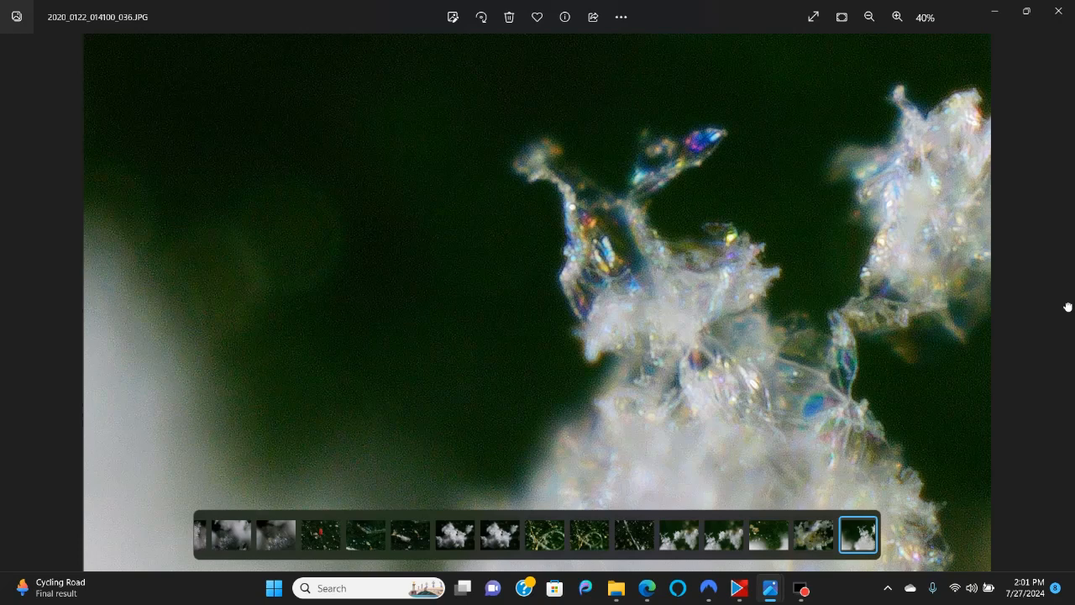
left_click(869, 17)
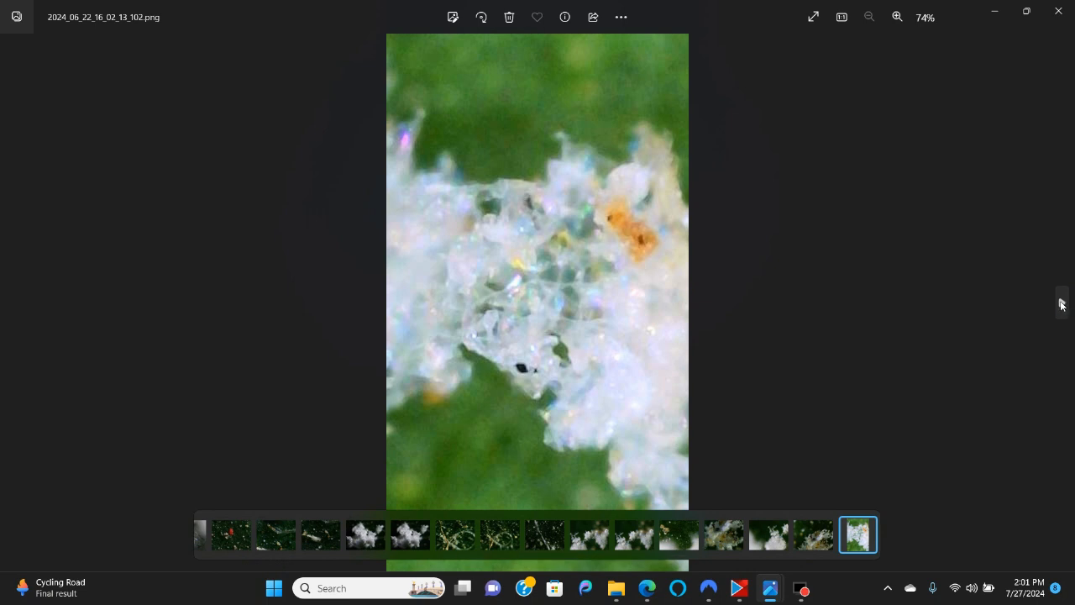
Flip two photos ahead, zoom into the sparkly powder and back out, then continue onward.
left_click(1062, 302)
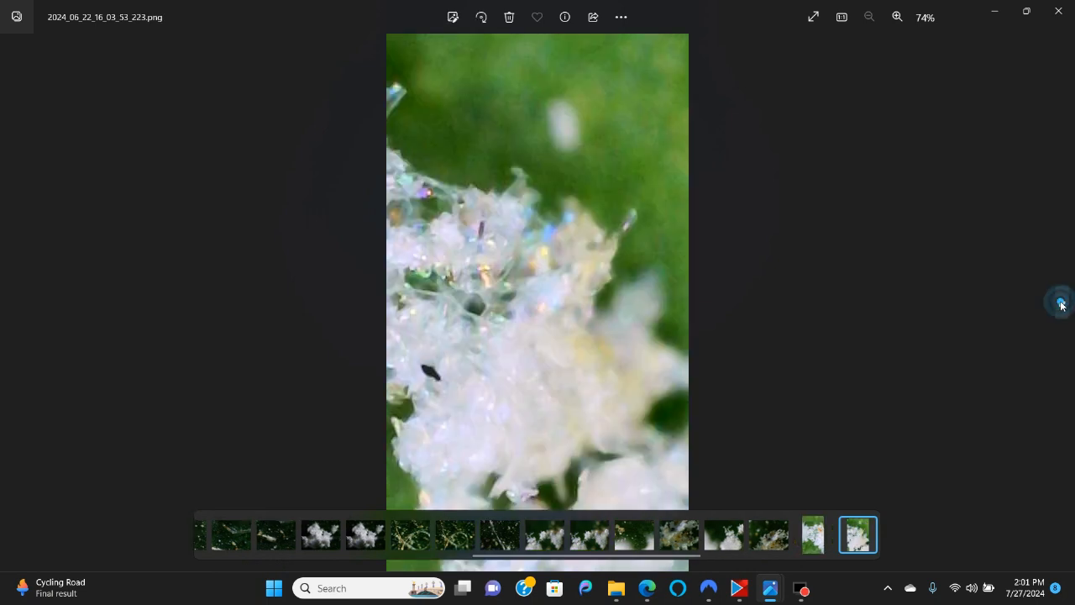
left_click(1061, 304)
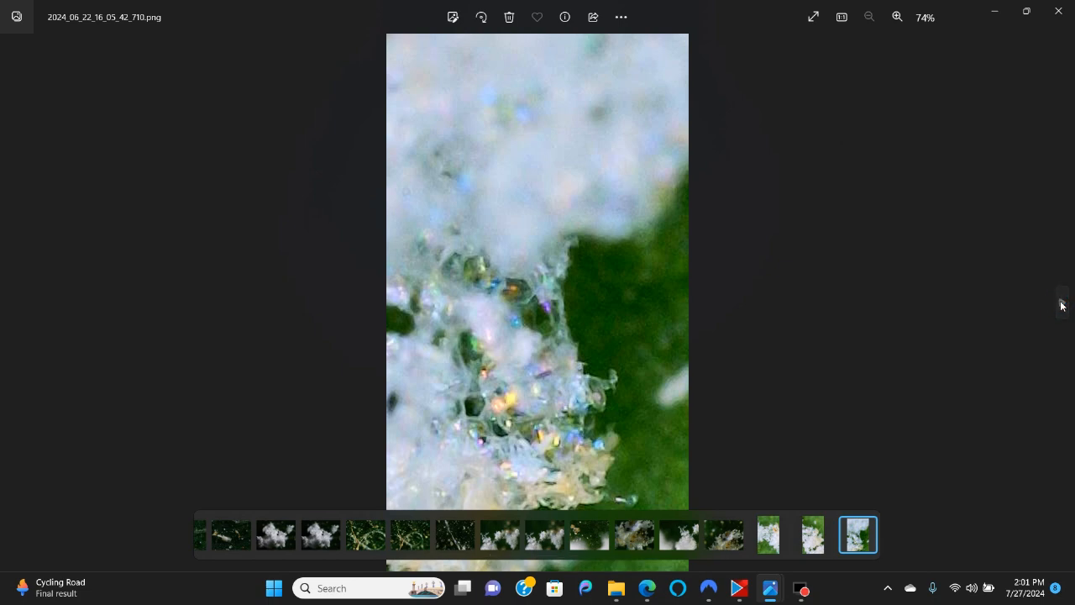
left_click(897, 17)
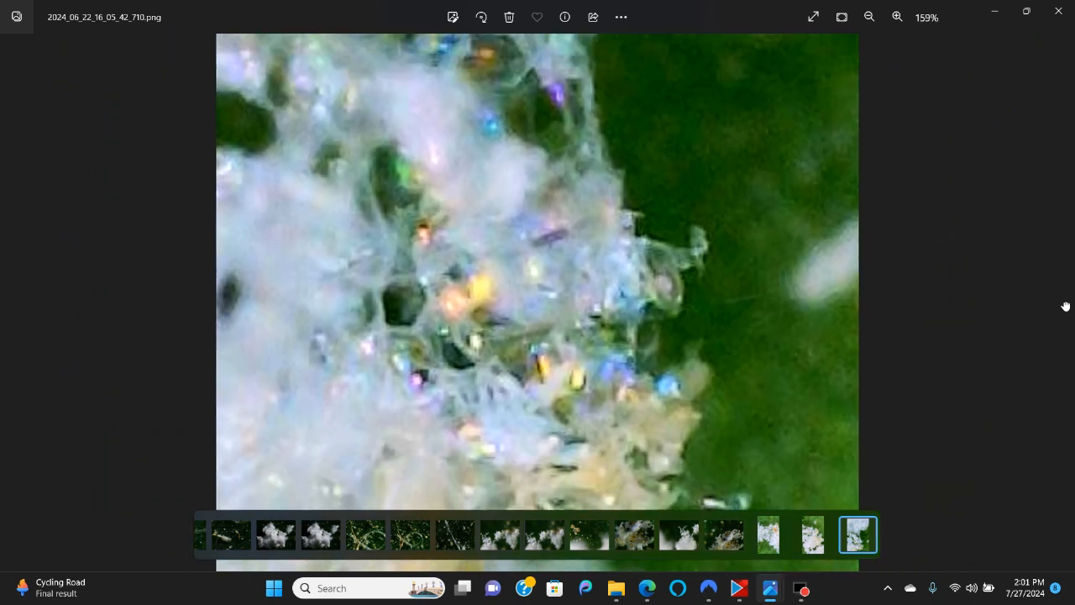
left_click(870, 17)
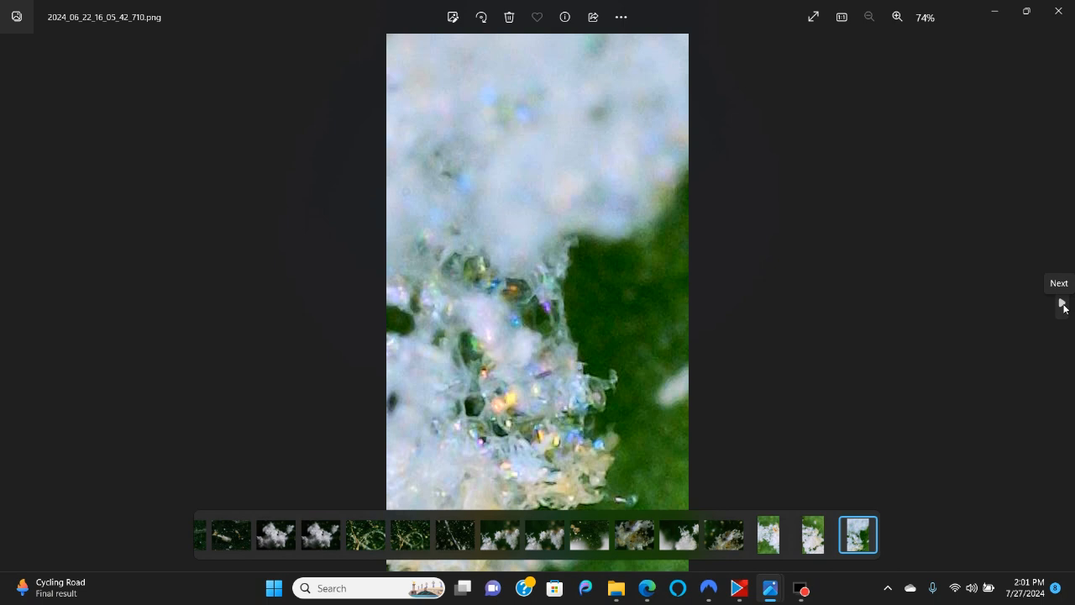
left_click(1058, 302)
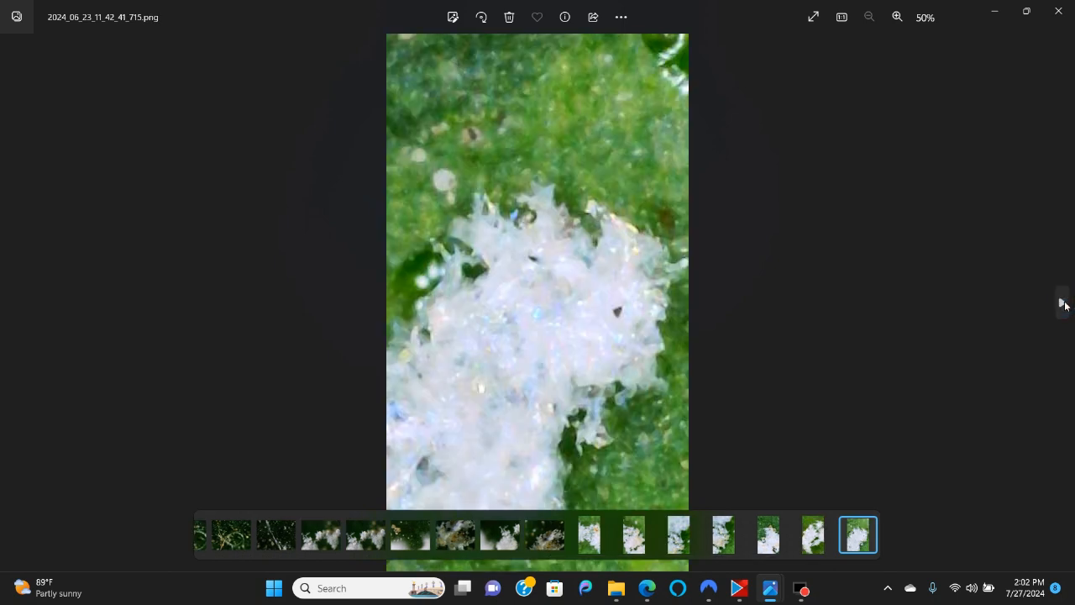
Advance to the next white powder cluster photo and zoom in to about 120%, then back out to the whole image.
left_click(1065, 302)
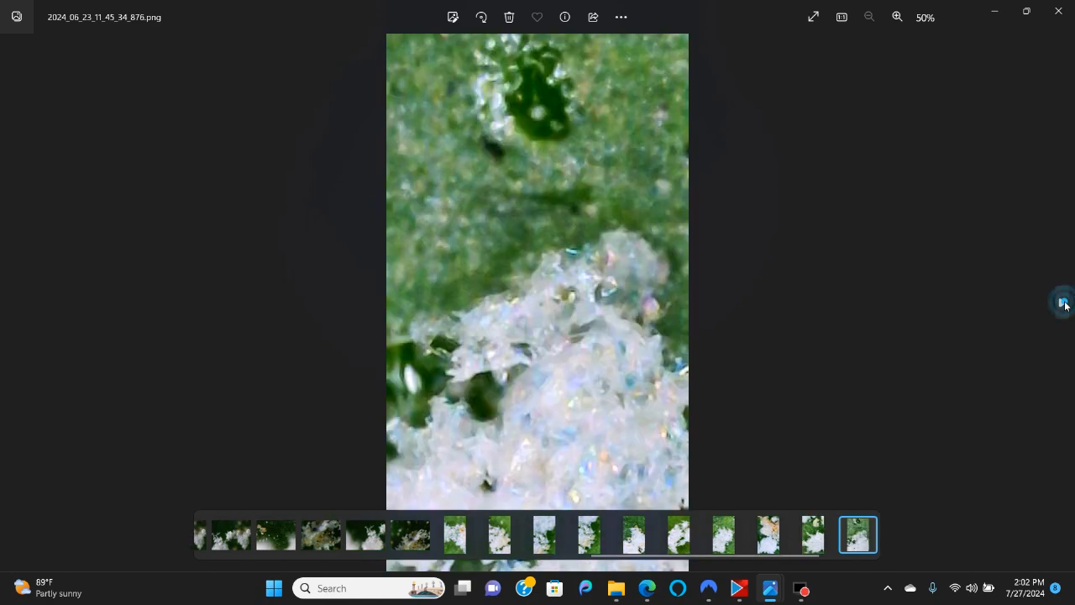
left_click(897, 17)
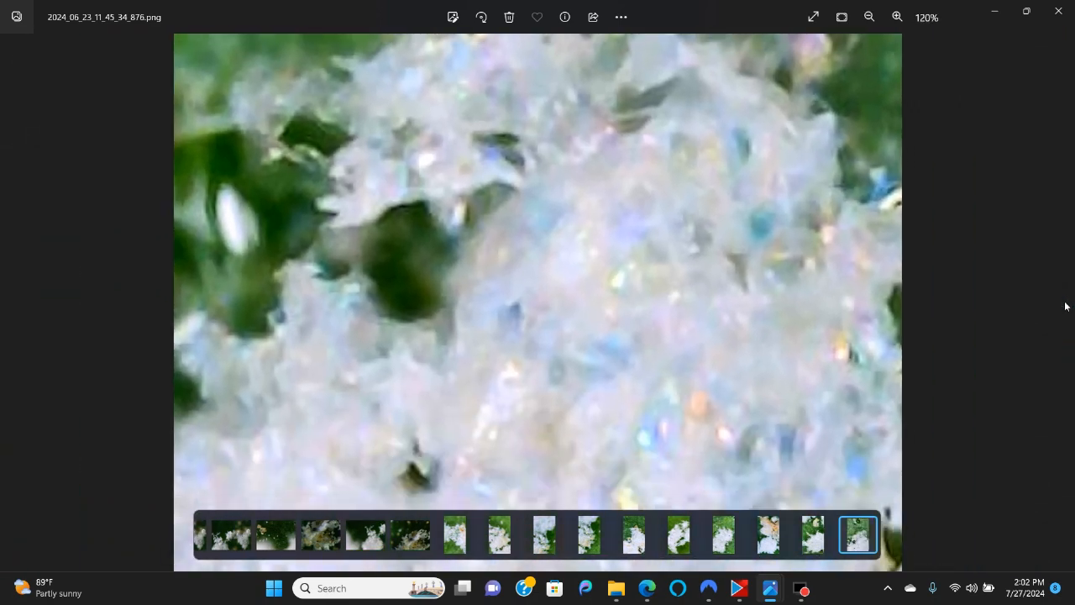
left_click(870, 17)
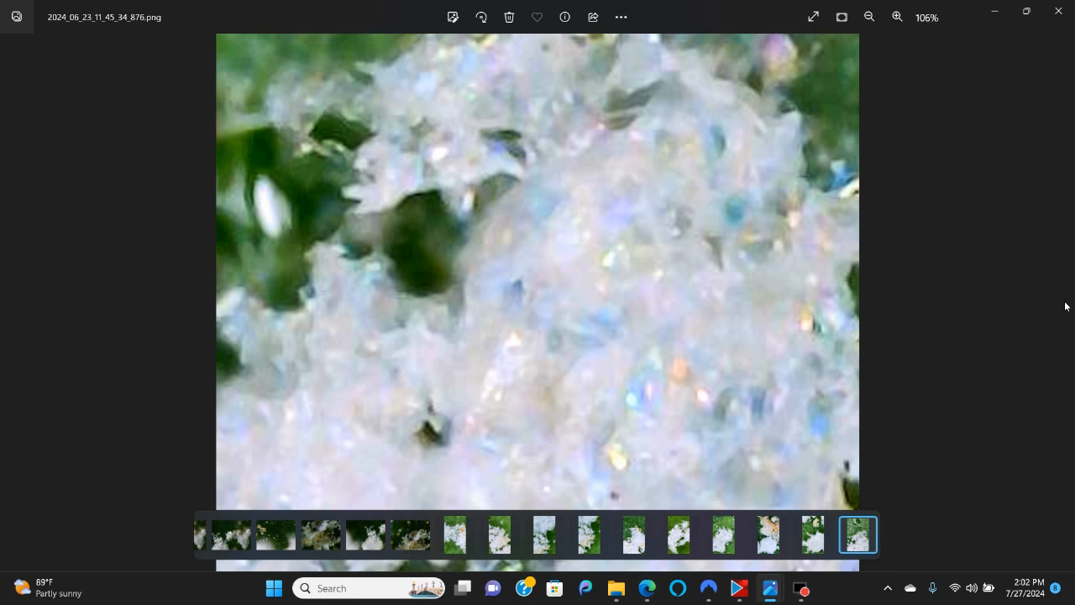
left_click(871, 17)
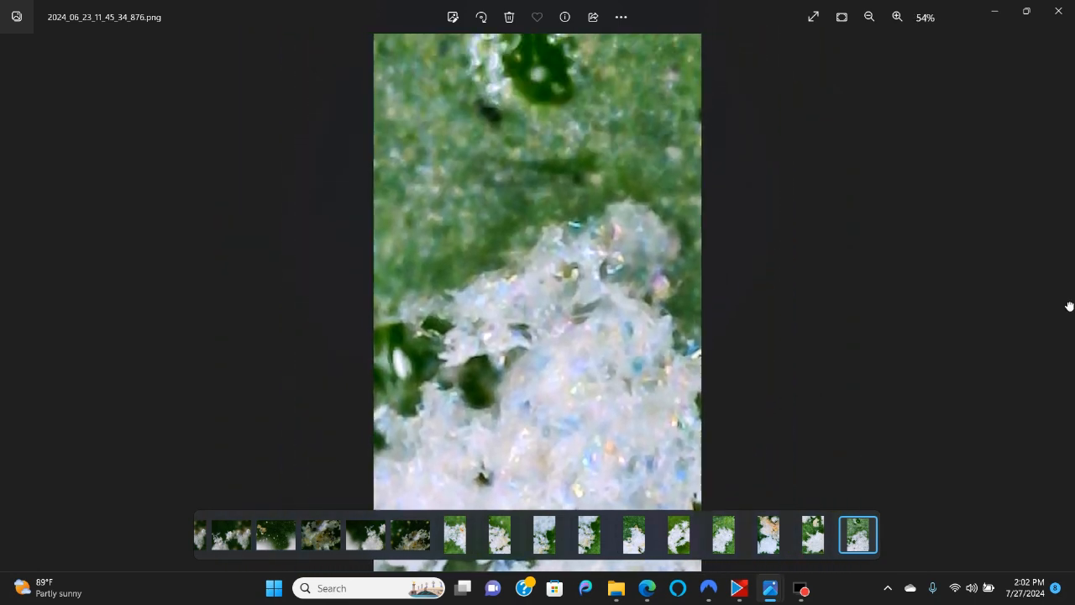
Step forward through the photos until the gold translucent particle image is shown.
left_click(870, 17)
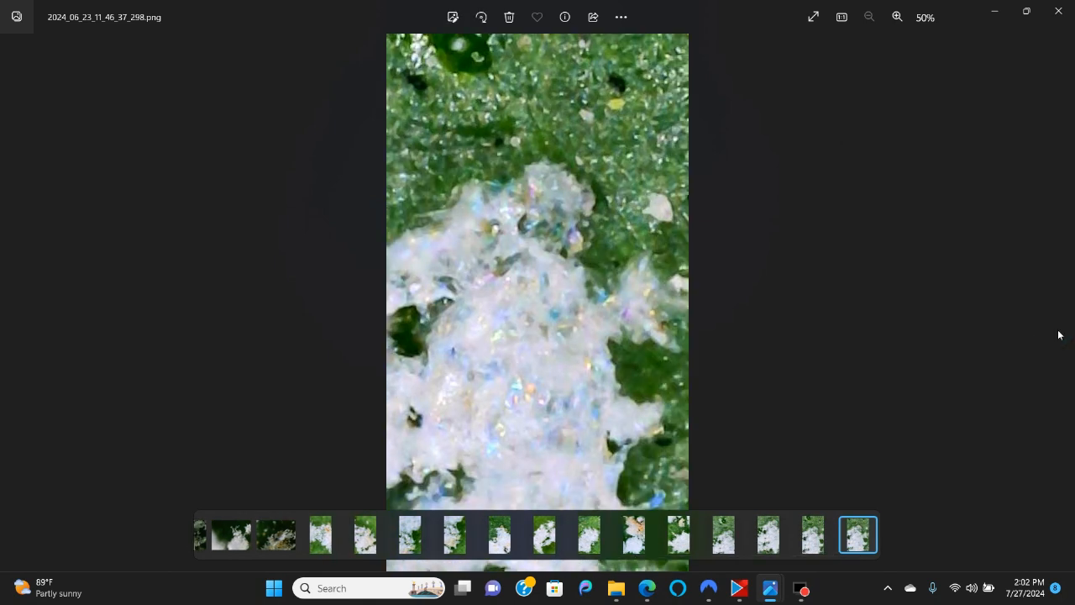
left_click(856, 534)
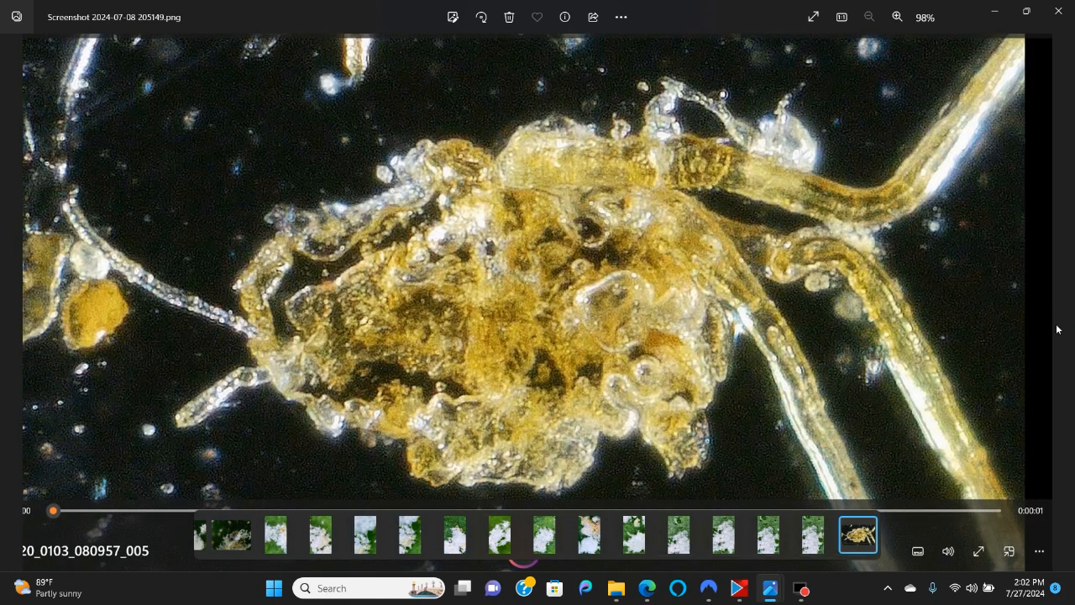
mouse_move(897, 309)
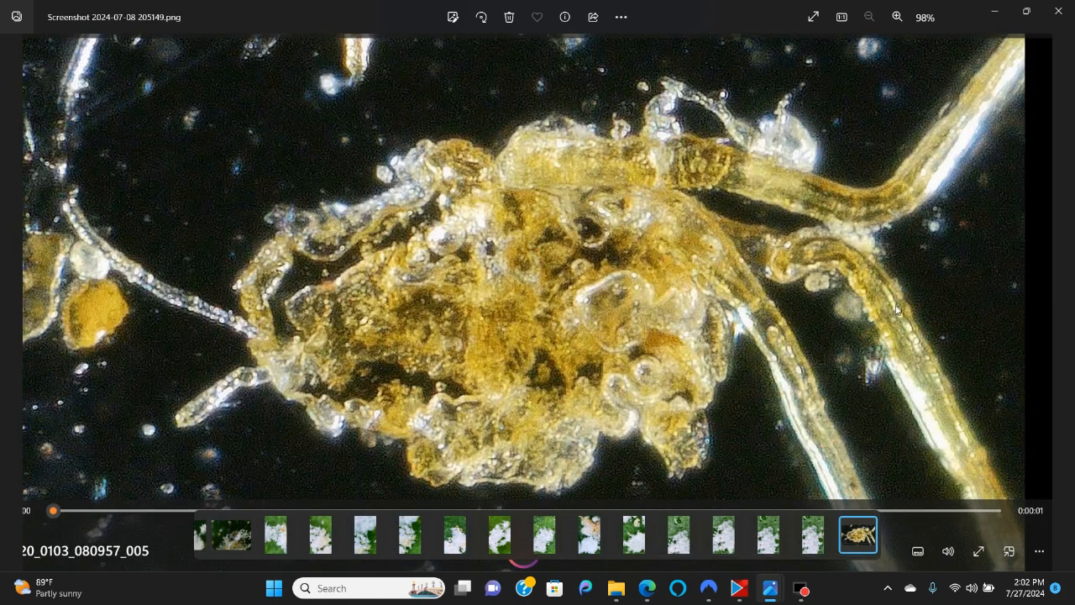
mouse_move(881, 299)
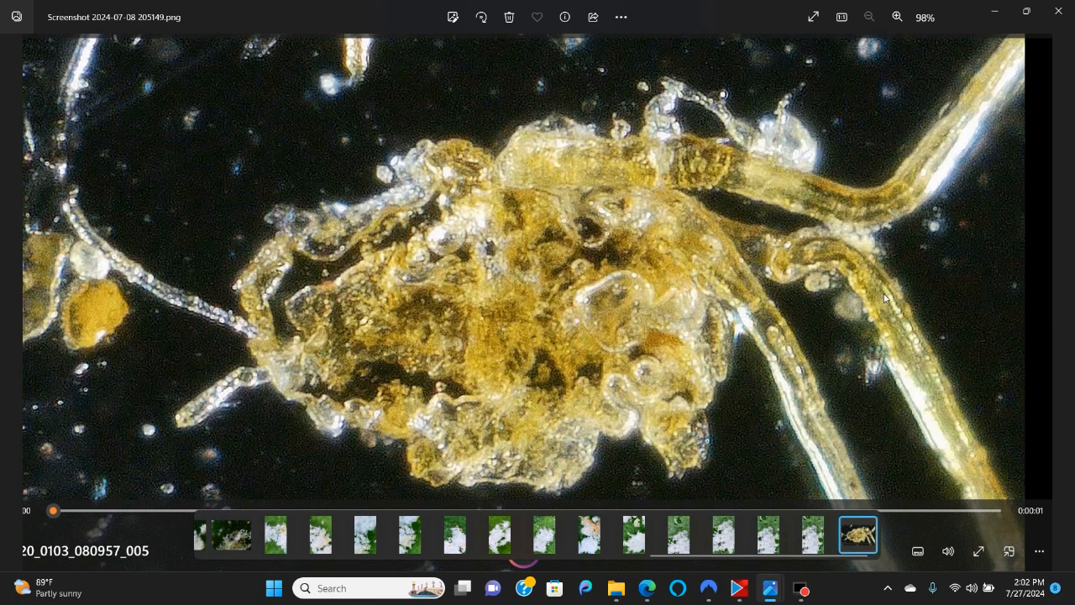
Toggle the gold particle's zoom between 98%, 100% and 106% a few times, ending with it shown whole.
left_click(897, 17)
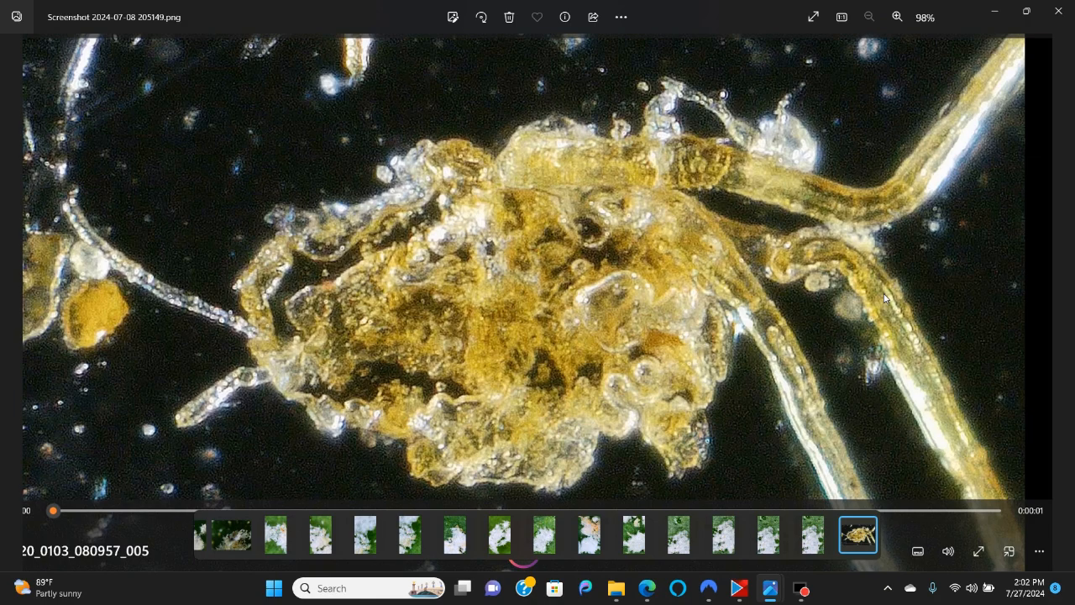
left_click(897, 17)
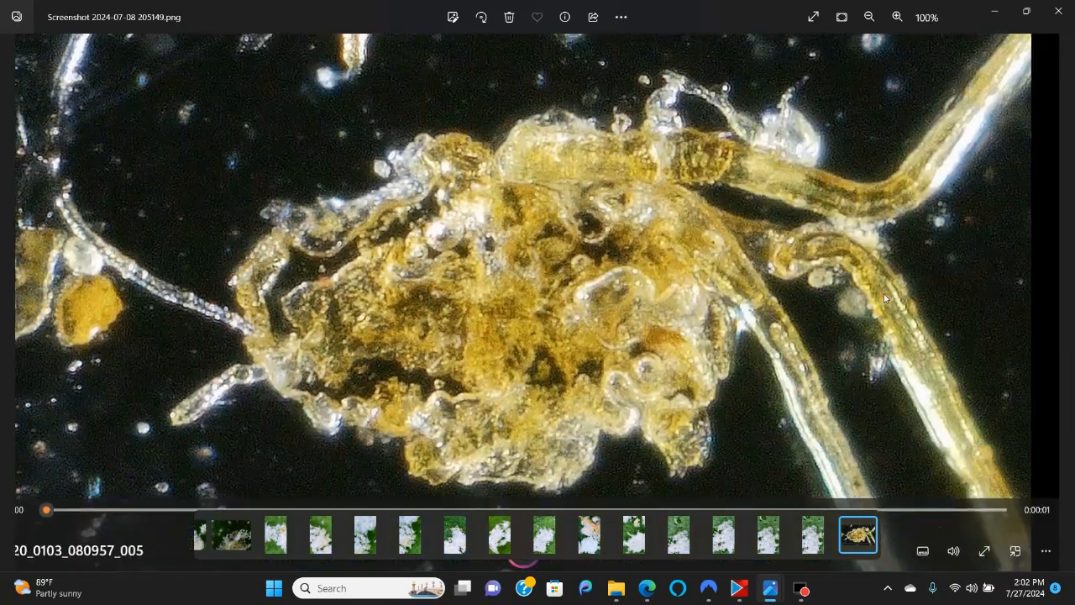
left_click(897, 17)
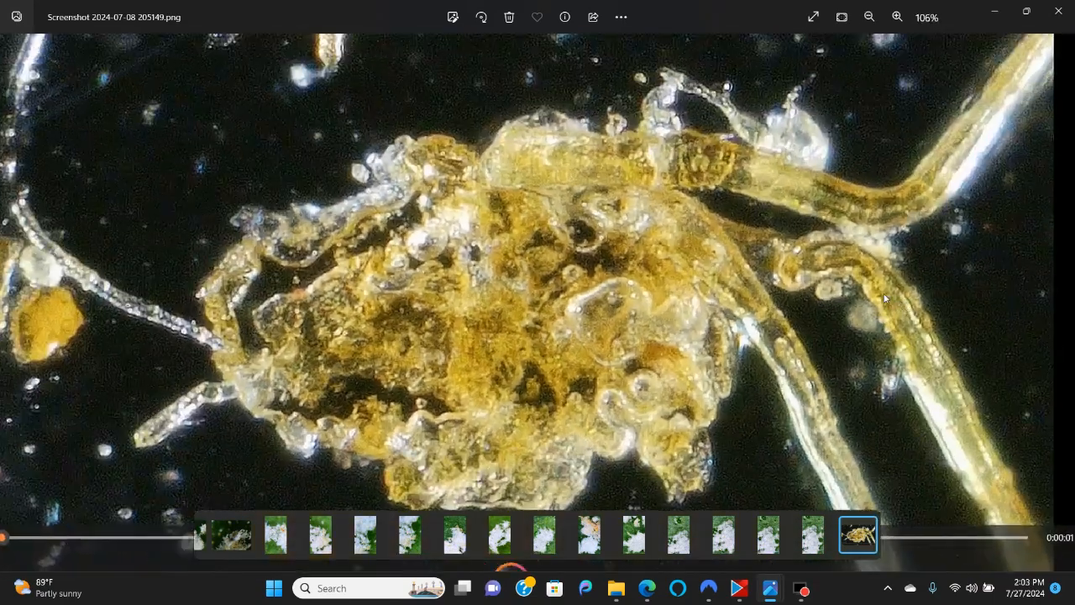
left_click(897, 17)
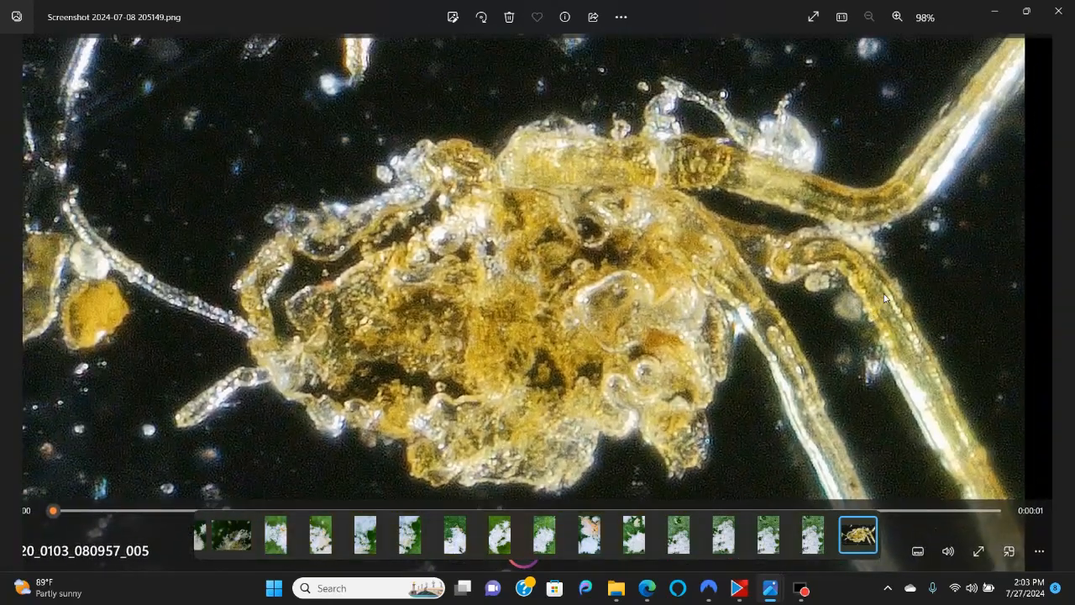
left_click(897, 17)
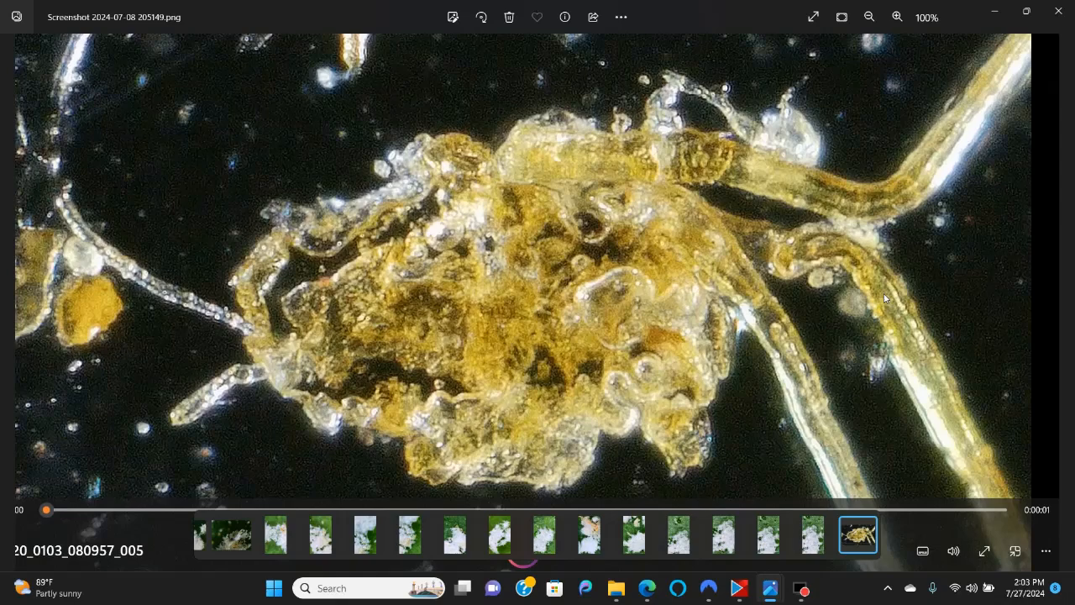
left_click(897, 17)
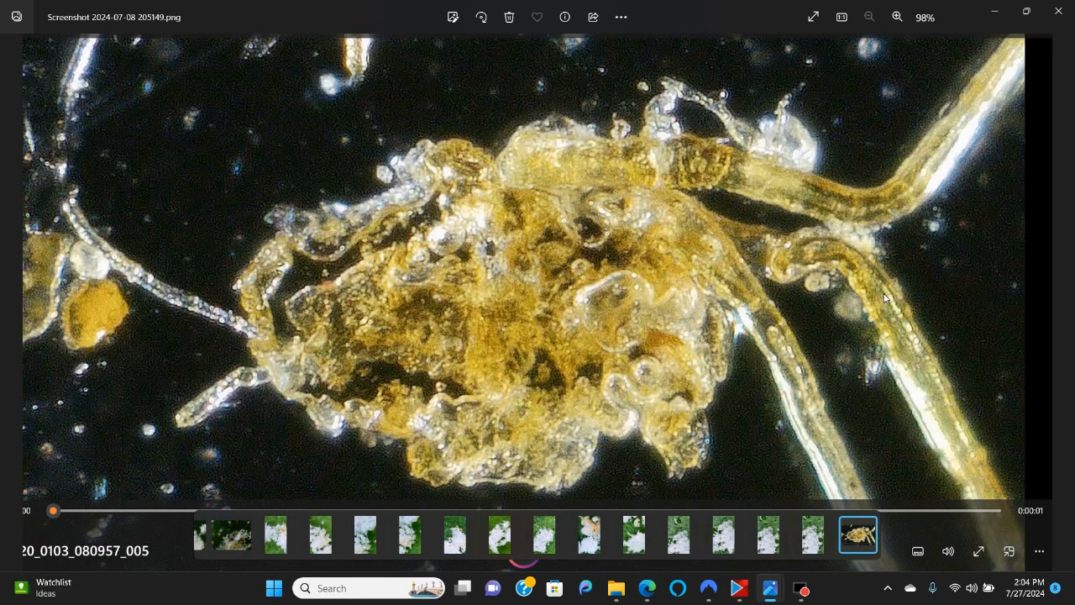
mouse_move(936, 462)
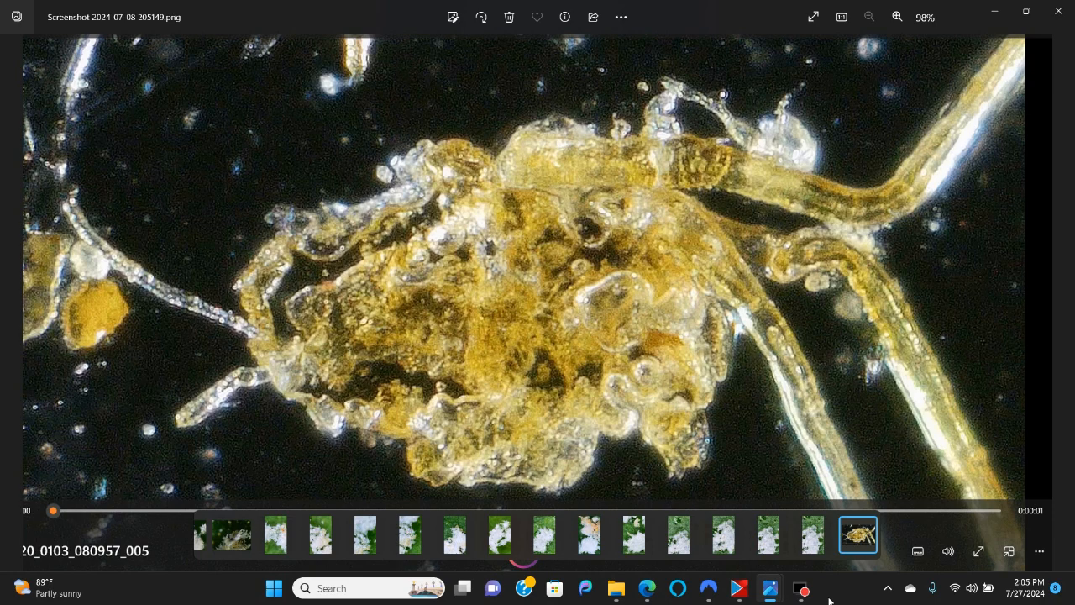
mouse_move(843, 603)
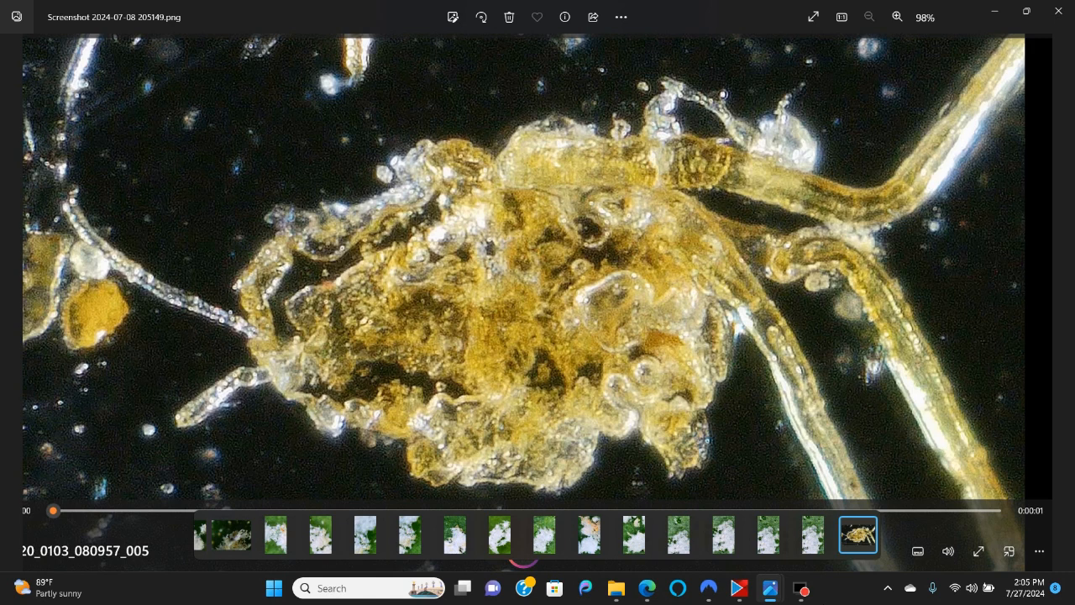
mouse_move(830, 594)
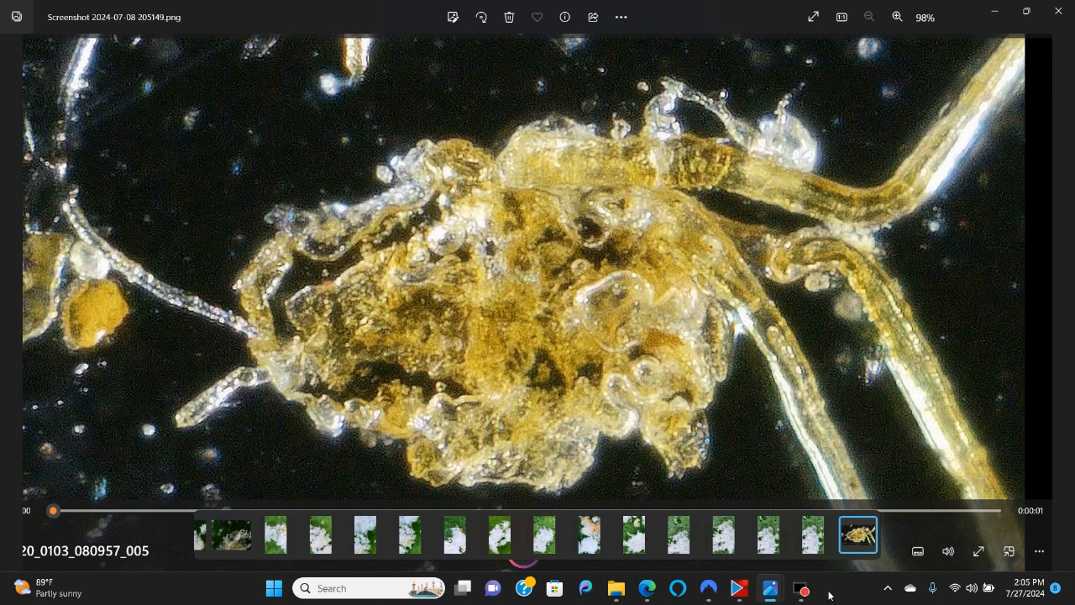